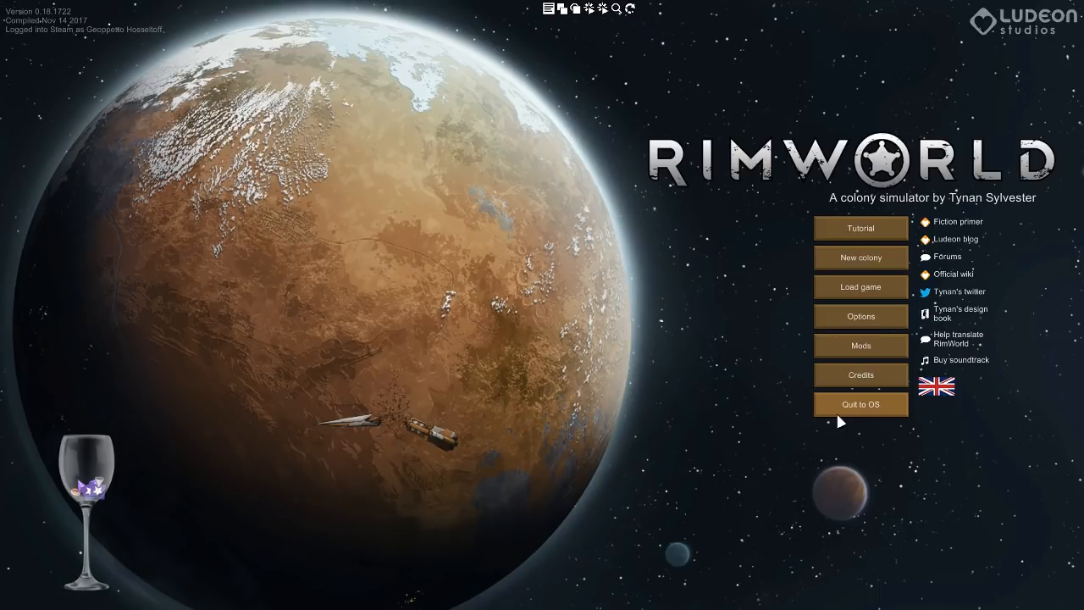
Review the installed mod list from the main menu, scrolling down to the disabled mods at the bottom
{"action": "left_click", "coordinate": [862, 345]}
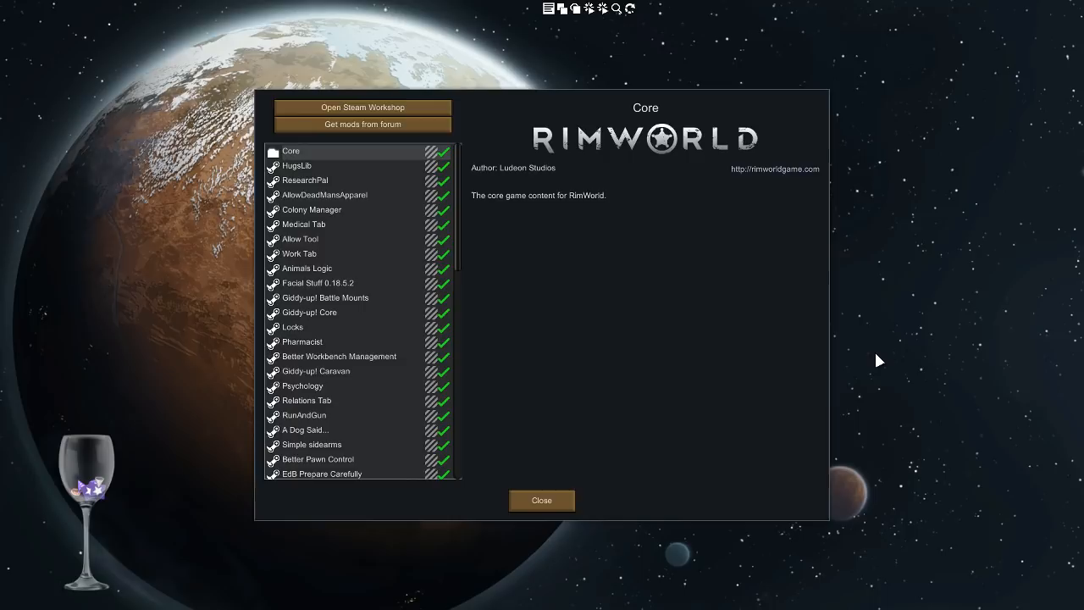
{"action": "mouse_move", "coordinate": [462, 175]}
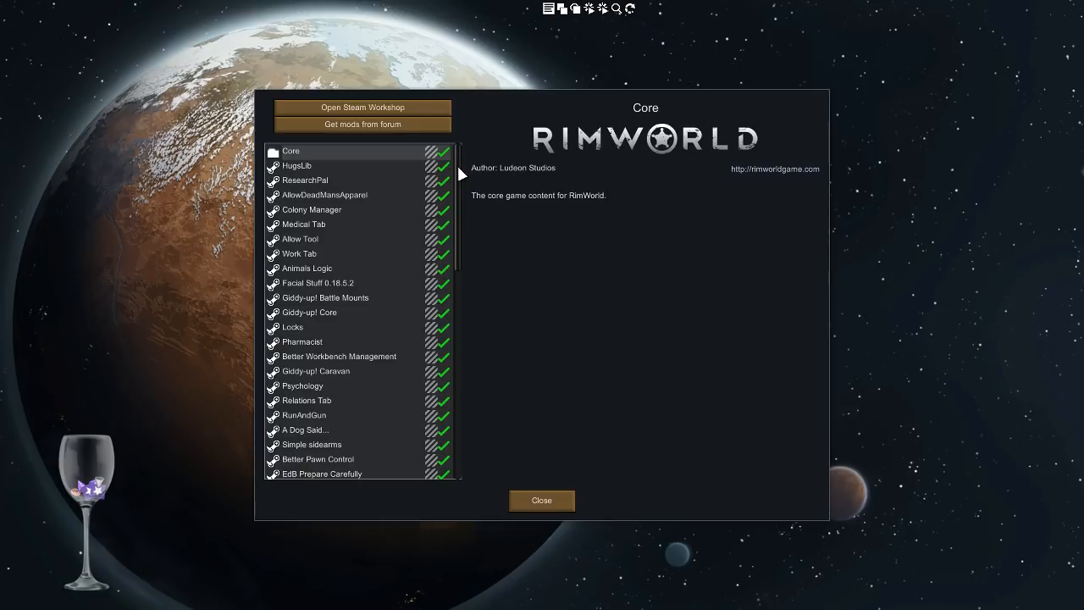
{"action": "mouse_move", "coordinate": [465, 176]}
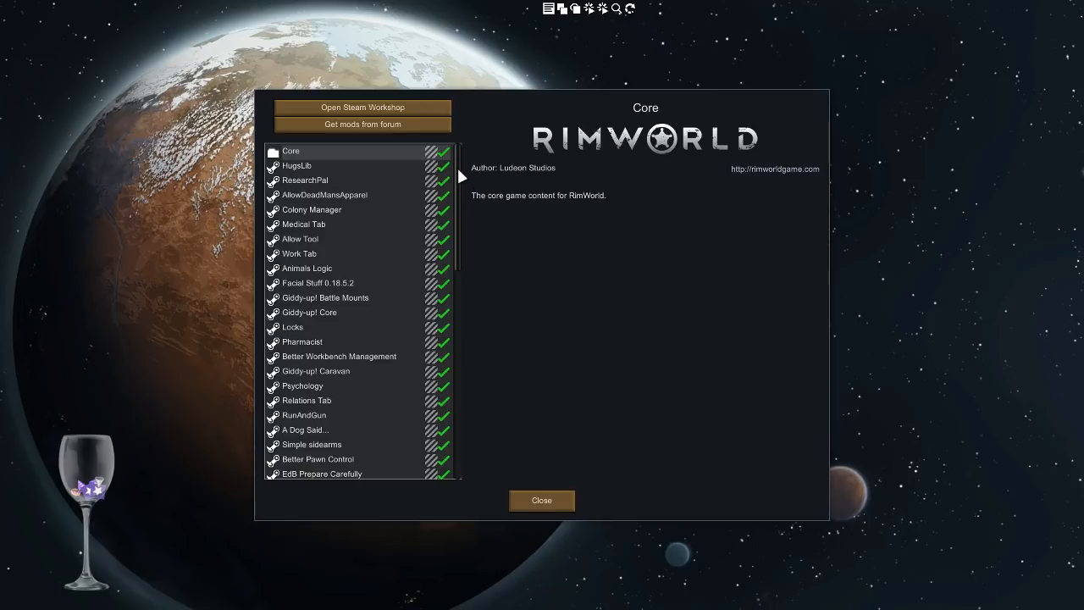
{"action": "scroll", "scroll_direction": "down", "scroll_amount": 3}
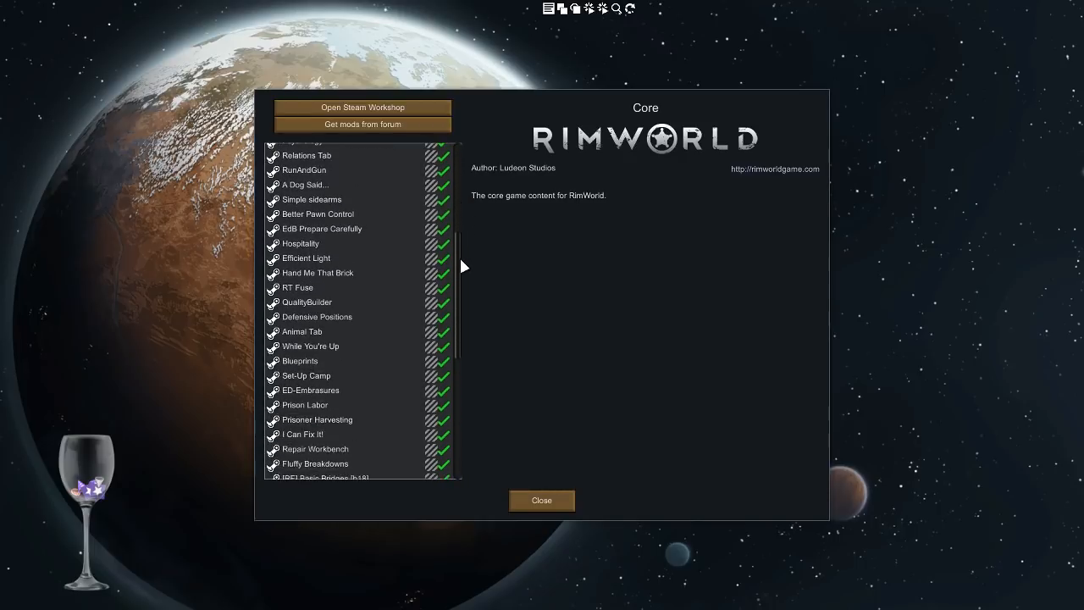
{"action": "scroll", "scroll_direction": "down", "scroll_amount": 3}
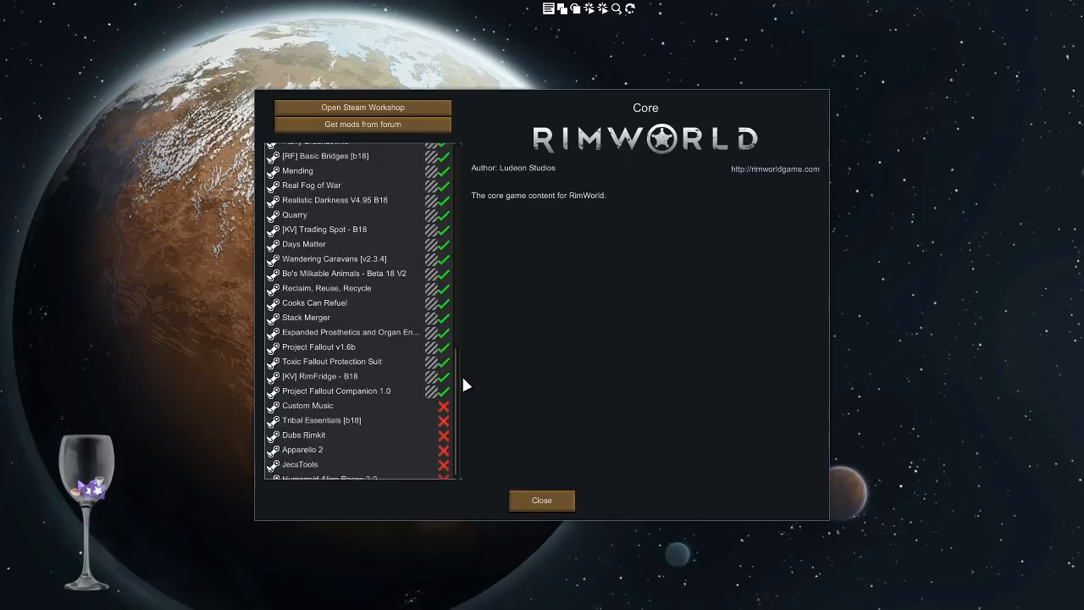
{"action": "scroll", "scroll_direction": "down", "scroll_amount": 3}
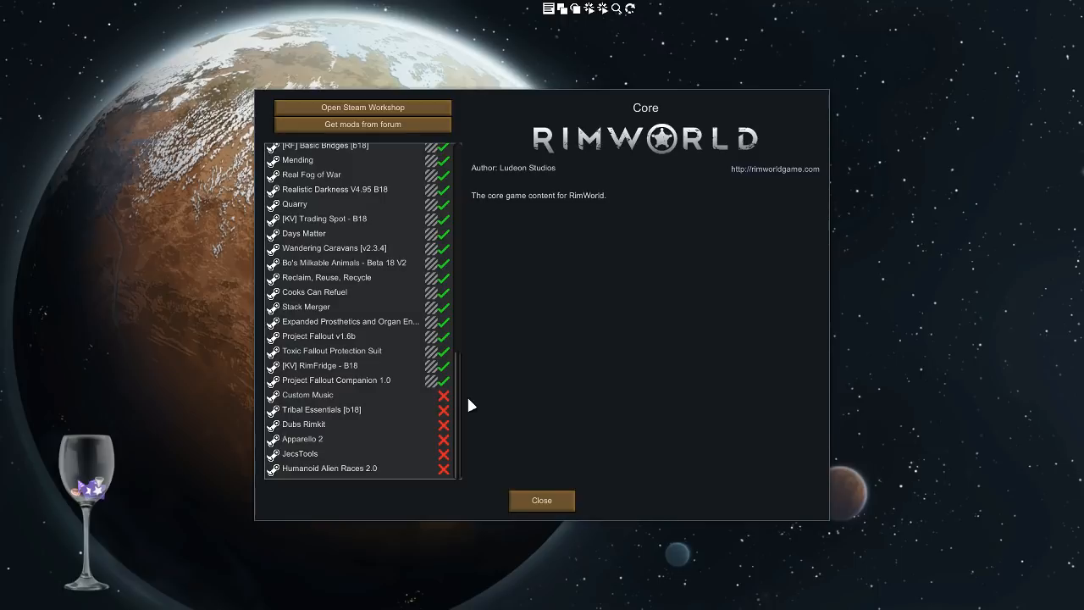
{"action": "mouse_move", "coordinate": [459, 404]}
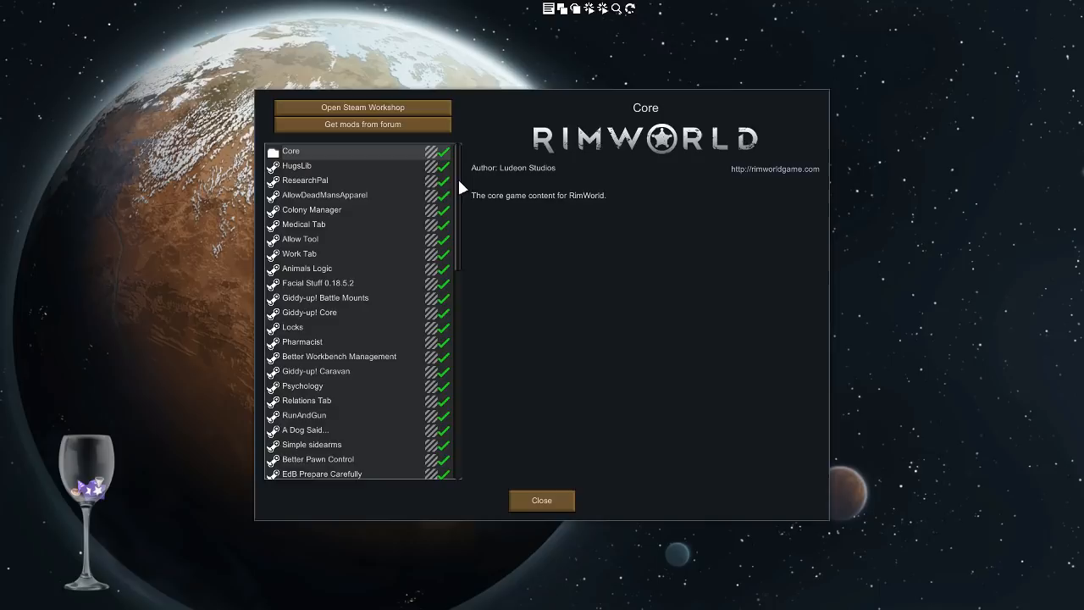
{"action": "scroll", "scroll_direction": "down", "scroll_amount": 3}
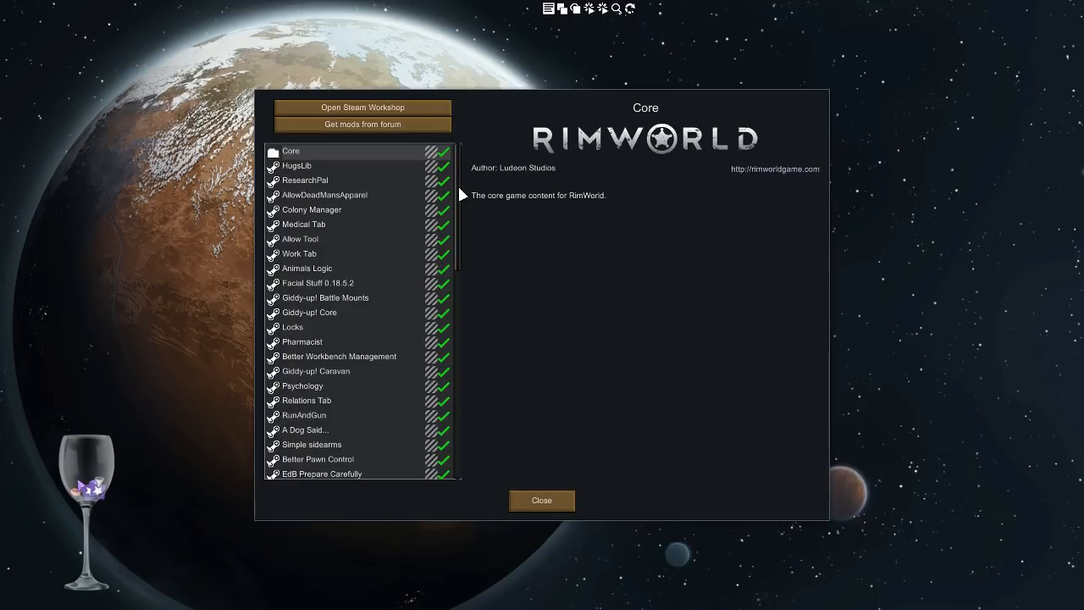
{"action": "scroll", "scroll_direction": "down", "scroll_amount": 3}
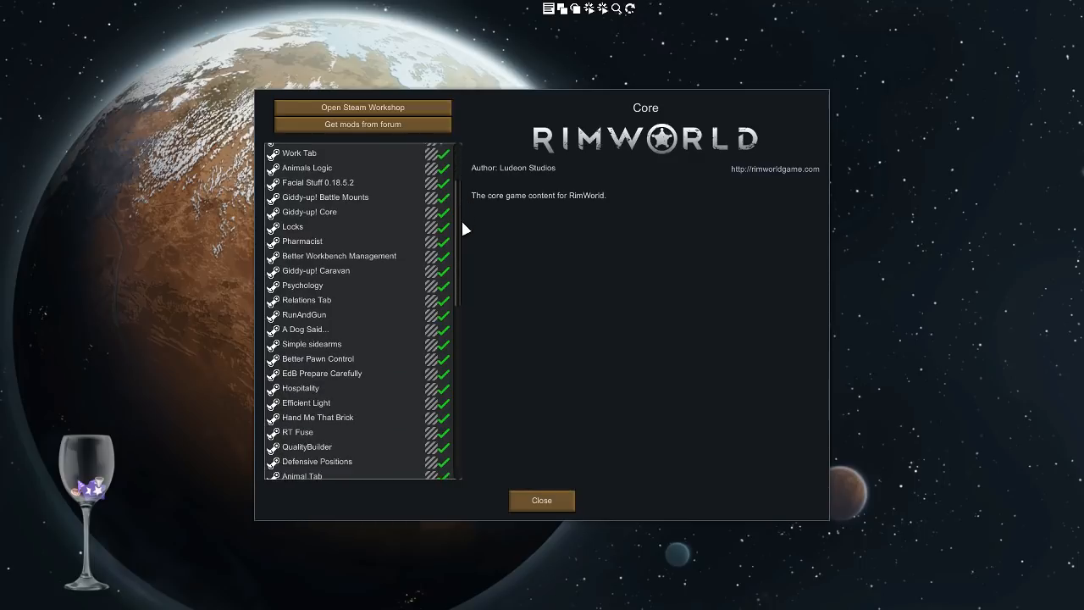
{"action": "scroll", "scroll_direction": "down", "scroll_amount": 3}
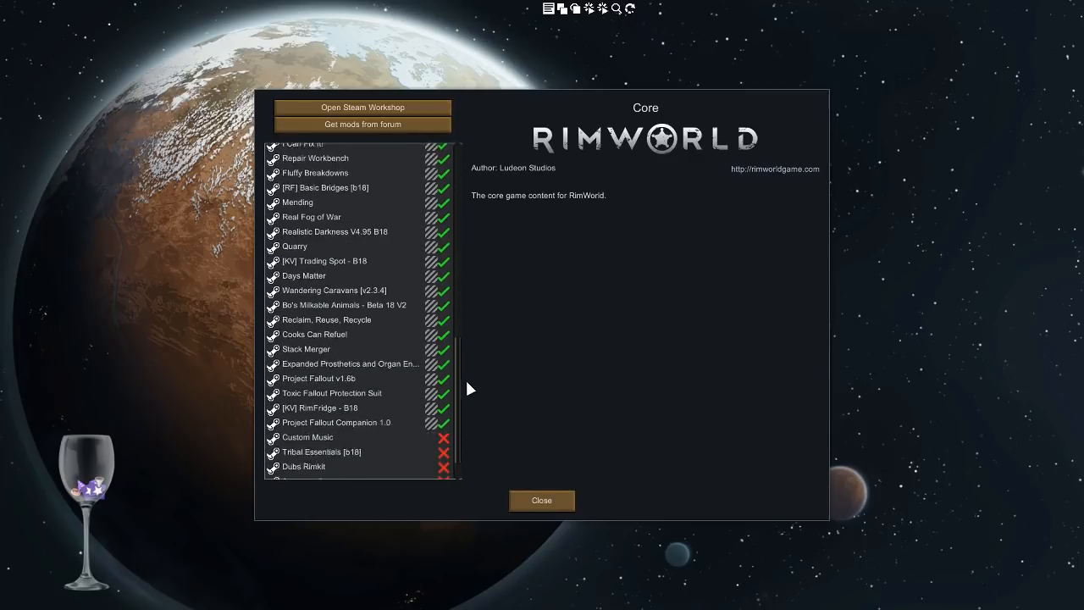
{"action": "scroll", "scroll_direction": "down", "scroll_amount": 3}
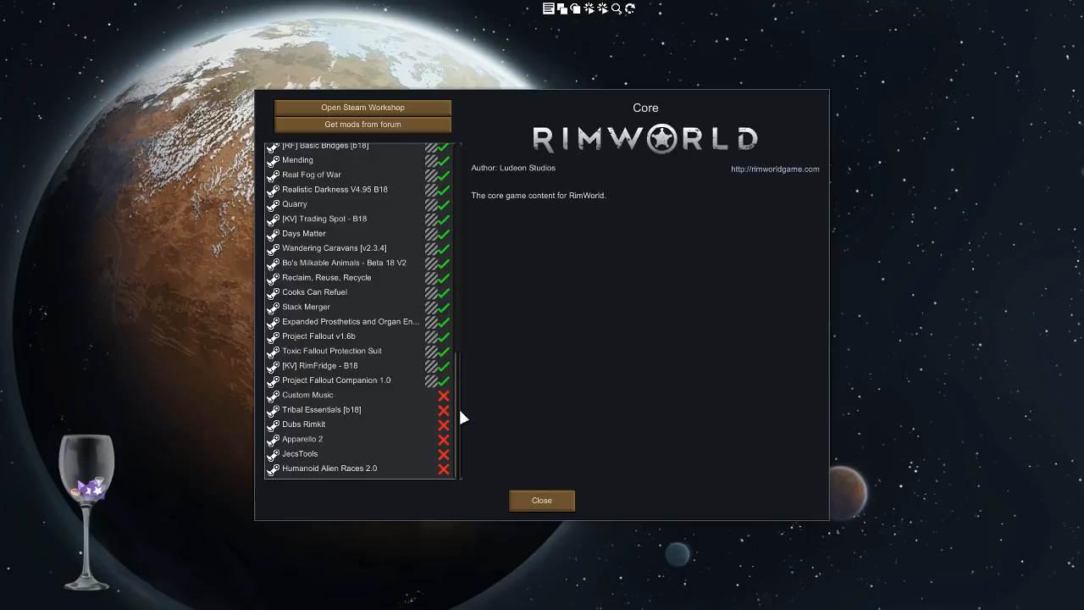
{"action": "mouse_move", "coordinate": [364, 334]}
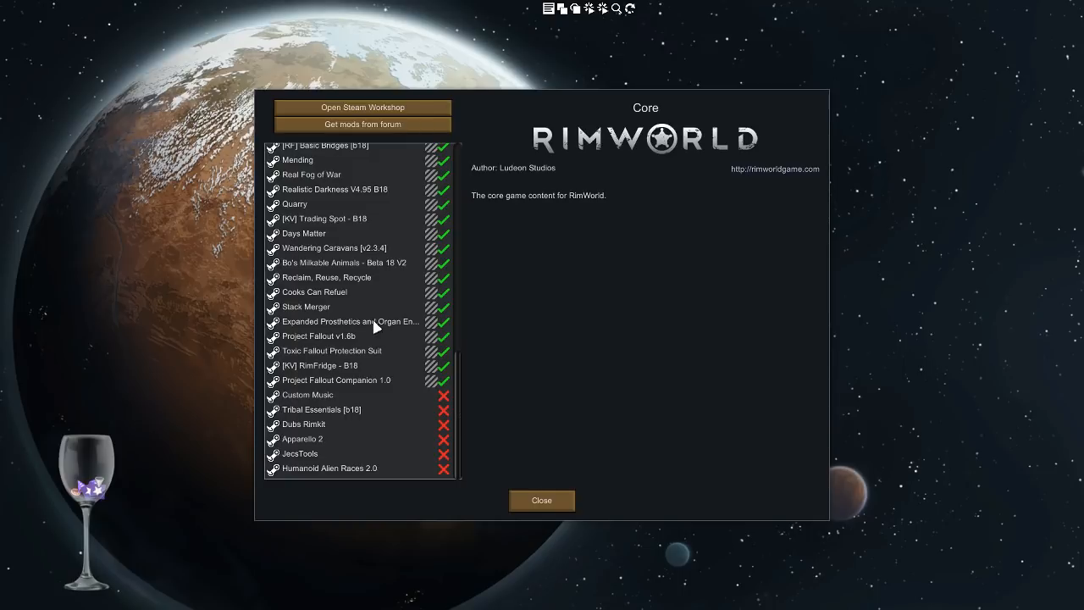
View the Project Fallout Companion 1.0 mod's description and load-order notes
{"action": "left_click", "coordinate": [337, 380]}
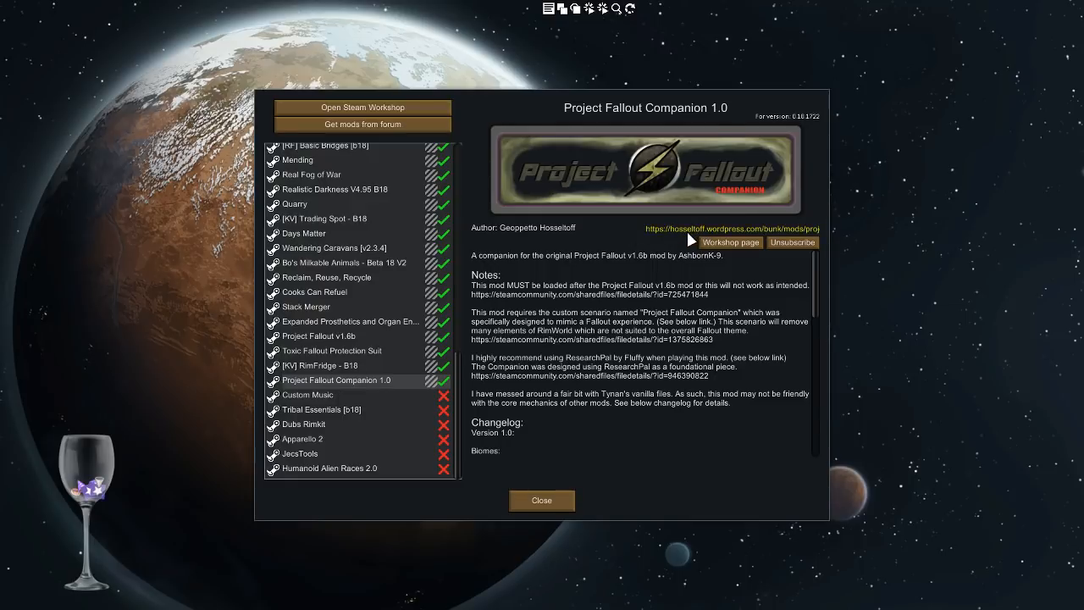
{"action": "mouse_move", "coordinate": [707, 238]}
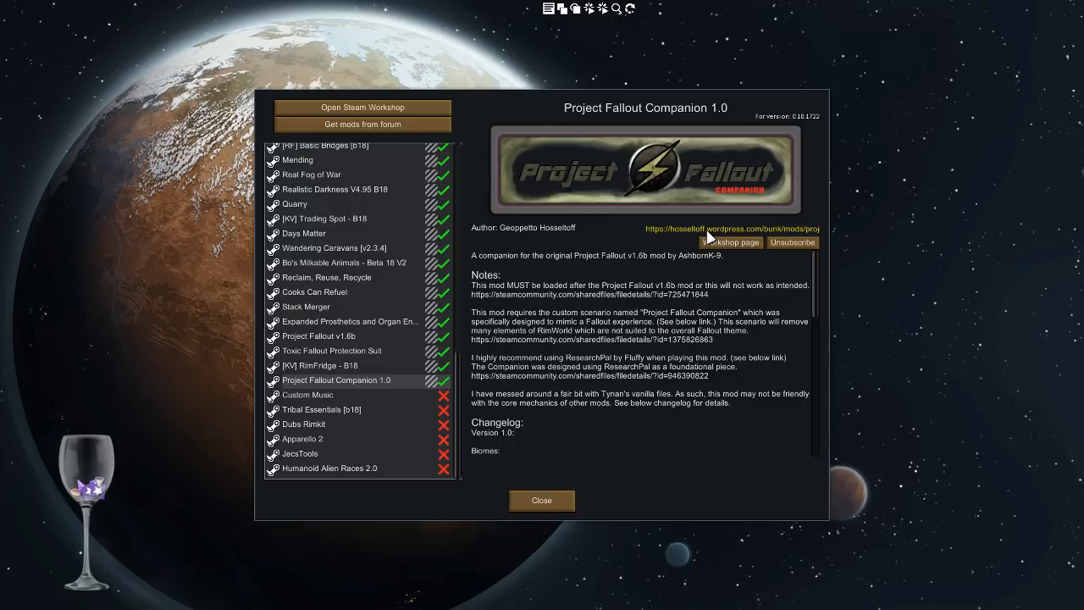
{"action": "mouse_move", "coordinate": [758, 242]}
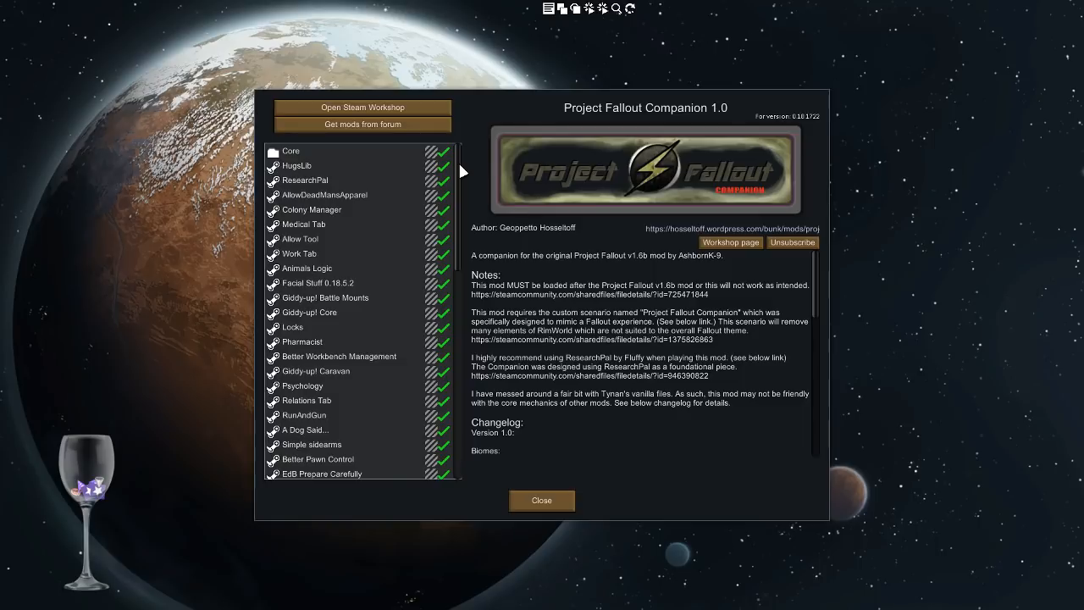
{"action": "mouse_move", "coordinate": [479, 215]}
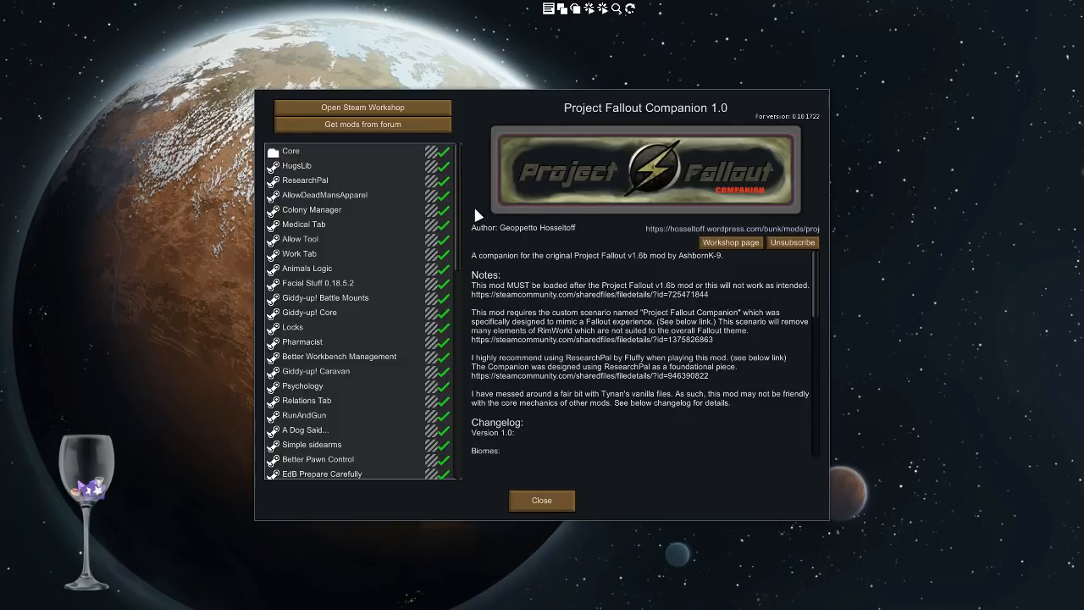
{"action": "scroll", "scroll_direction": "down", "scroll_amount": 3}
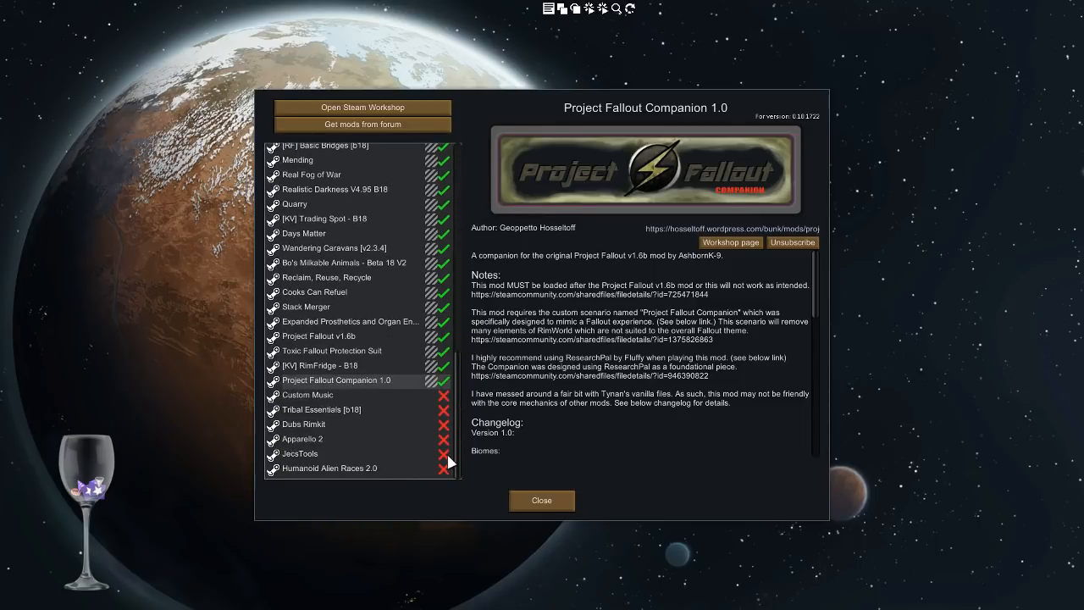
View the Project Fallout v1.6b mod's description of added Fallout items and weapons
{"action": "left_click", "coordinate": [317, 336]}
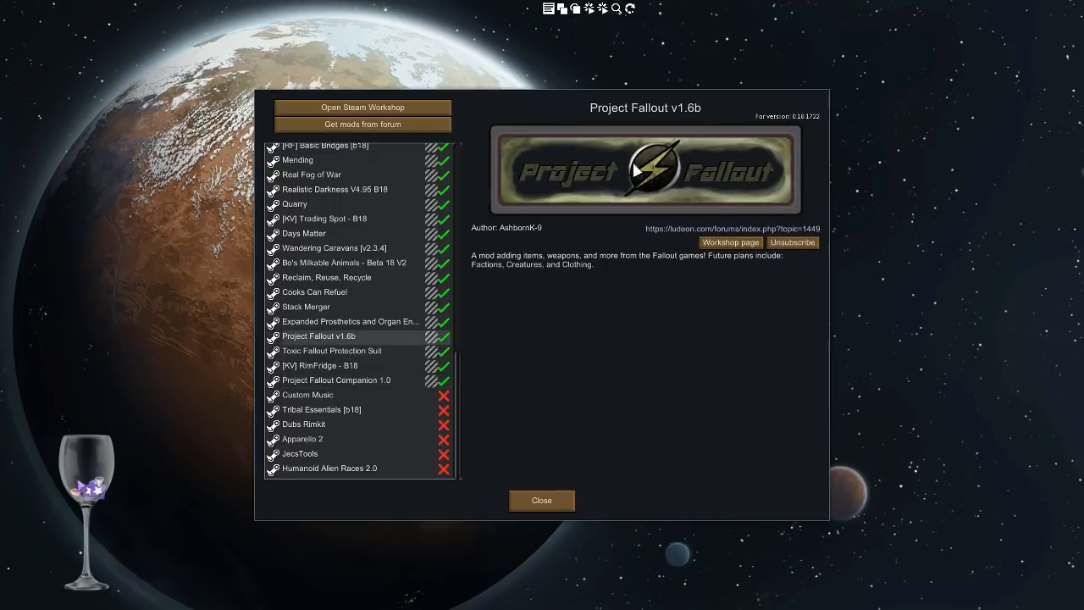
{"action": "mouse_move", "coordinate": [654, 263]}
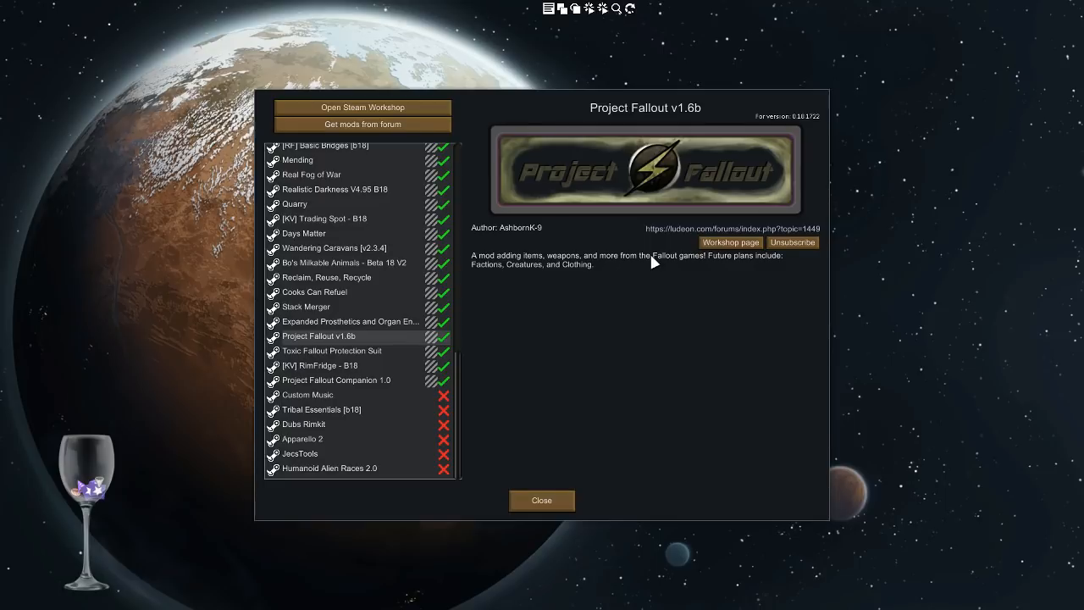
{"action": "mouse_move", "coordinate": [536, 263]}
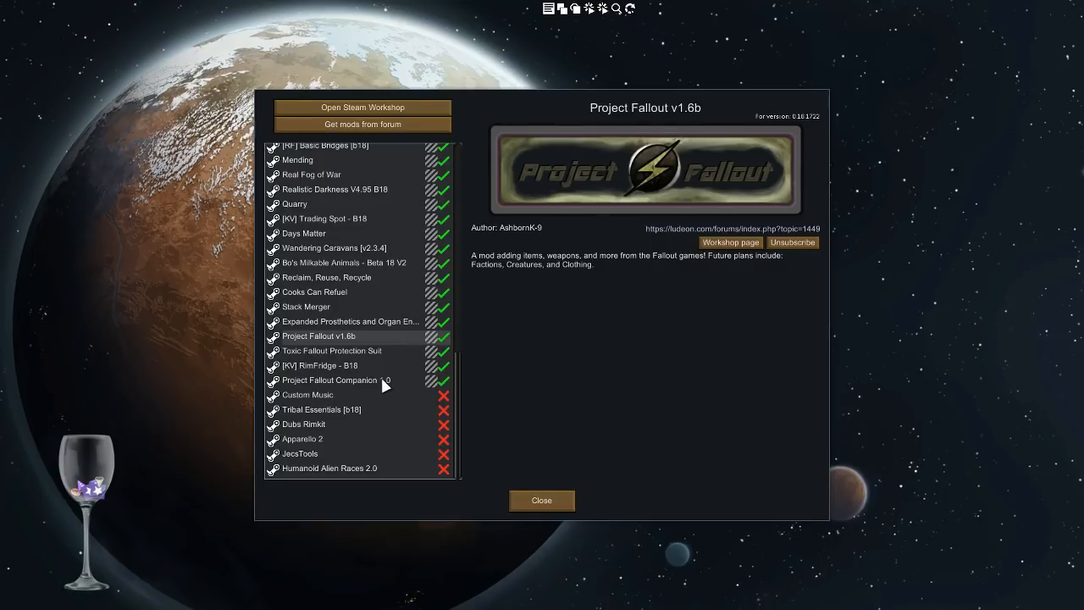
Return to Project Fallout Companion 1.0's details noting it loads after Project Fallout v1.6b
{"action": "left_click", "coordinate": [329, 380]}
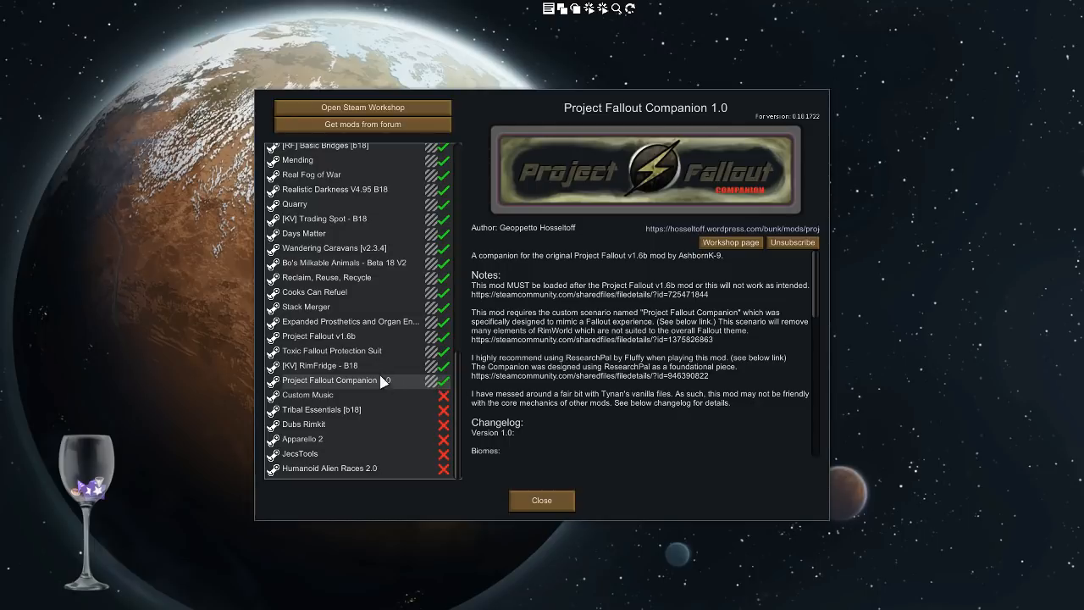
{"action": "mouse_move", "coordinate": [386, 382]}
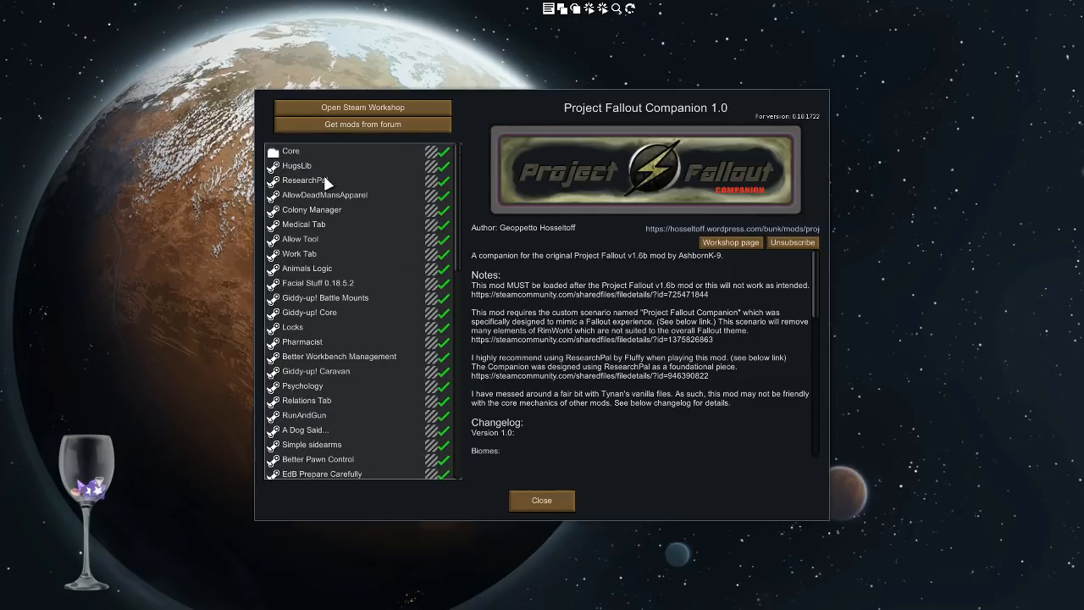
{"action": "mouse_move", "coordinate": [327, 183]}
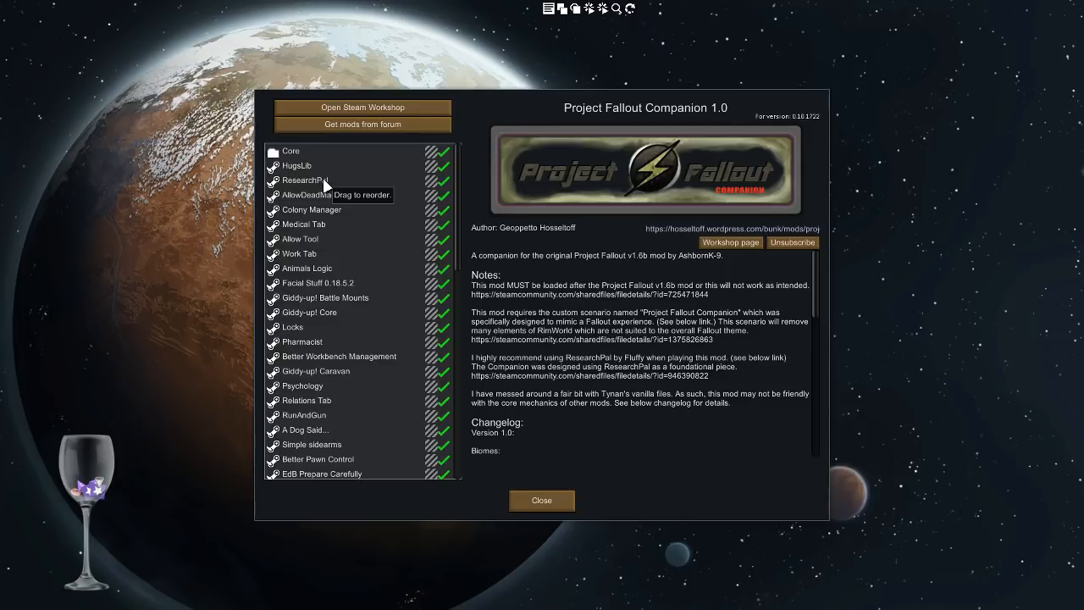
View the ResearchPal mod's description by notfood beside the enabled Fallout mods
{"action": "left_click", "coordinate": [305, 181]}
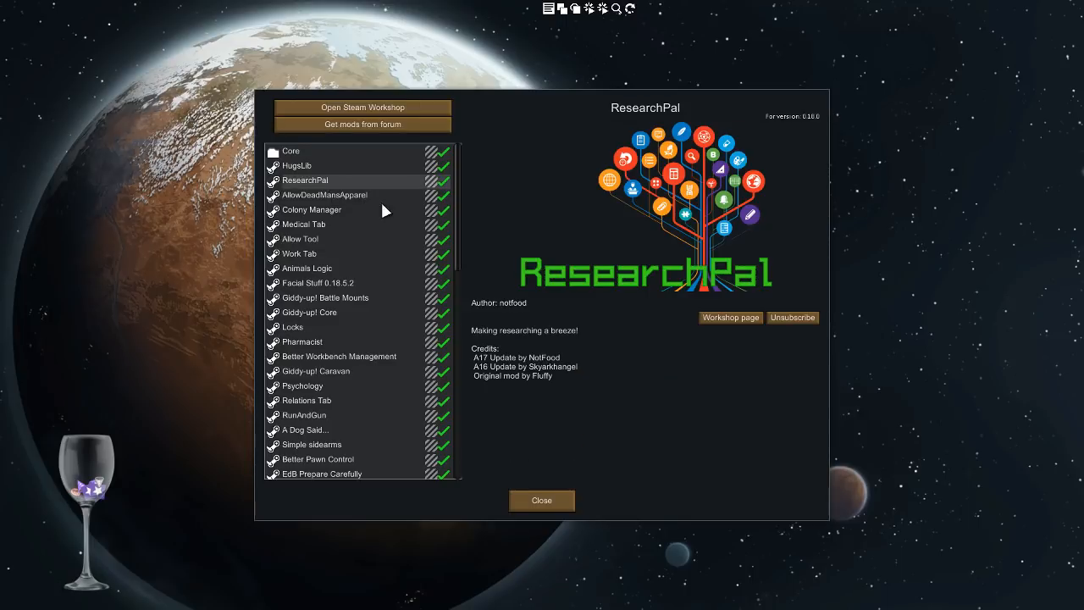
{"action": "mouse_move", "coordinate": [384, 249]}
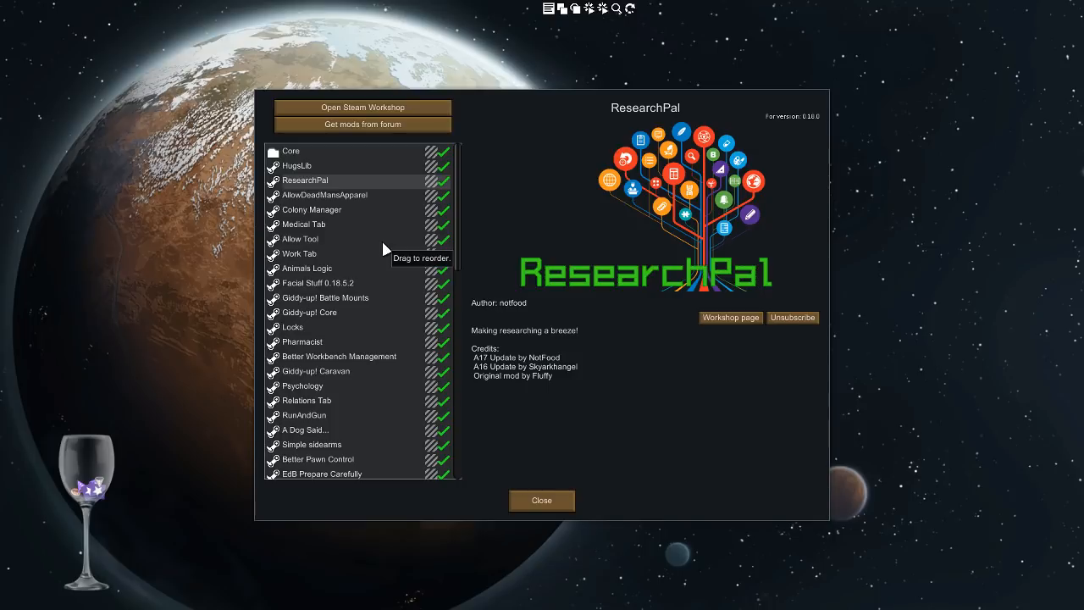
{"action": "mouse_move", "coordinate": [621, 299]}
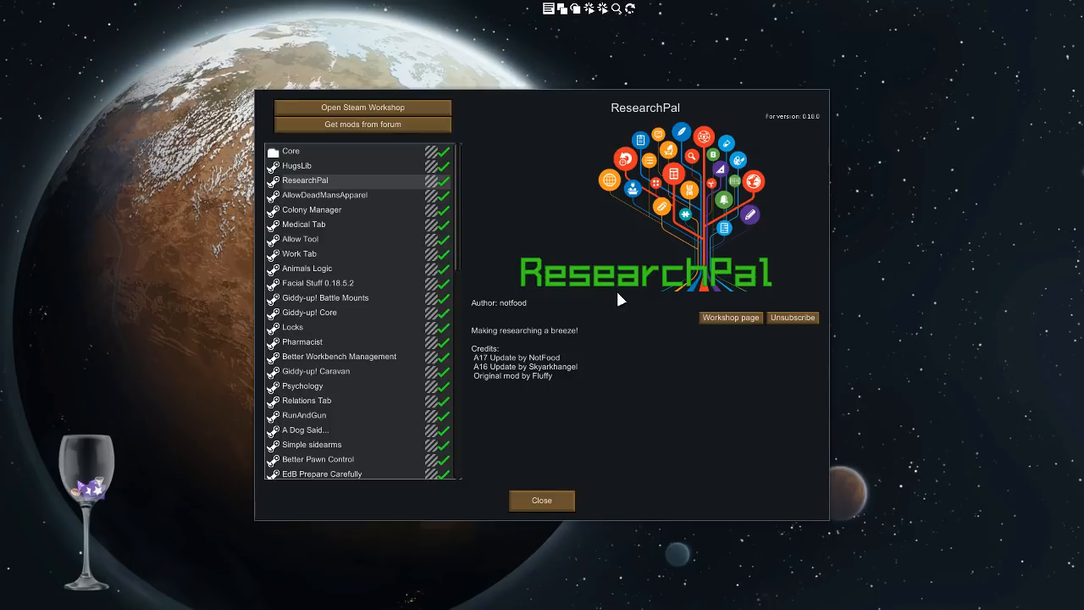
{"action": "mouse_move", "coordinate": [461, 201]}
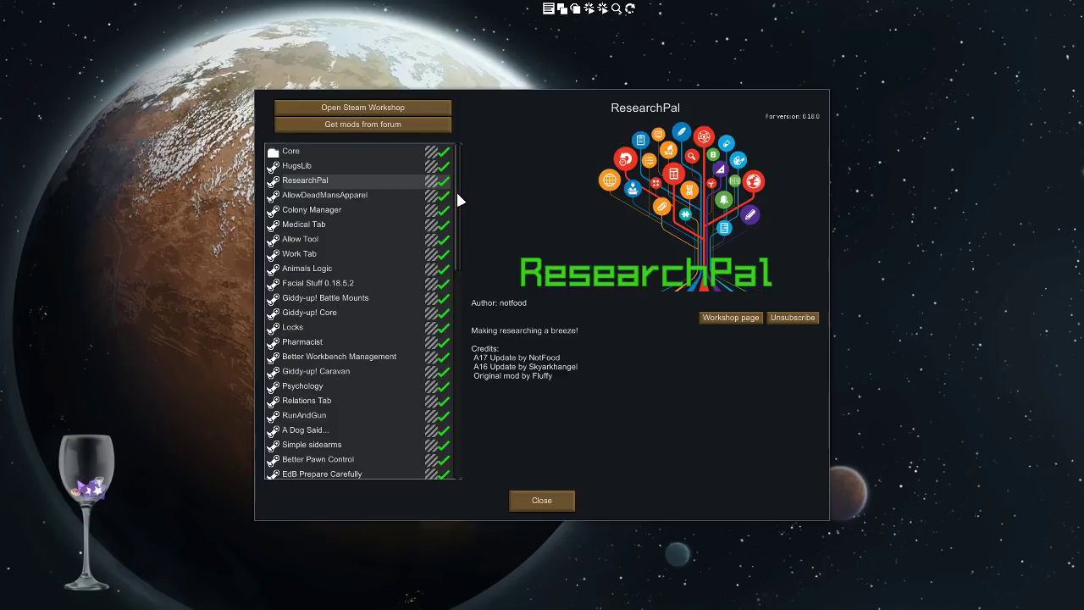
{"action": "scroll", "scroll_direction": "down", "scroll_amount": 3}
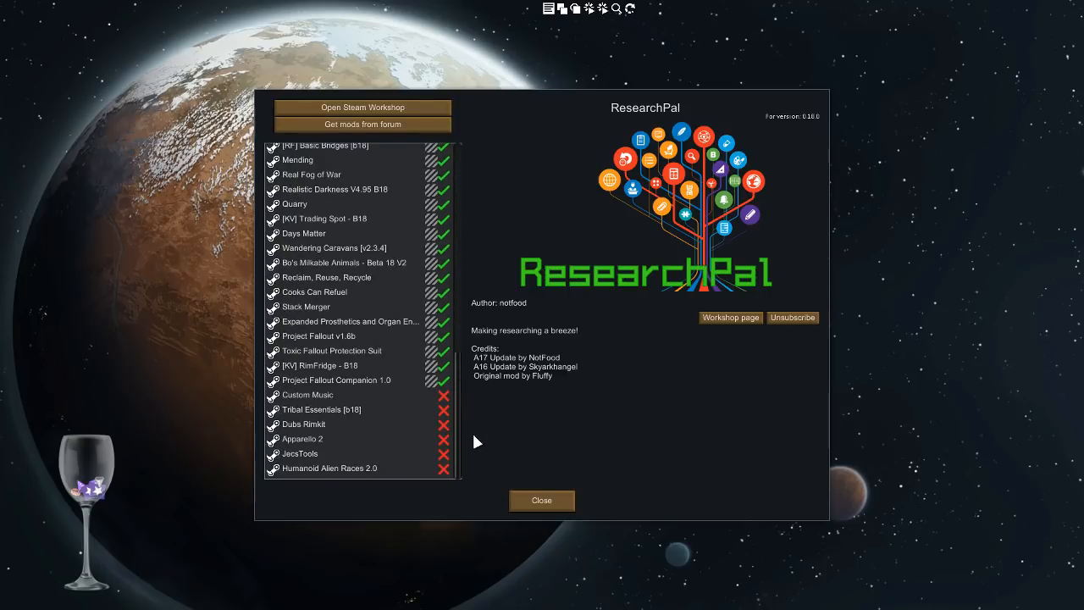
{"action": "mouse_move", "coordinate": [482, 435]}
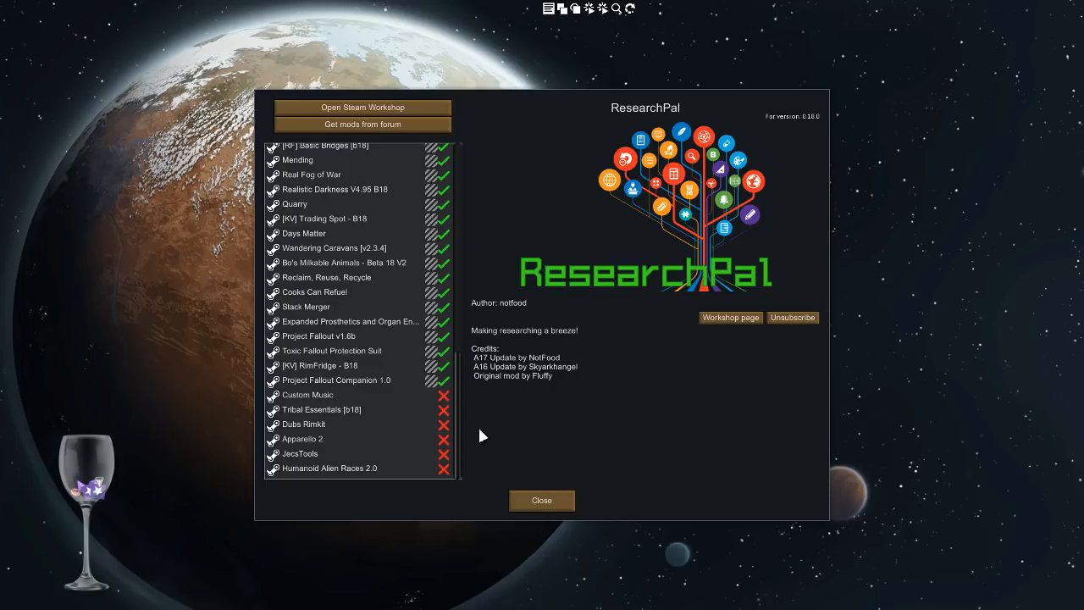
{"action": "mouse_move", "coordinate": [586, 372]}
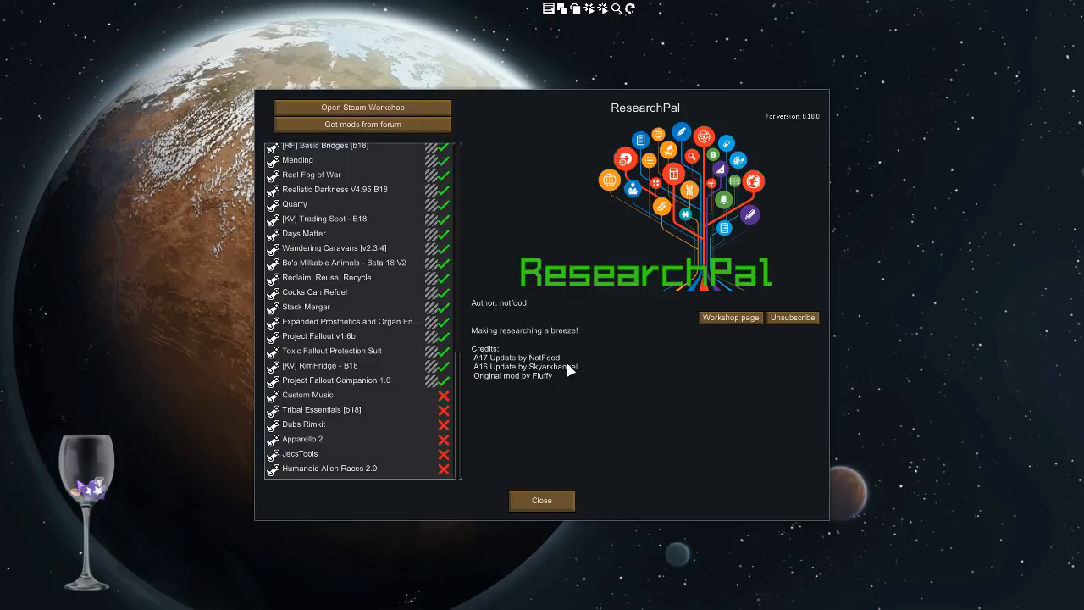
{"action": "mouse_move", "coordinate": [598, 389]}
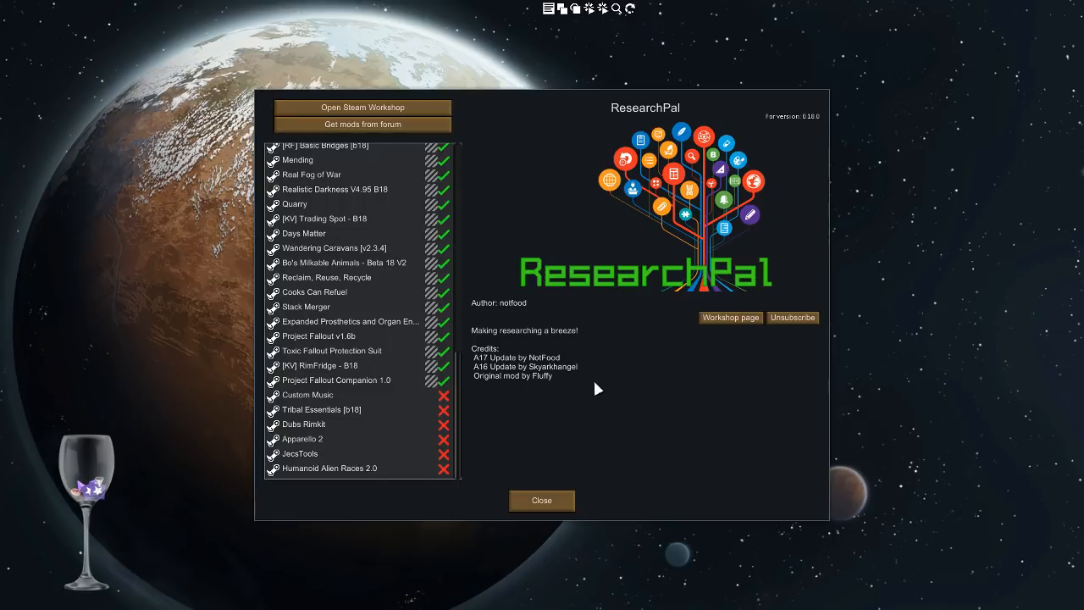
{"action": "mouse_move", "coordinate": [461, 418]}
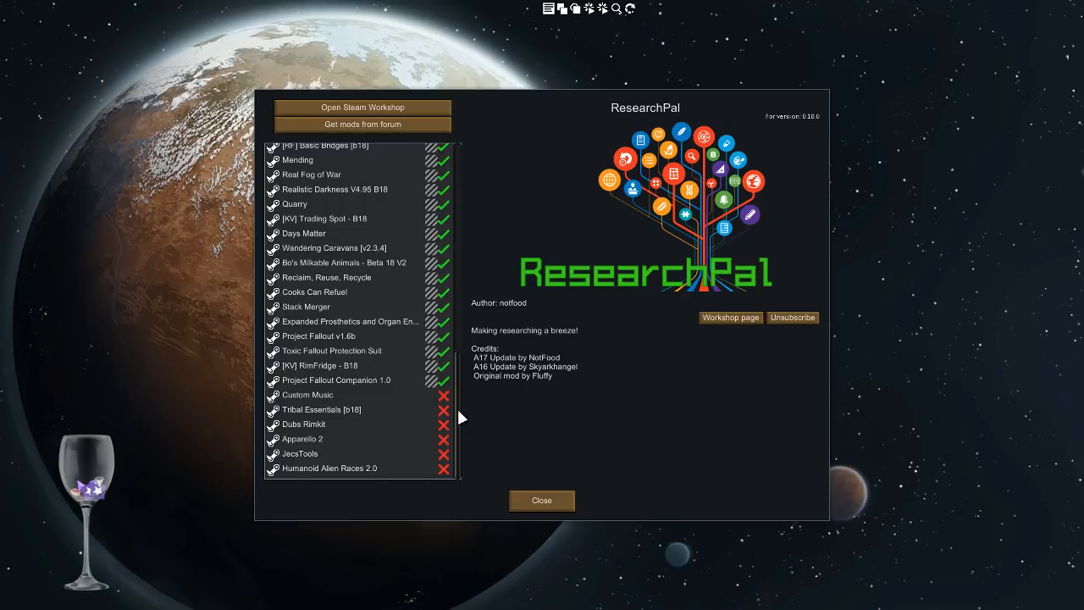
{"action": "mouse_move", "coordinate": [558, 423]}
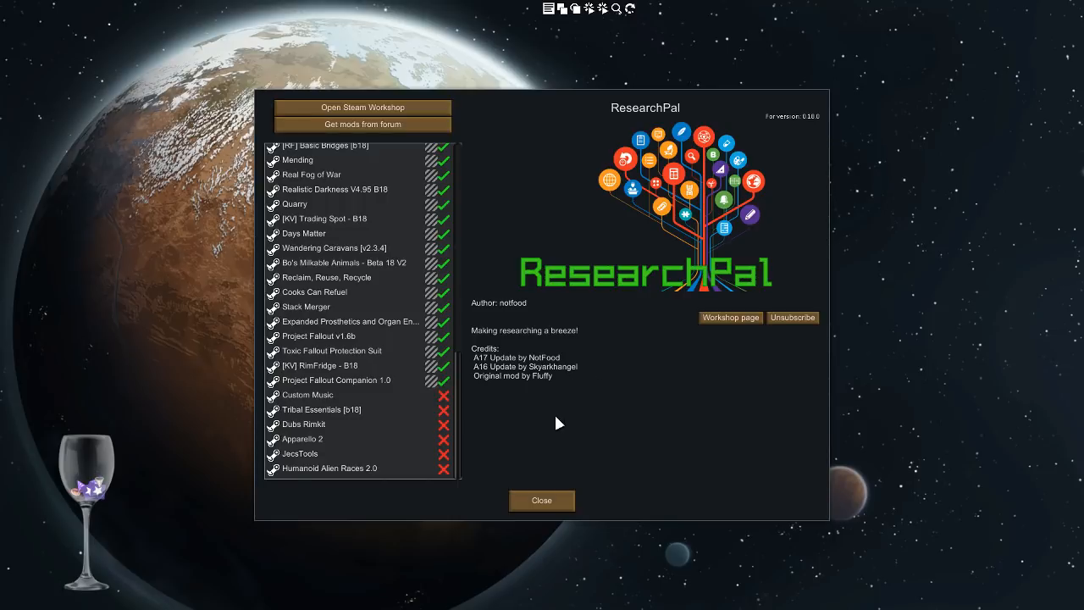
{"action": "mouse_move", "coordinate": [316, 345]}
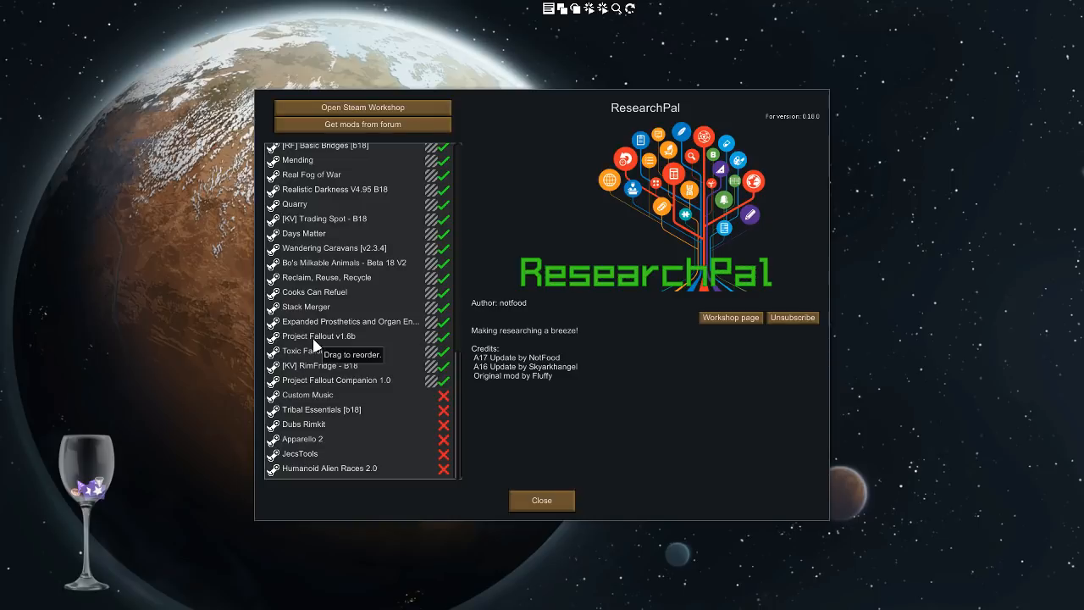
Recheck Project Fallout v1.6b and Companion 1.0 notes, then close the mod manager
{"action": "left_click", "coordinate": [318, 337]}
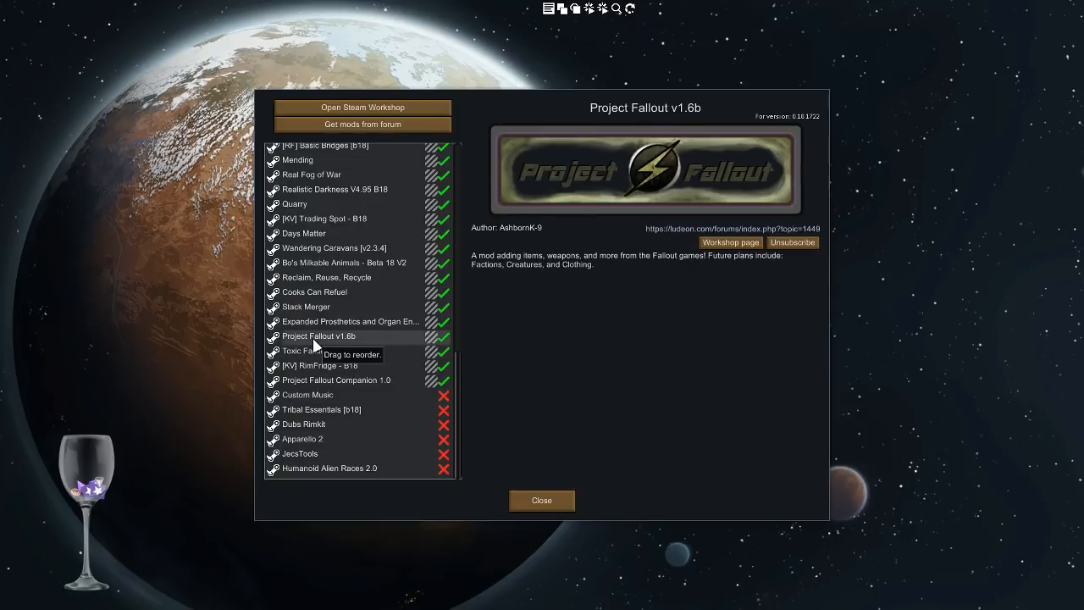
{"action": "left_click", "coordinate": [336, 379]}
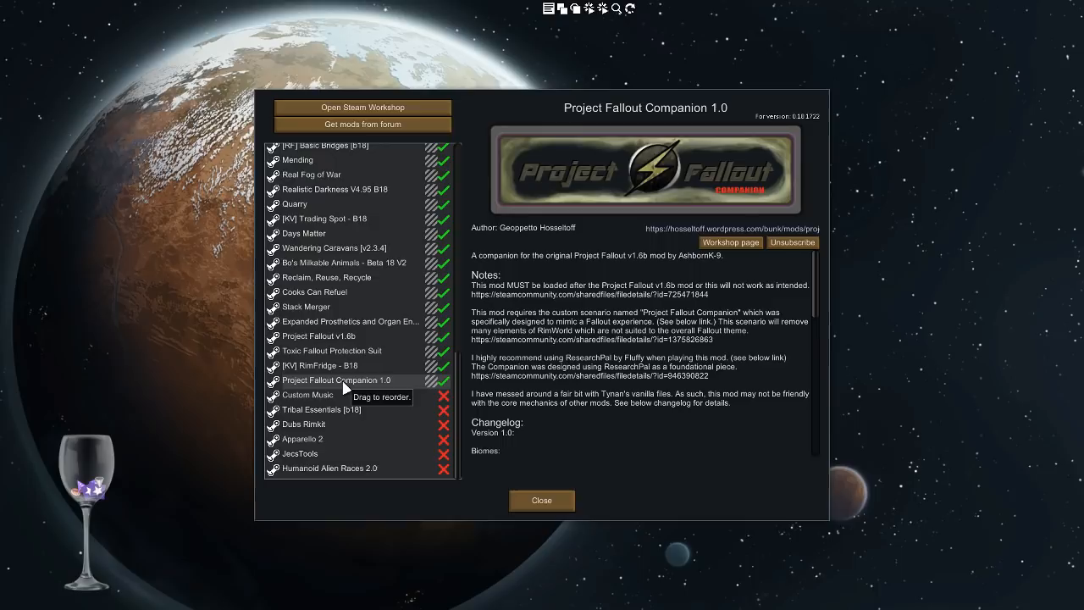
{"action": "mouse_move", "coordinate": [398, 404]}
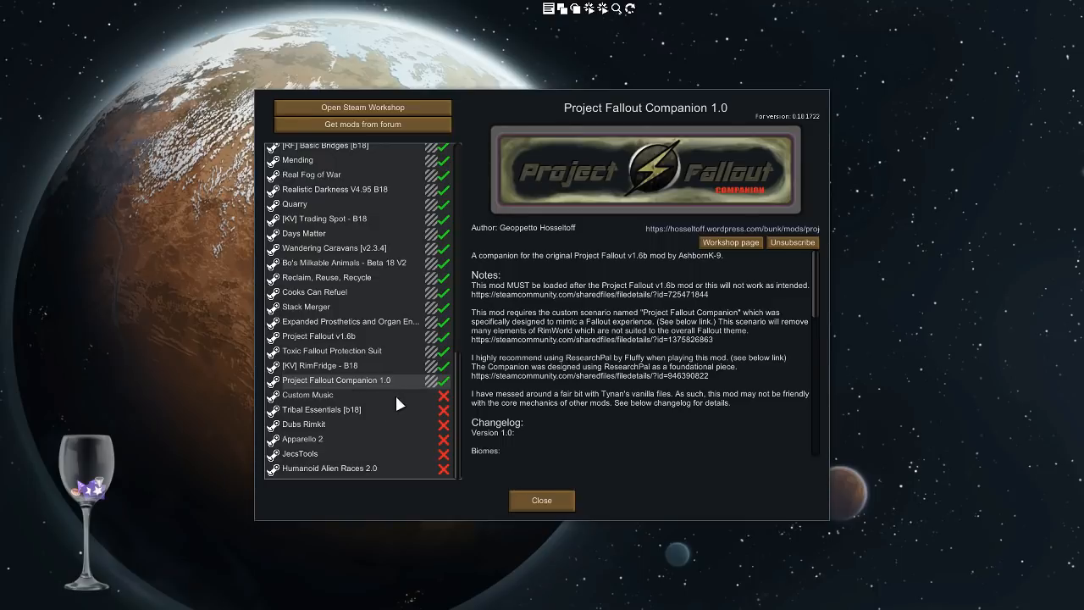
{"action": "mouse_move", "coordinate": [419, 373]}
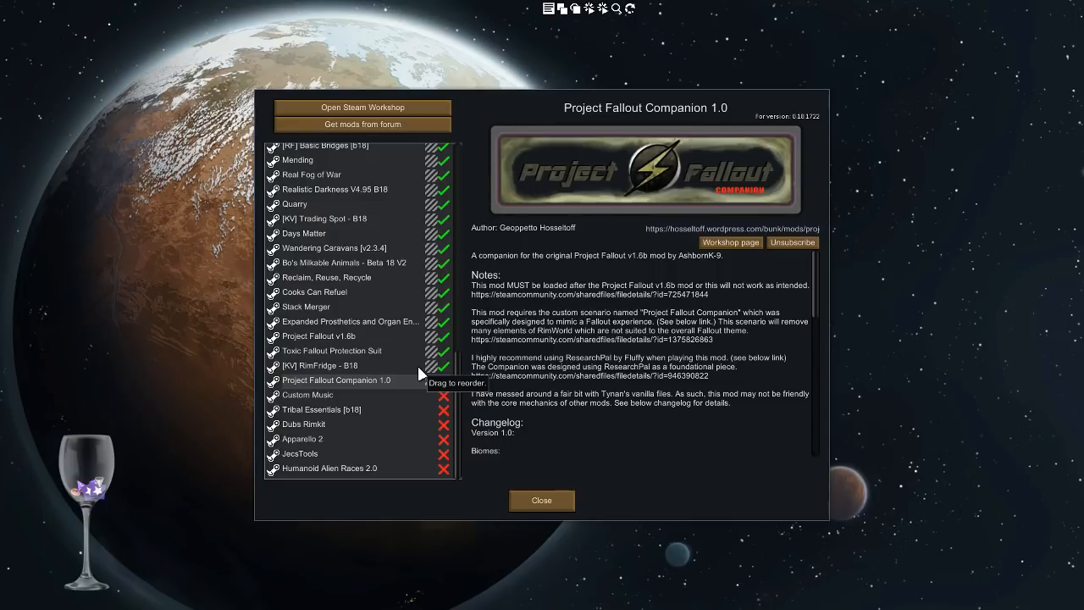
{"action": "mouse_move", "coordinate": [542, 499]}
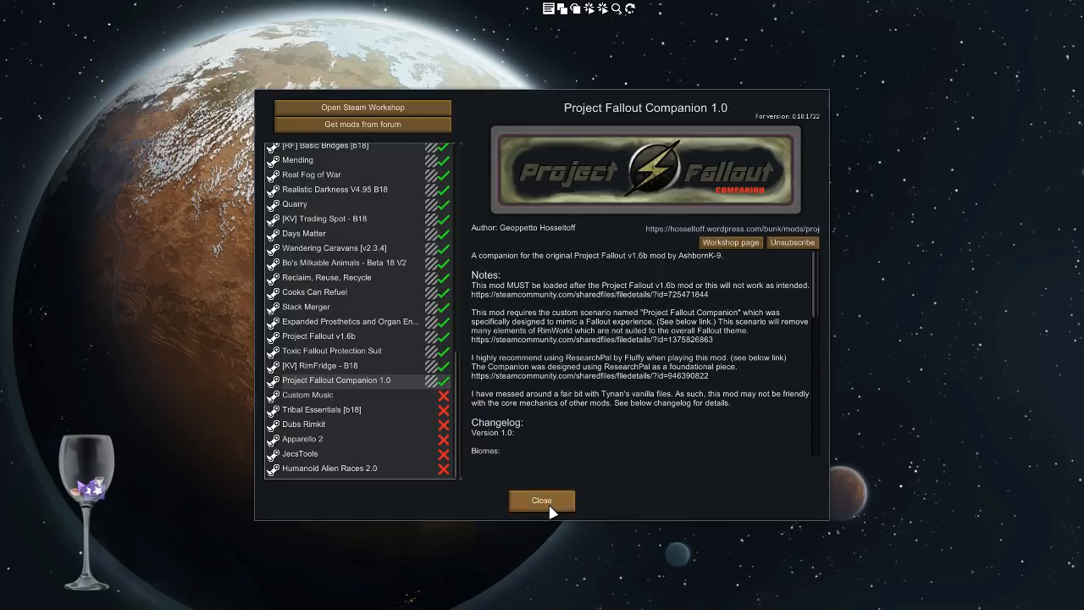
{"action": "left_click", "coordinate": [541, 500]}
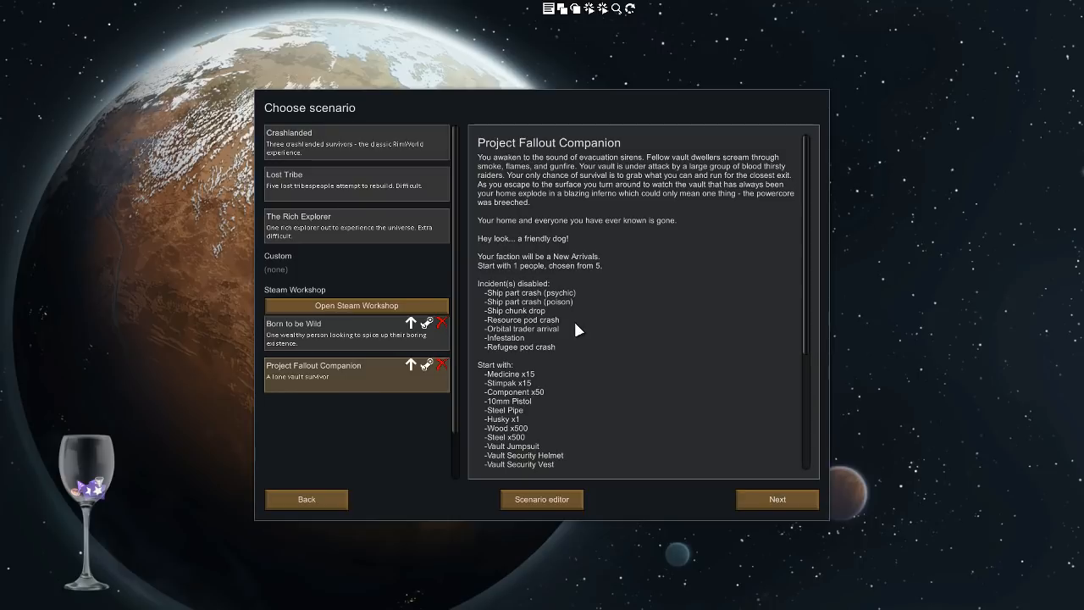
{"action": "mouse_move", "coordinate": [599, 325]}
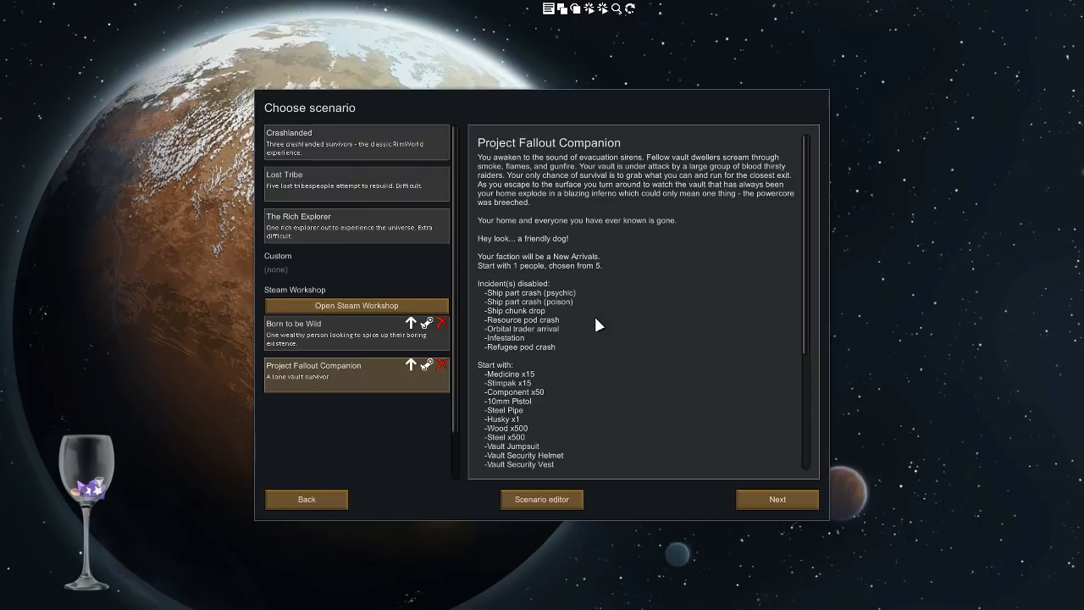
{"action": "mouse_move", "coordinate": [664, 340]}
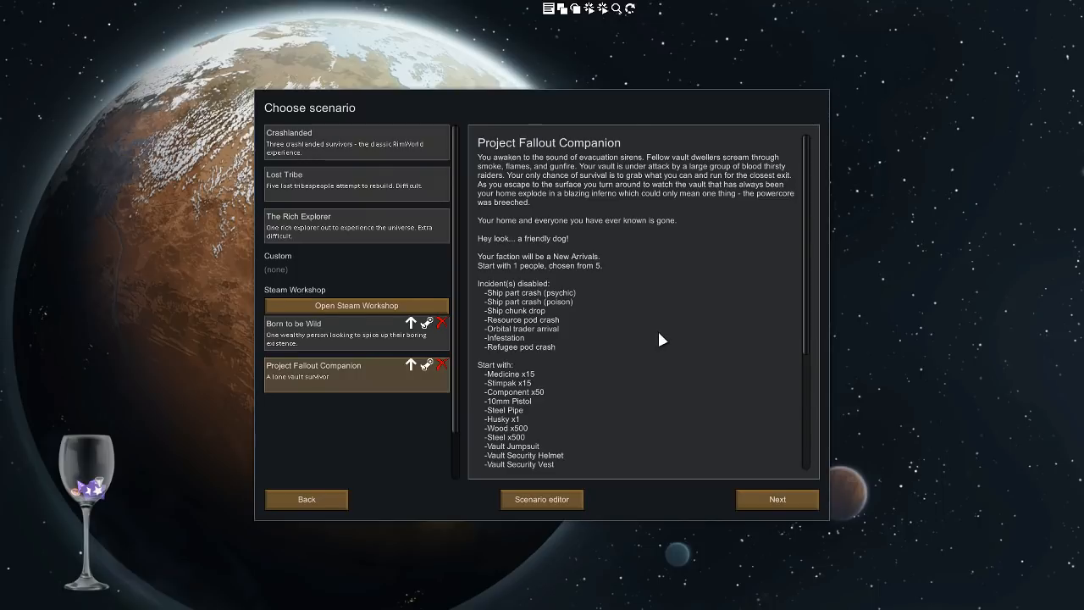
Confirm the Project Fallout Companion scenario and continue to the storyteller choice
{"action": "scroll", "scroll_direction": "down", "scroll_amount": 3}
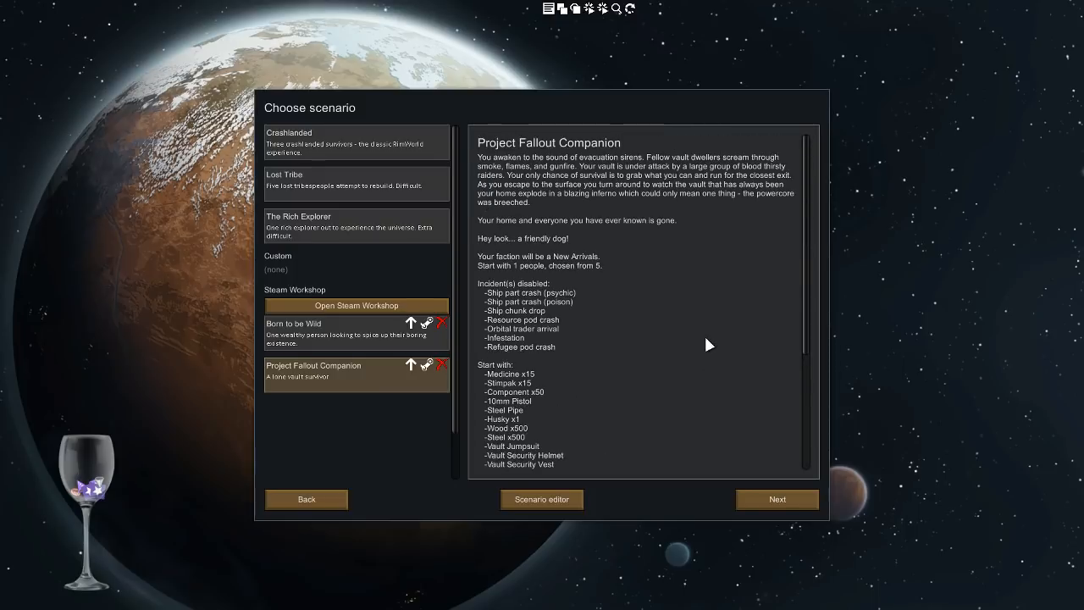
{"action": "left_click", "coordinate": [777, 499]}
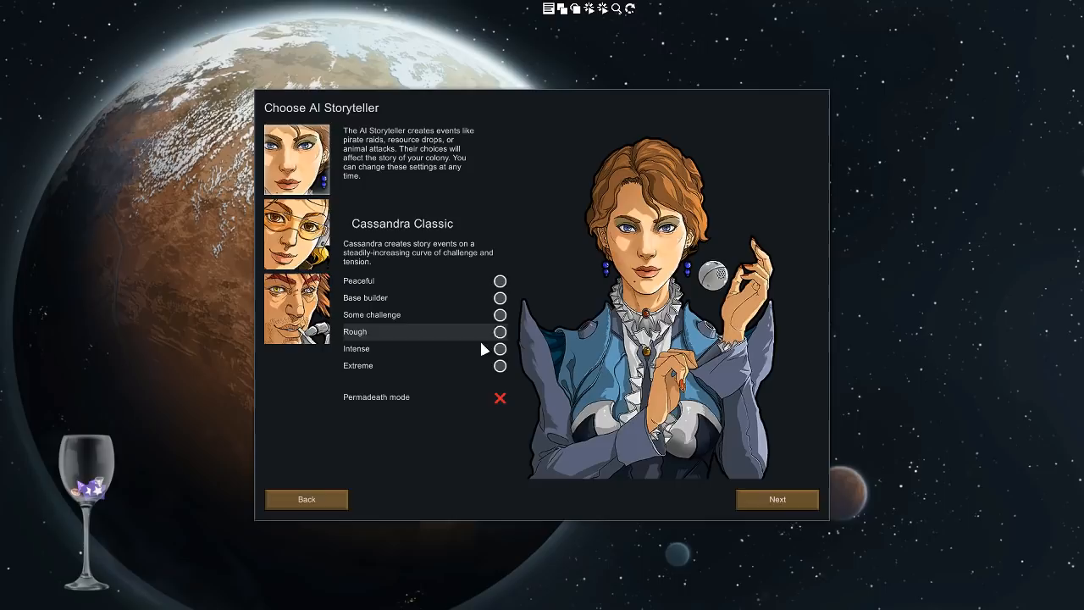
Choose Some challenge difficulty and generate a world from random seed purple with 100% globe coverage
{"action": "left_click", "coordinate": [500, 315]}
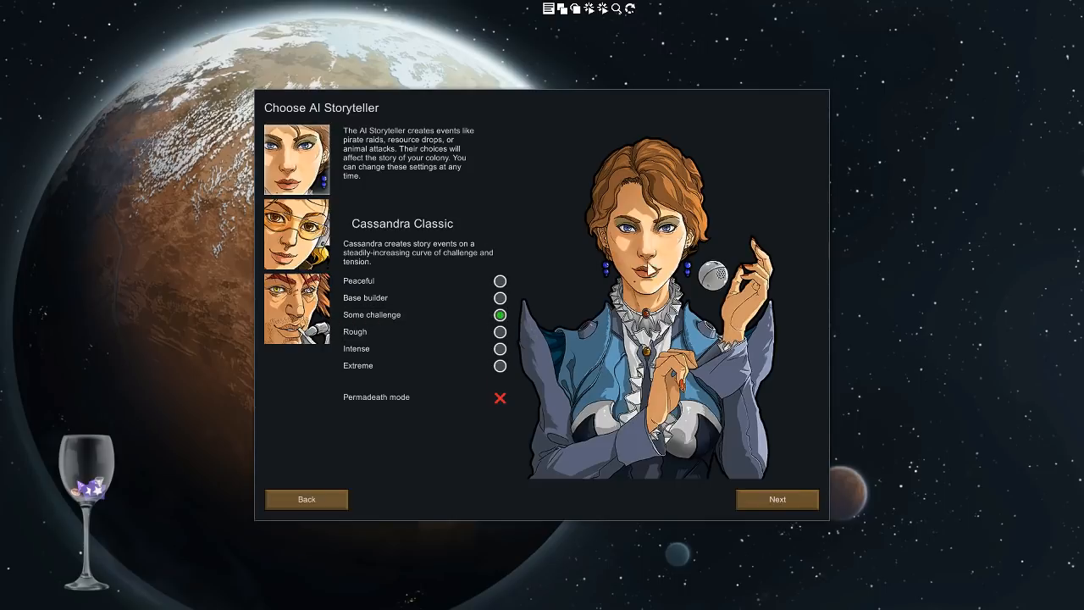
{"action": "left_click", "coordinate": [777, 499]}
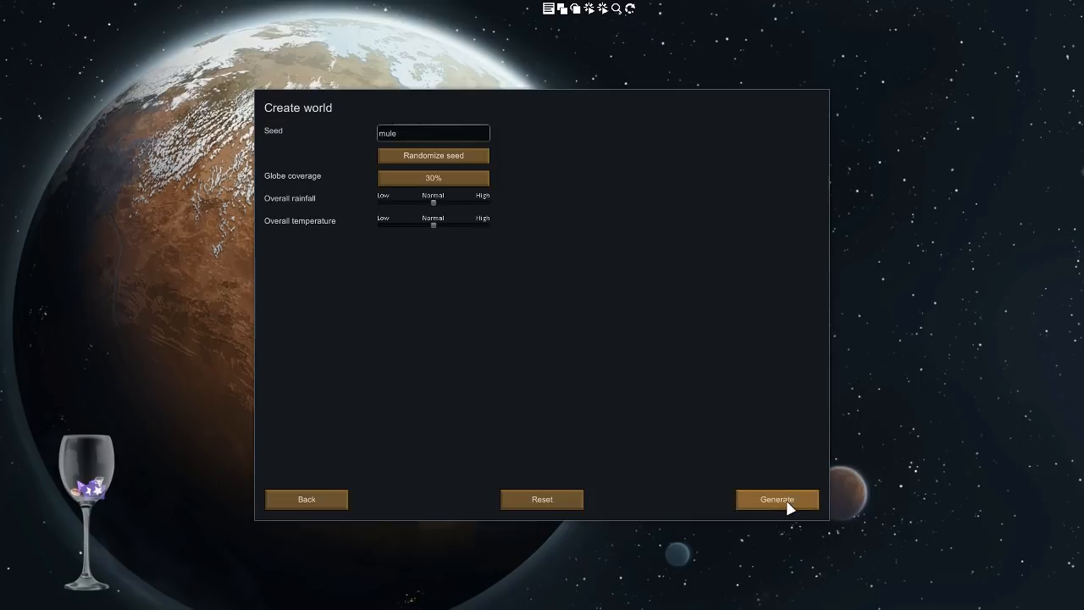
{"action": "mouse_move", "coordinate": [450, 166]}
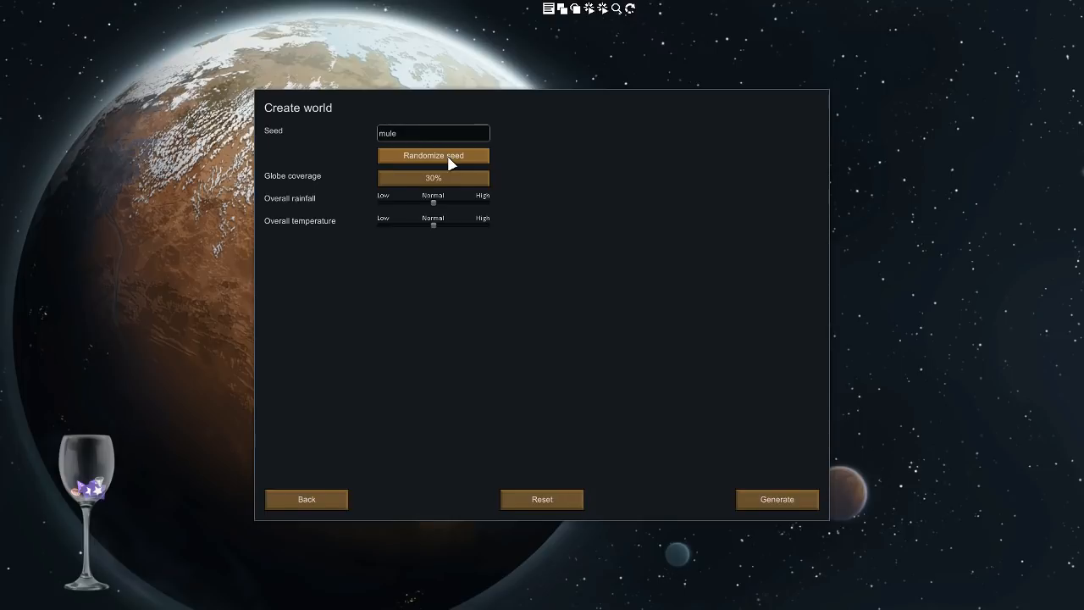
{"action": "mouse_move", "coordinate": [453, 178]}
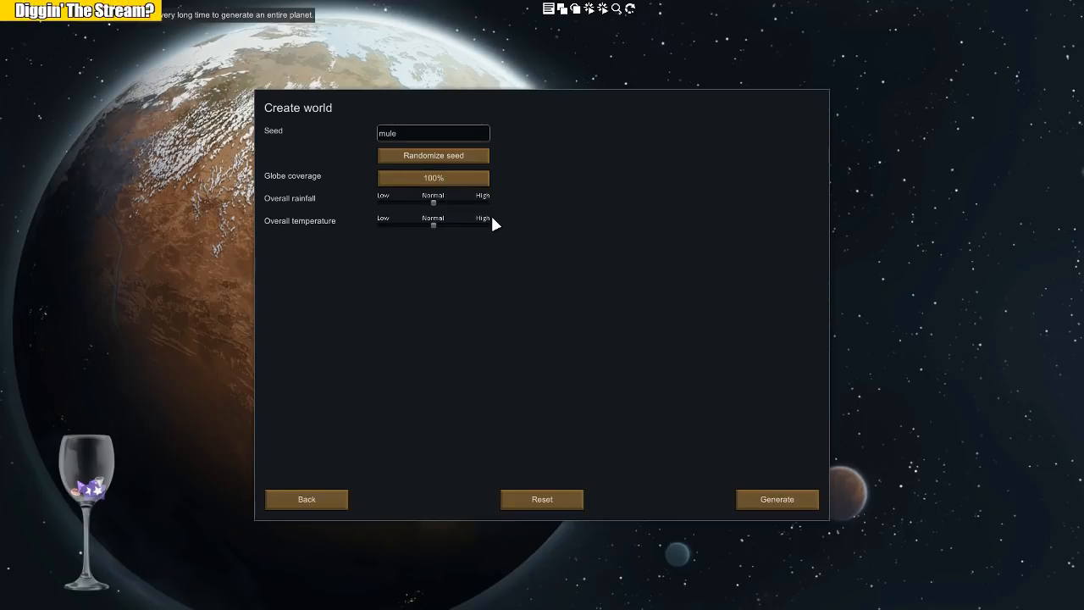
{"action": "mouse_move", "coordinate": [318, 60]}
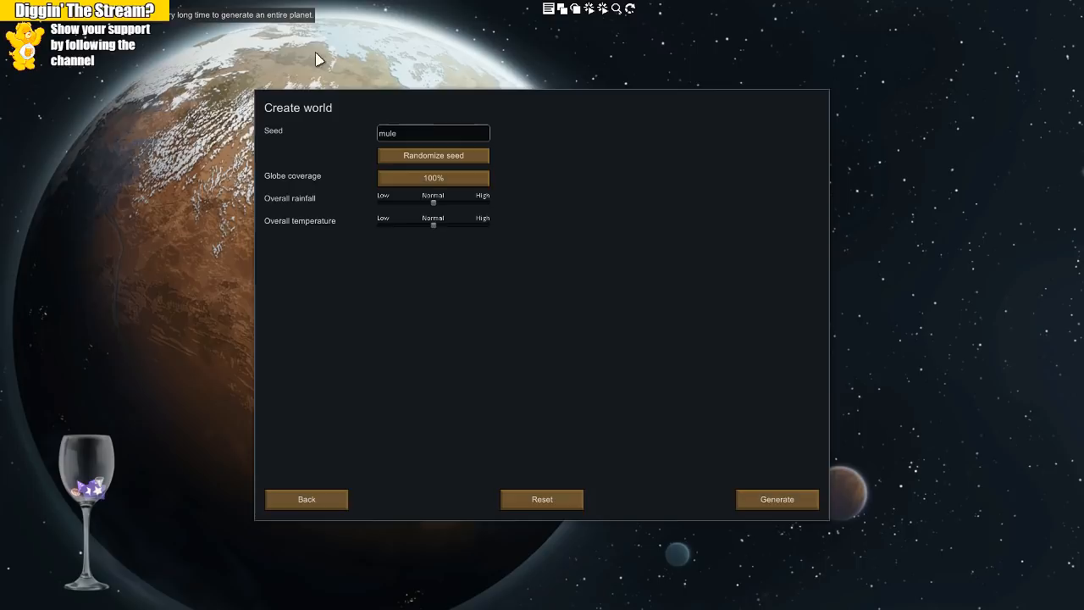
{"action": "mouse_move", "coordinate": [647, 241]}
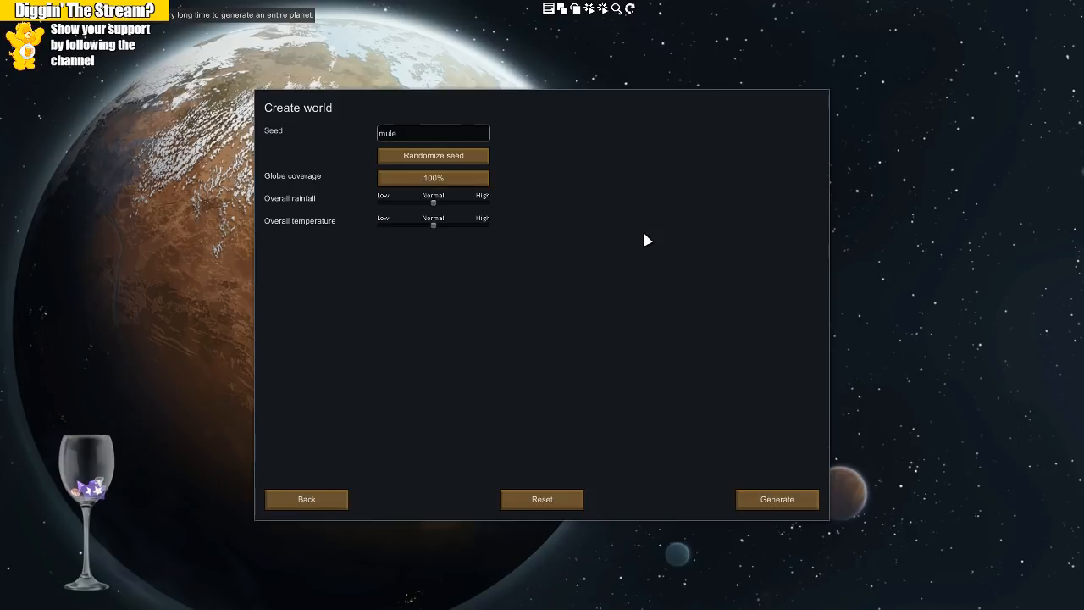
{"action": "mouse_move", "coordinate": [661, 223]}
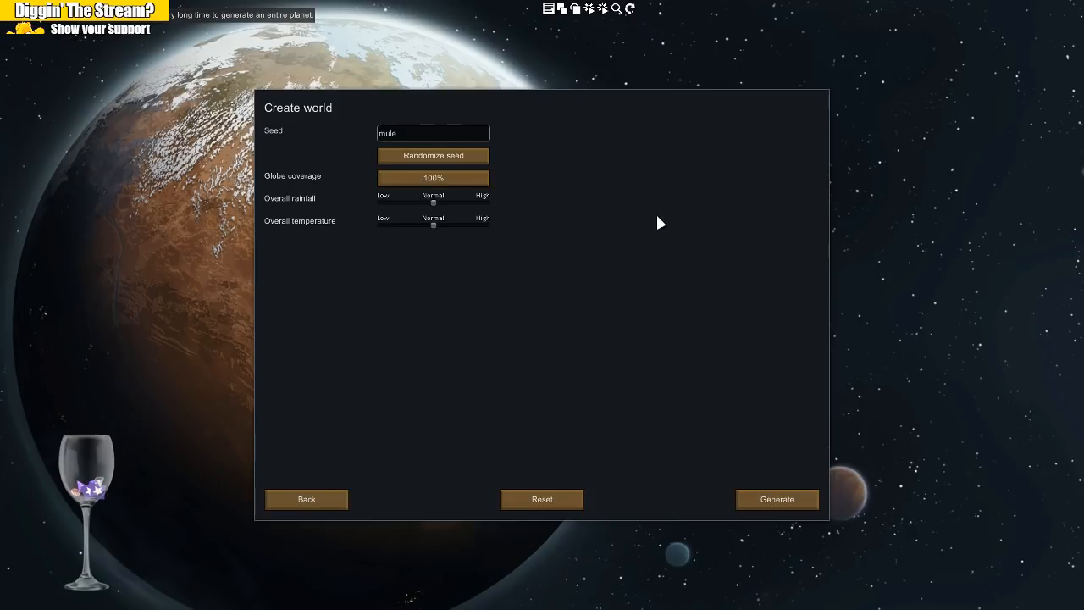
{"action": "mouse_move", "coordinate": [638, 150]}
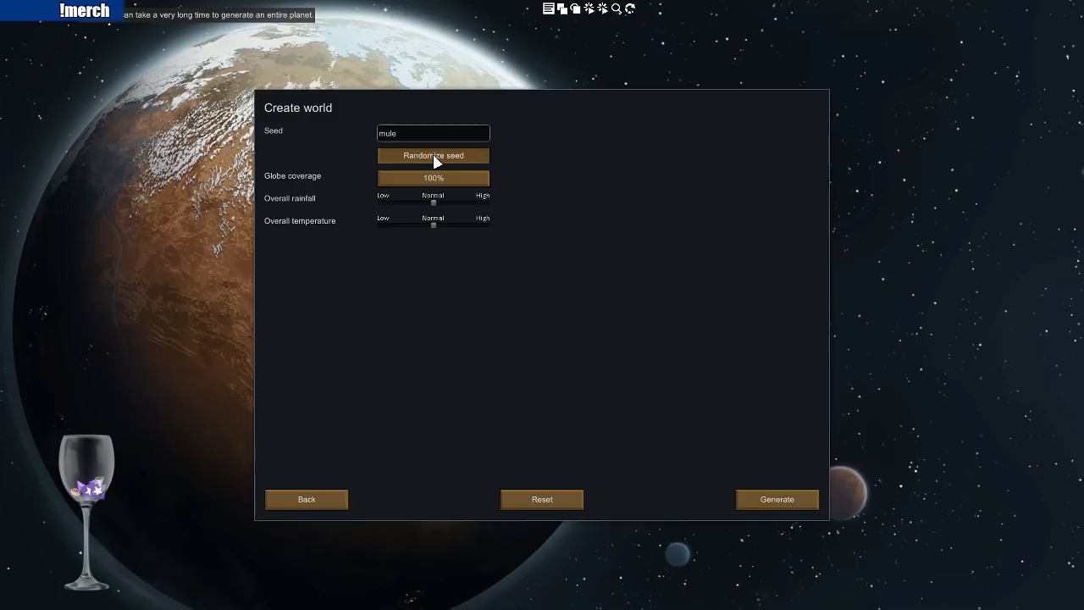
{"action": "left_click", "coordinate": [433, 155]}
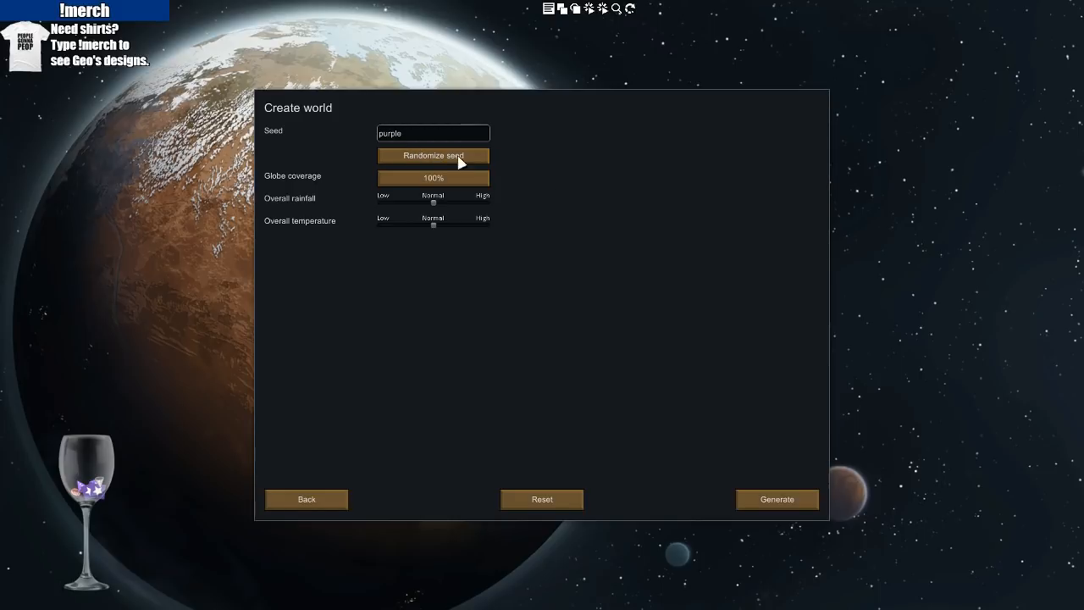
{"action": "mouse_move", "coordinate": [649, 255]}
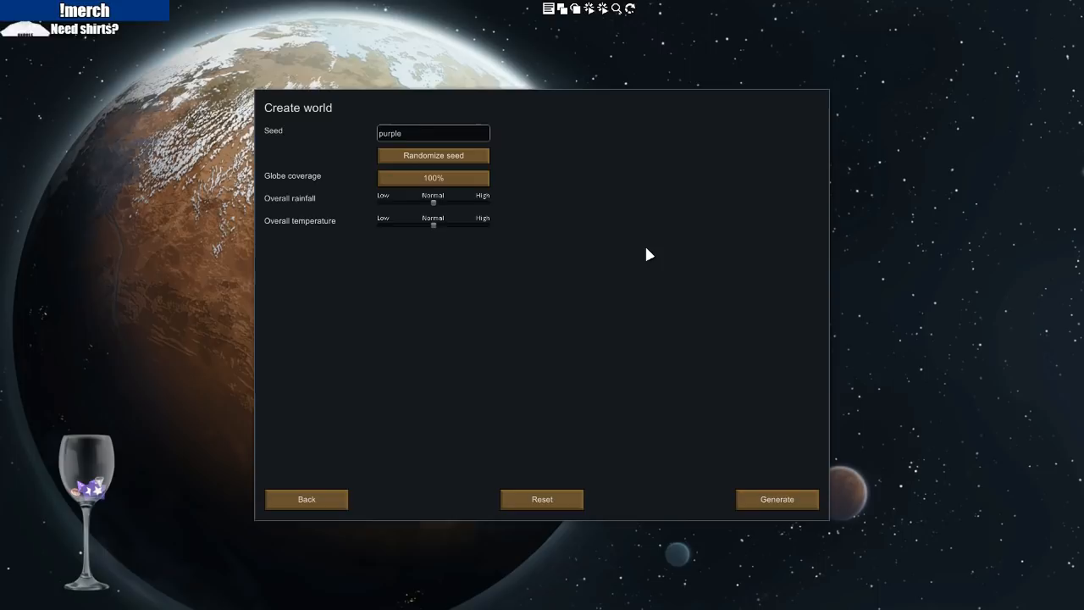
{"action": "mouse_move", "coordinate": [432, 229]}
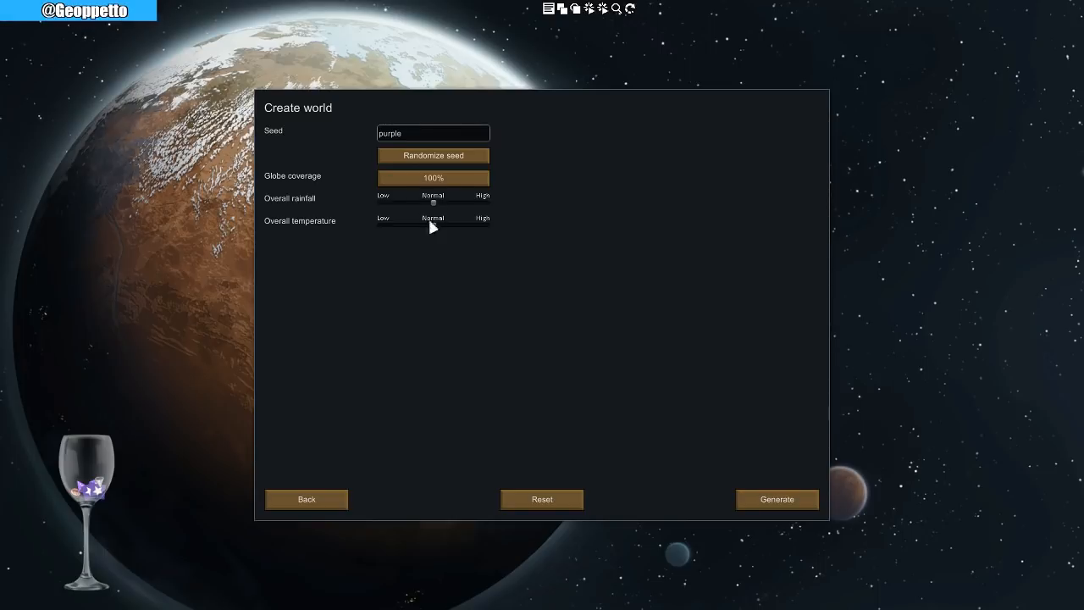
{"action": "left_click", "coordinate": [777, 499]}
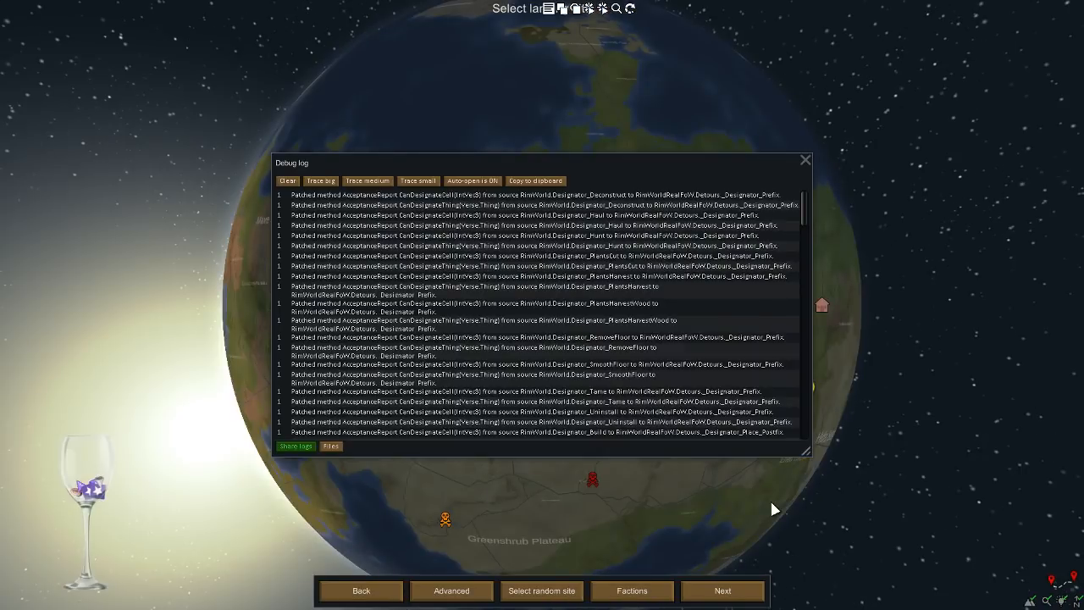
{"action": "mouse_move", "coordinate": [578, 373]}
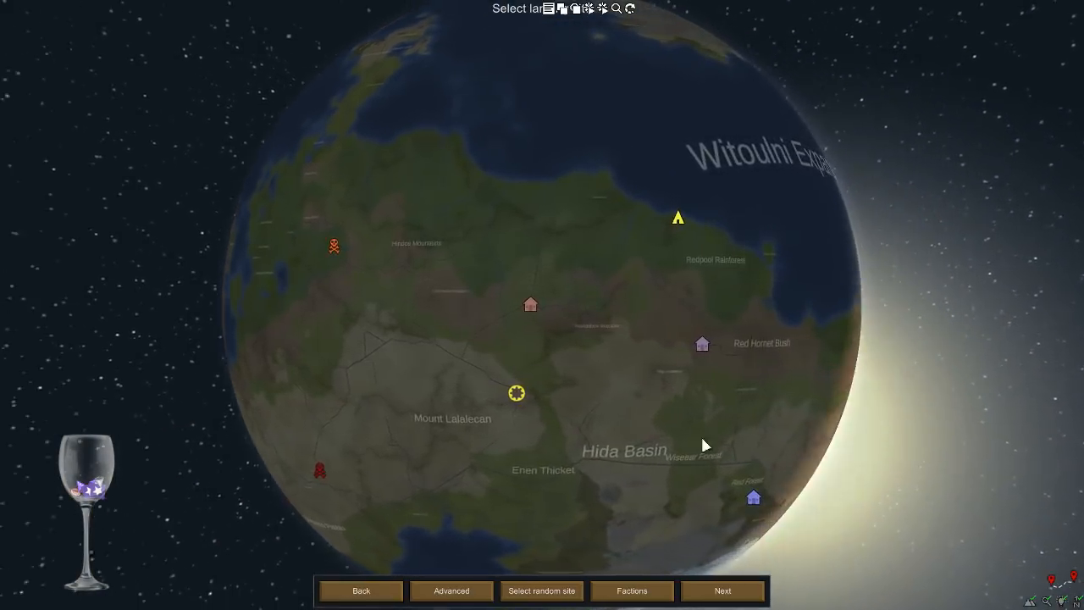
Review the world's faction list and return to the world creation settings
{"action": "left_click", "coordinate": [632, 591]}
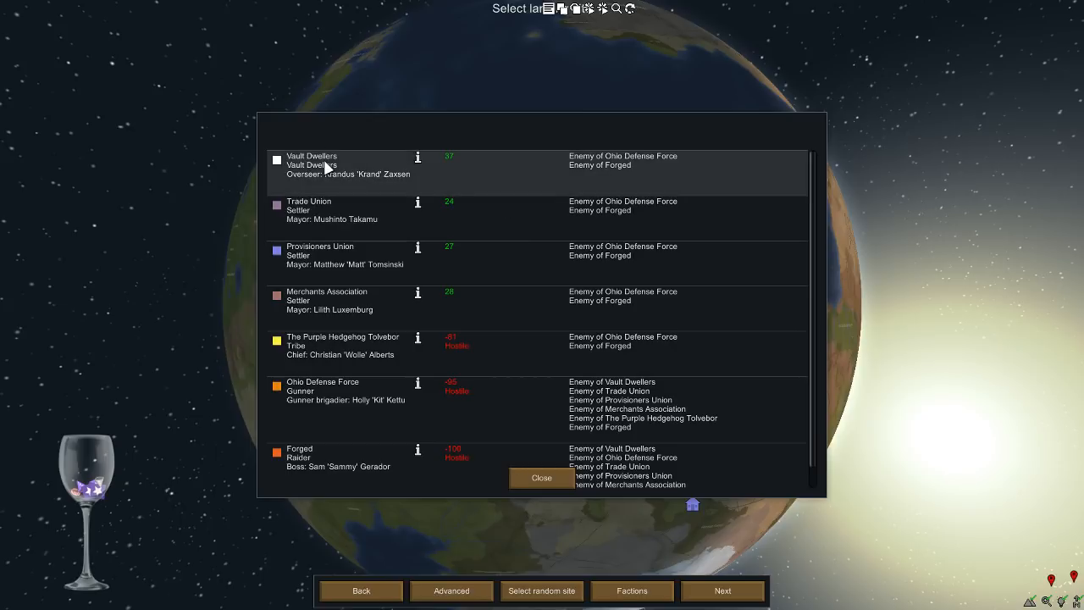
{"action": "mouse_move", "coordinate": [389, 360]}
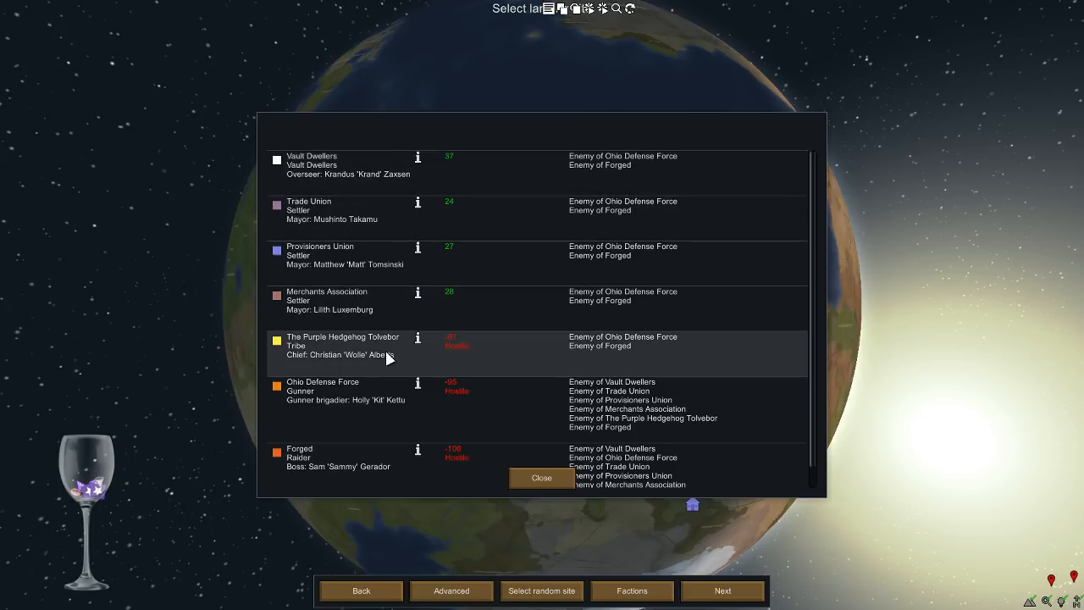
{"action": "scroll", "scroll_direction": "down", "scroll_amount": 3}
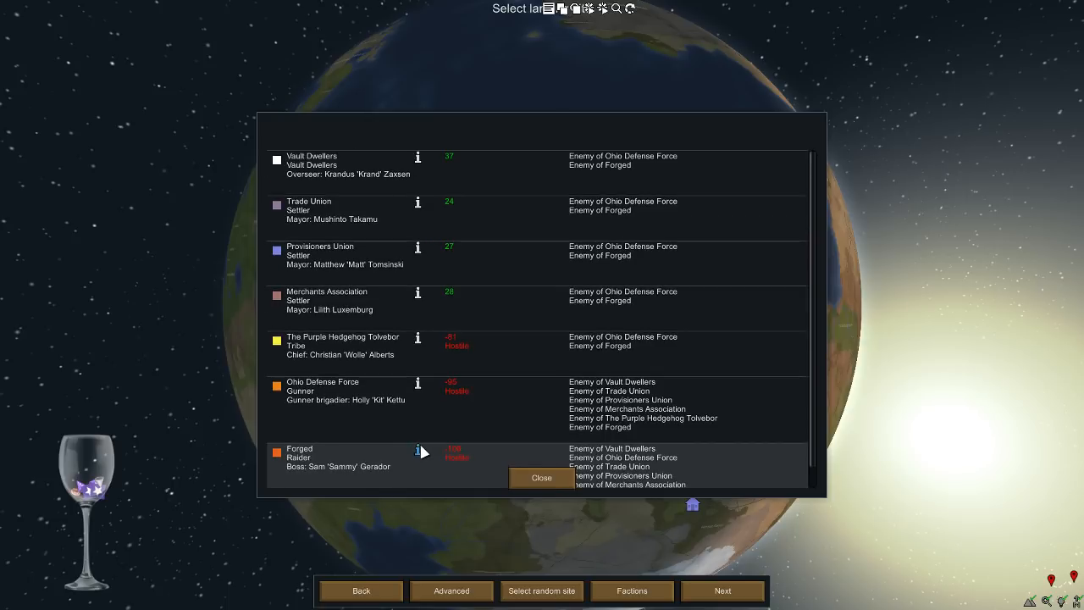
{"action": "left_click", "coordinate": [542, 477]}
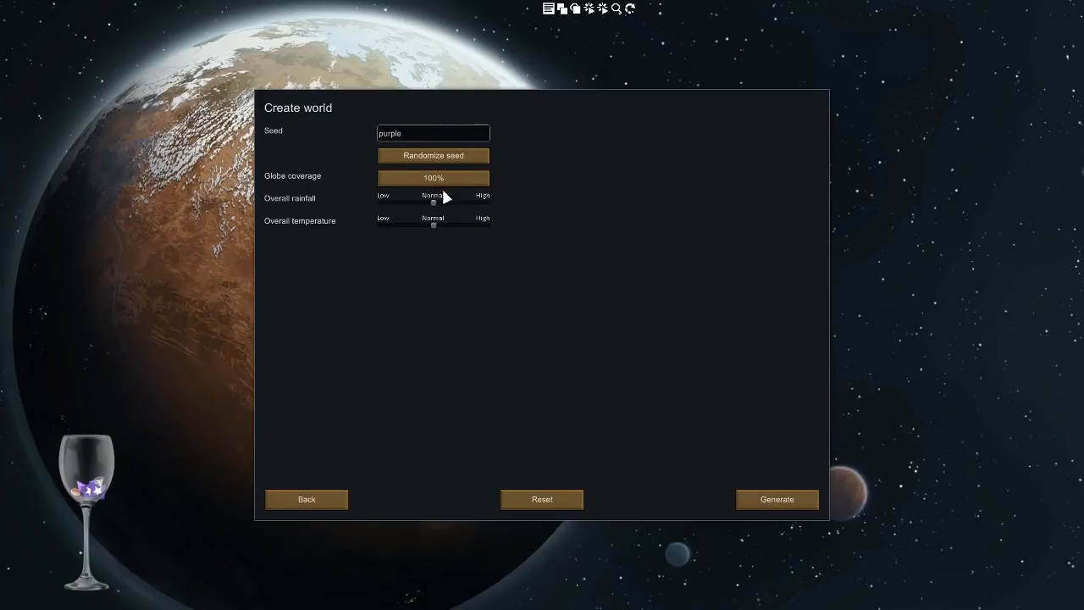
Reroll the seed twice to magpie and generate the new world
{"action": "left_click", "coordinate": [433, 155]}
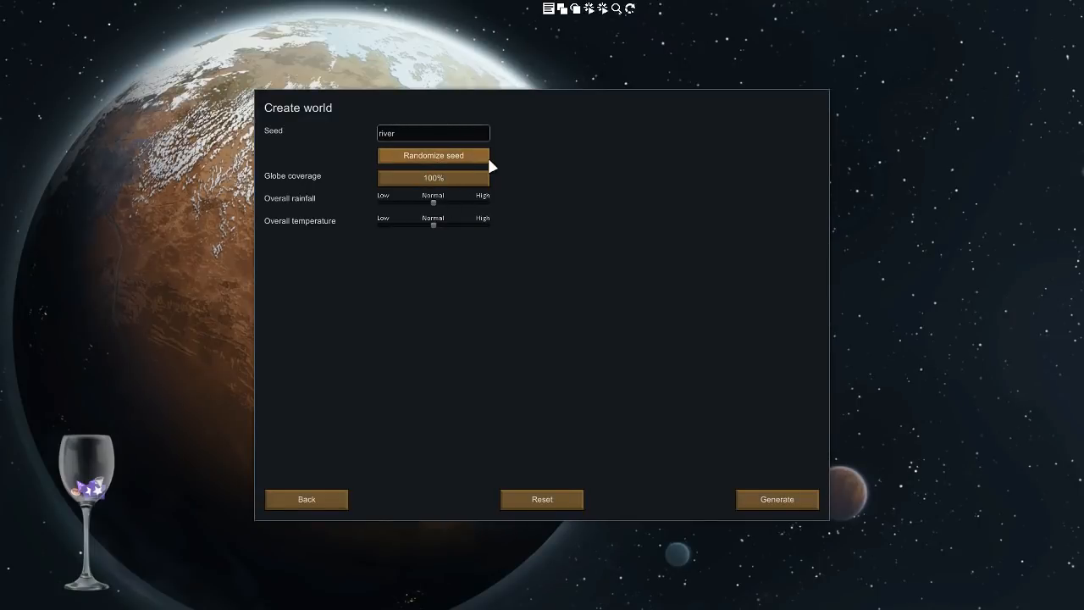
{"action": "left_click", "coordinate": [433, 155]}
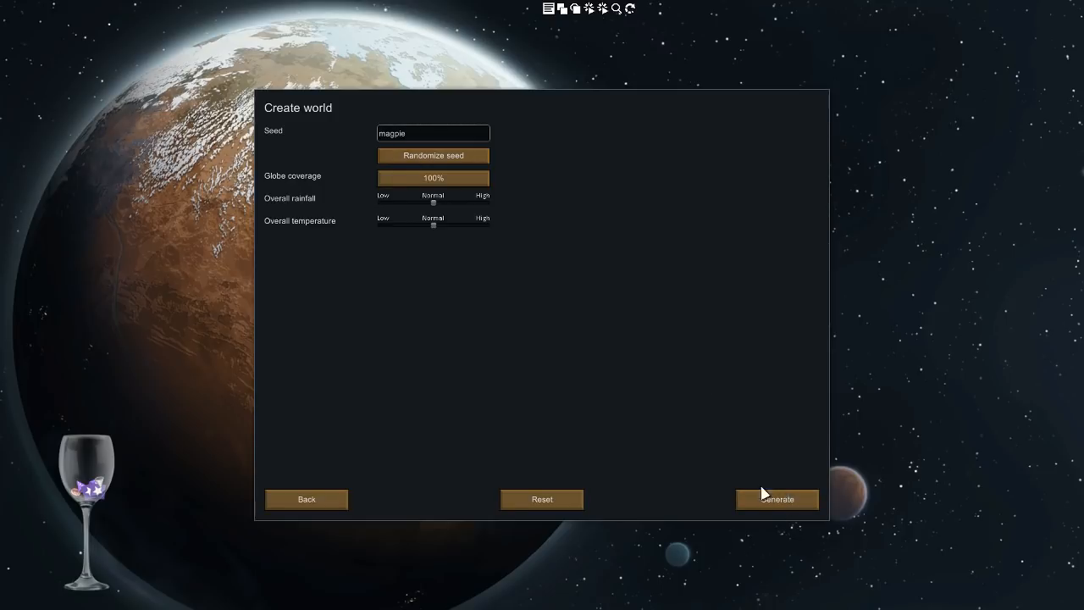
{"action": "left_click", "coordinate": [777, 499]}
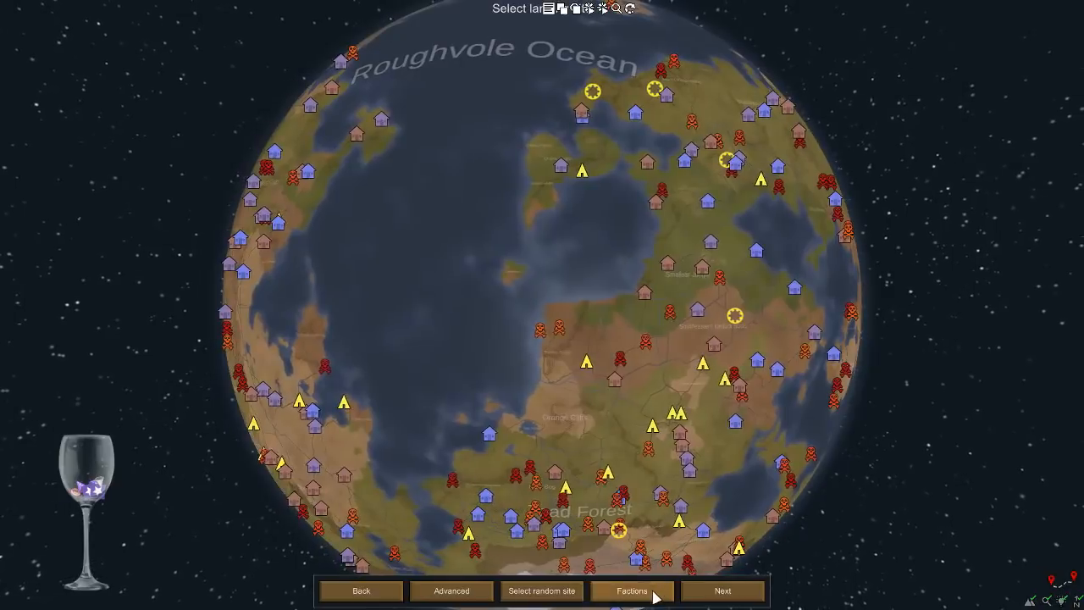
{"action": "left_click", "coordinate": [633, 590]}
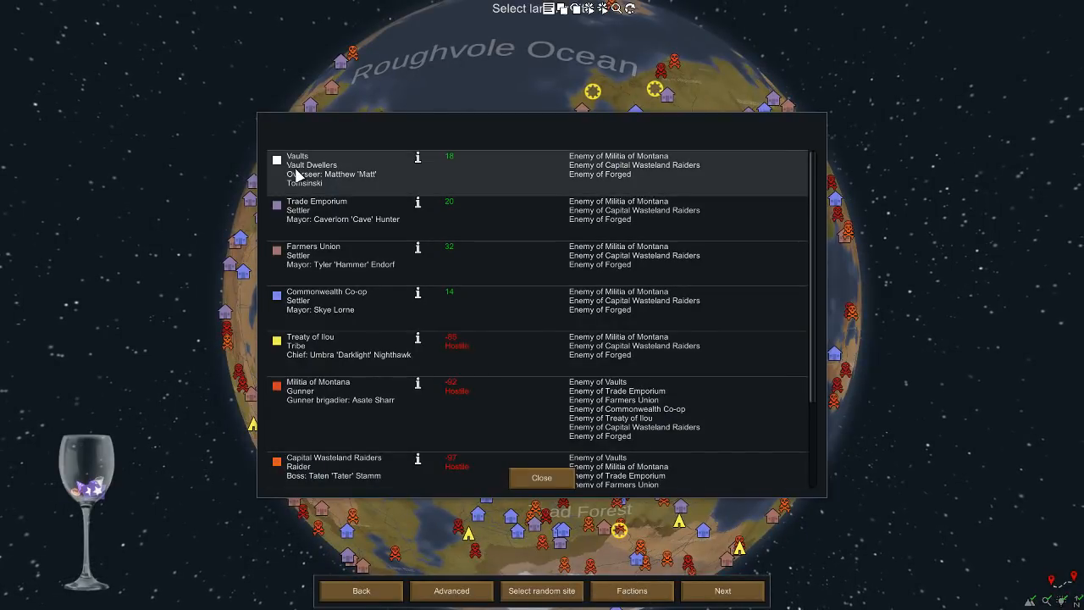
{"action": "mouse_move", "coordinate": [334, 327]}
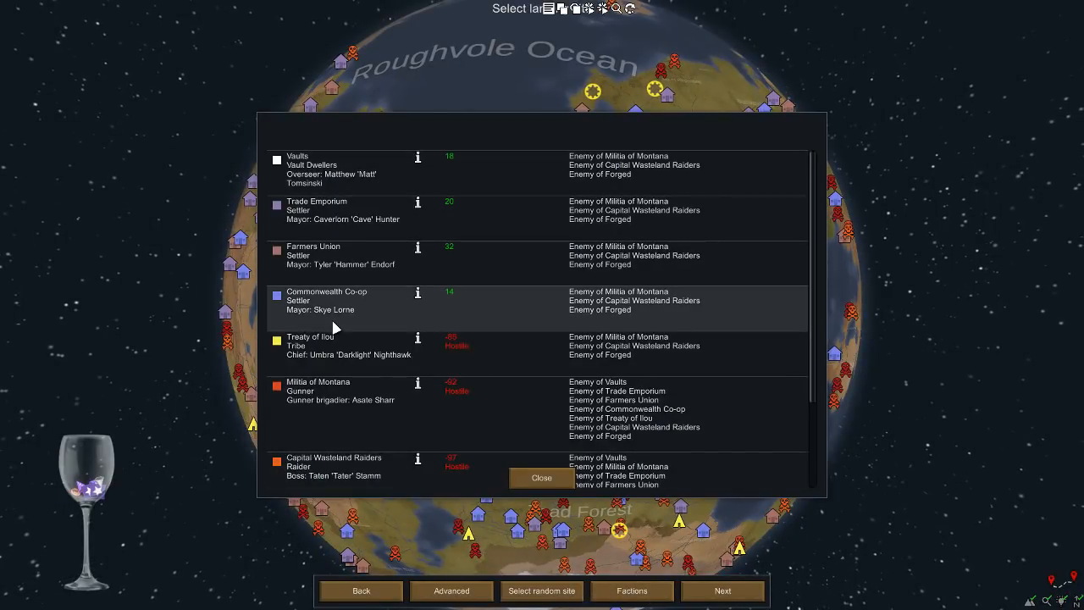
{"action": "scroll", "scroll_direction": "down", "scroll_amount": 3}
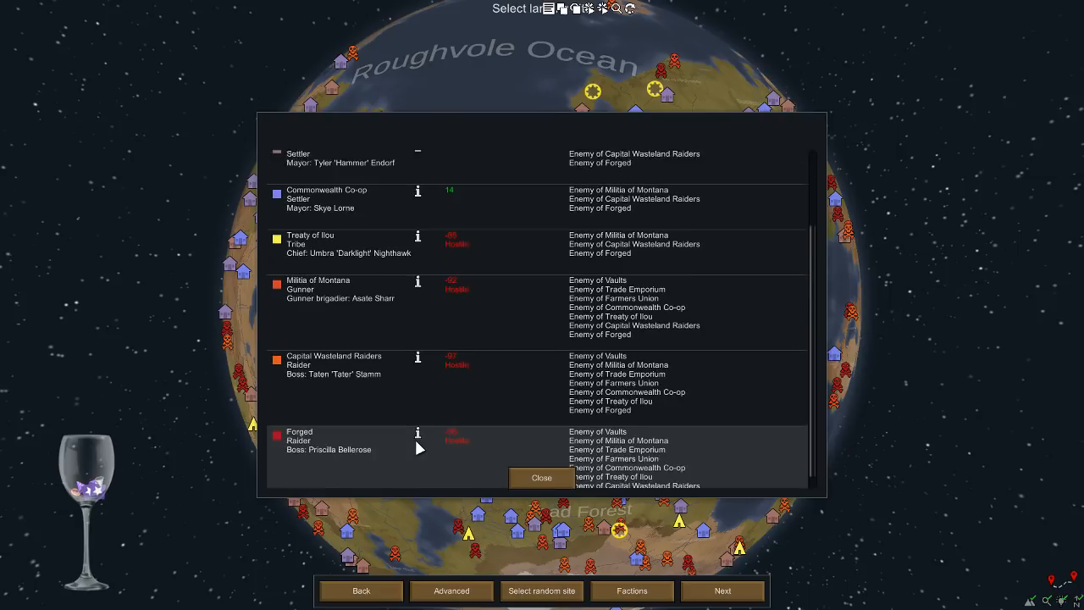
{"action": "scroll", "scroll_direction": "down", "scroll_amount": 3}
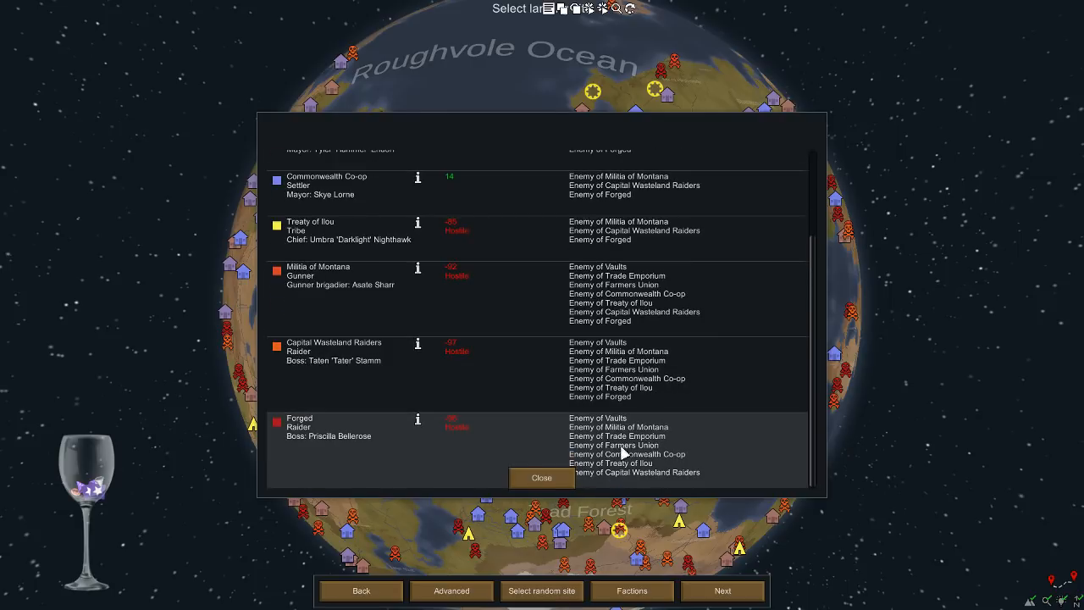
{"action": "left_click", "coordinate": [542, 478]}
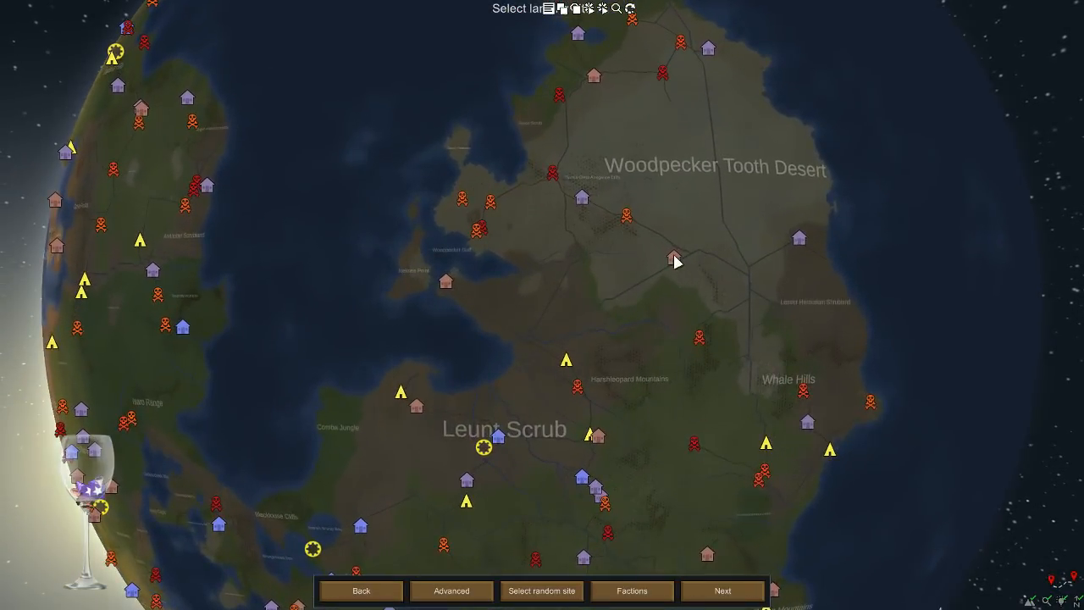
Inspect The Hub and a neighbouring settlement on the world map to see their factions
{"action": "left_click", "coordinate": [676, 258]}
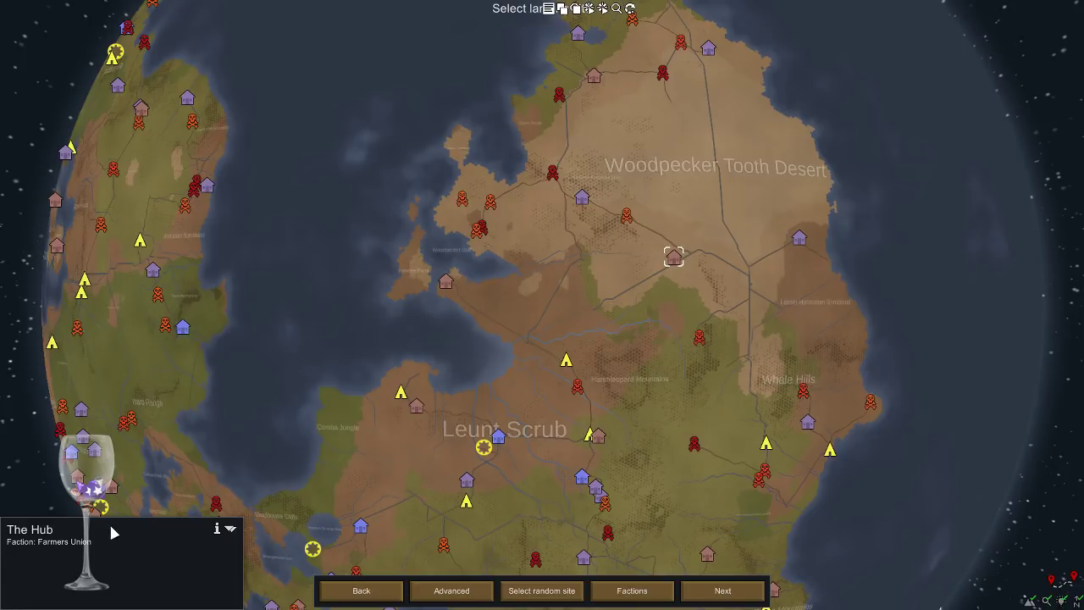
{"action": "left_click", "coordinate": [701, 341]}
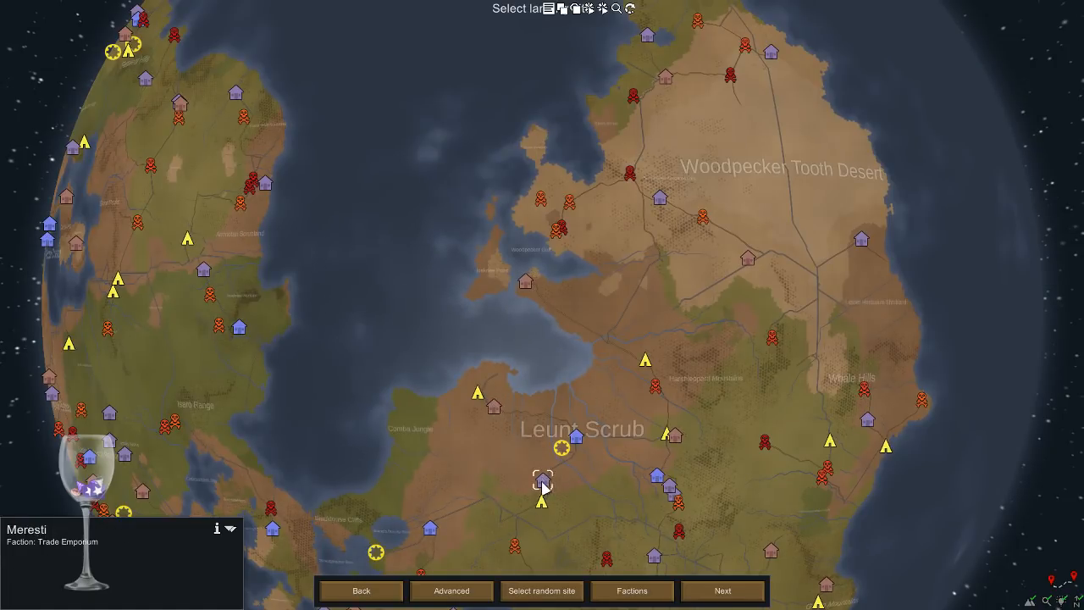
{"action": "mouse_move", "coordinate": [663, 478]}
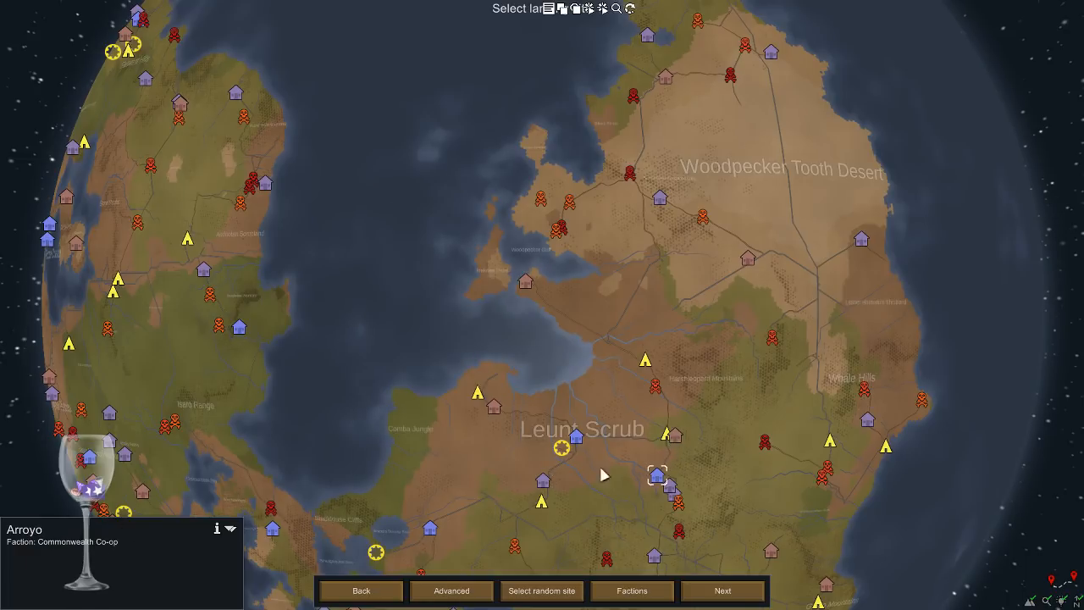
{"action": "mouse_move", "coordinate": [66, 546]}
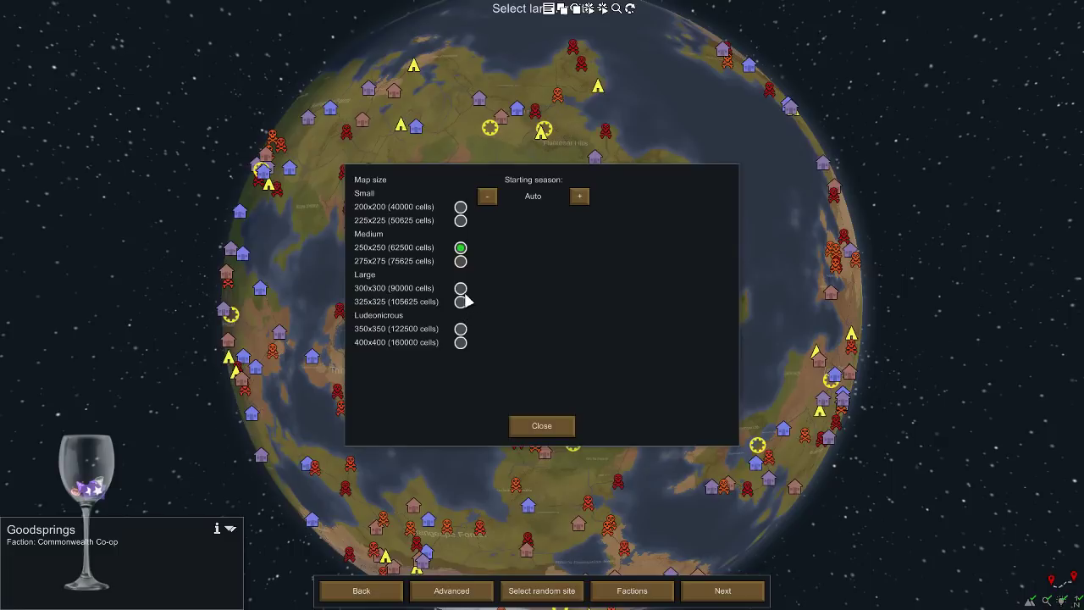
Close the advanced settings, leaving map size at 250x250 and the default starting season
{"action": "left_click", "coordinate": [542, 425]}
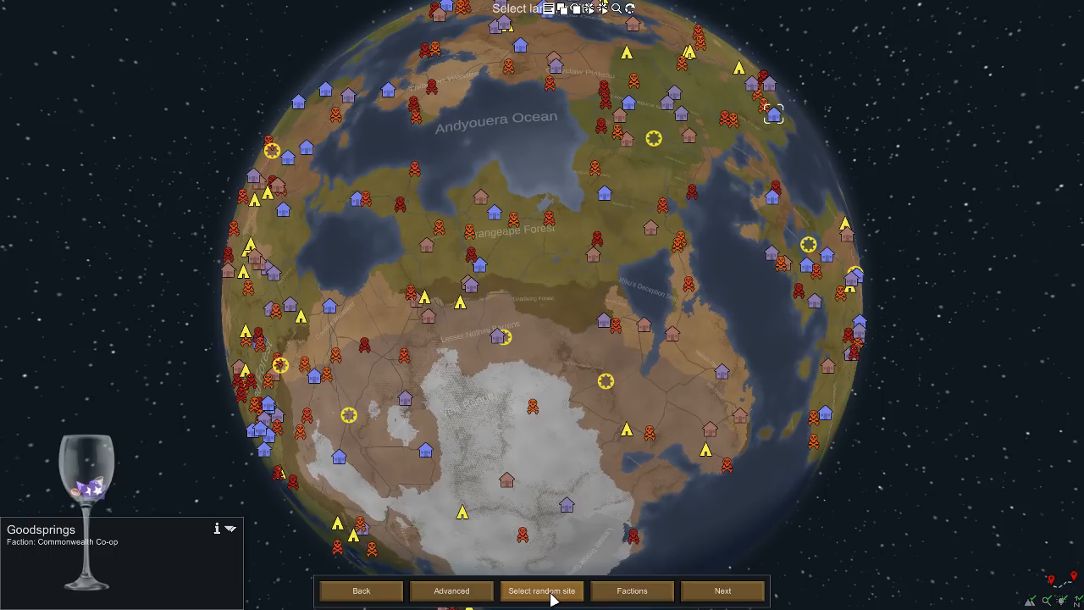
{"action": "mouse_move", "coordinate": [449, 595]}
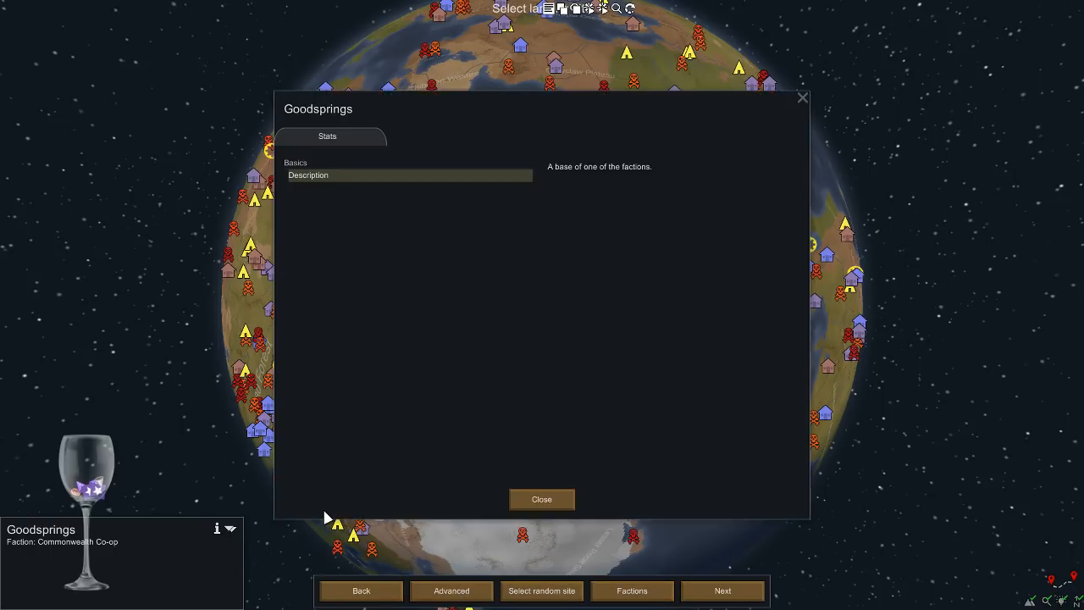
{"action": "left_click", "coordinate": [542, 499]}
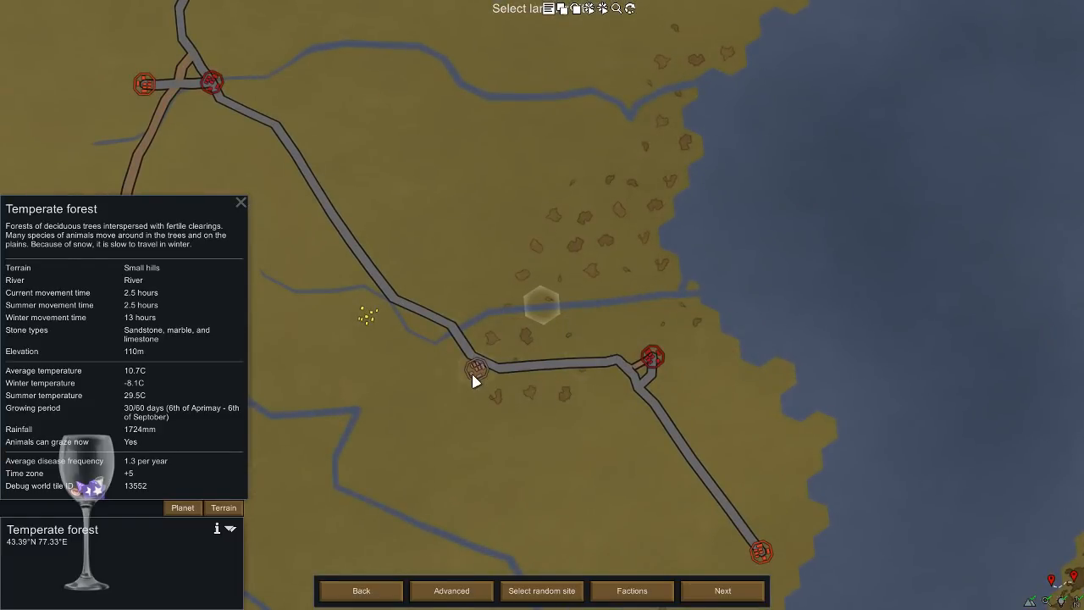
{"action": "mouse_move", "coordinate": [560, 403]}
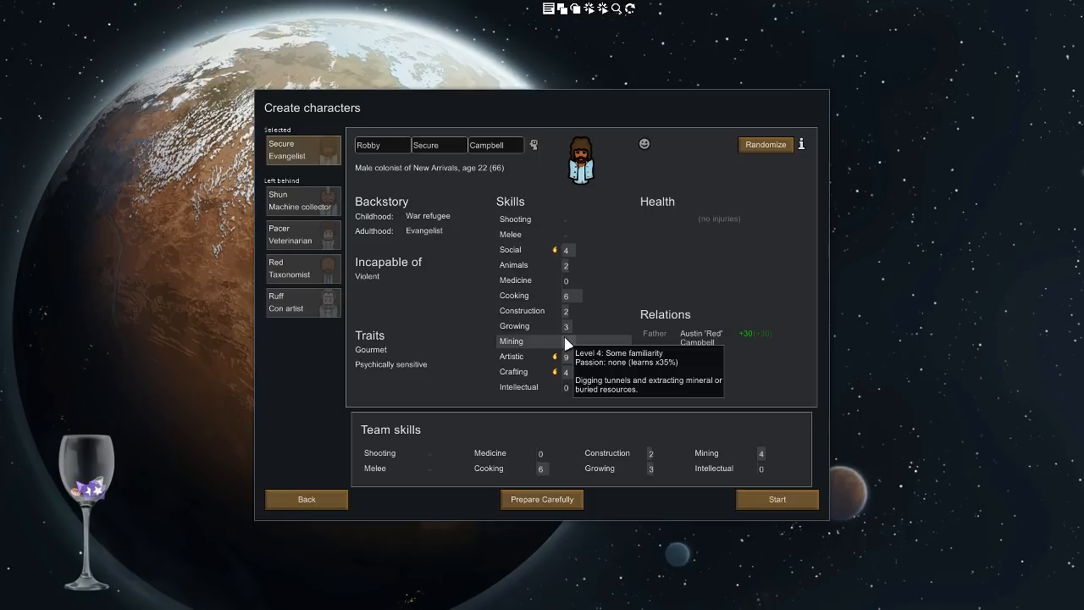
{"action": "mouse_move", "coordinate": [752, 213]}
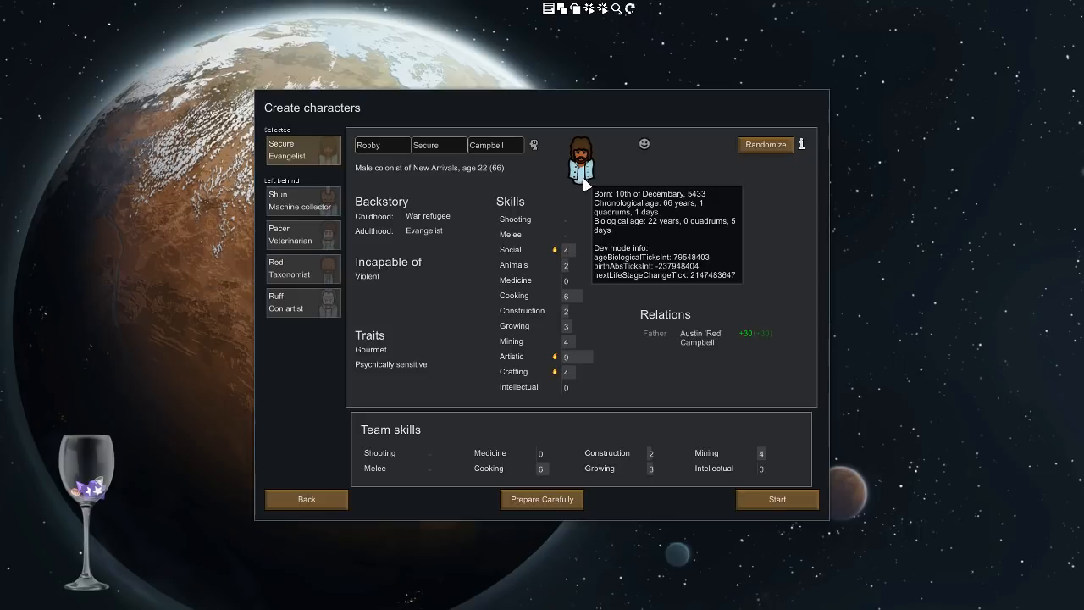
{"action": "mouse_move", "coordinate": [575, 273]}
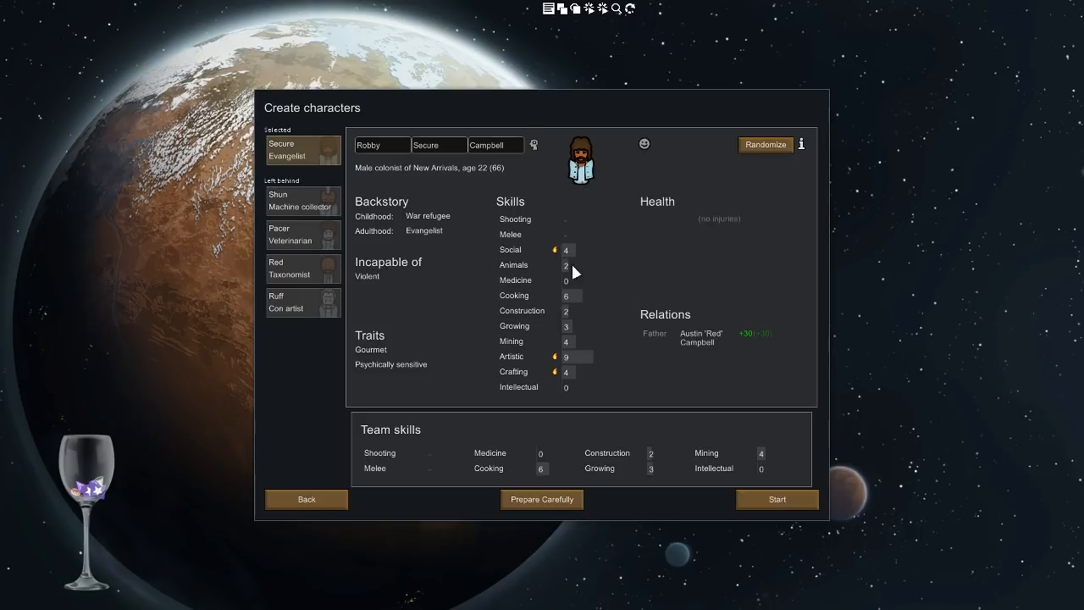
{"action": "mouse_move", "coordinate": [688, 243]}
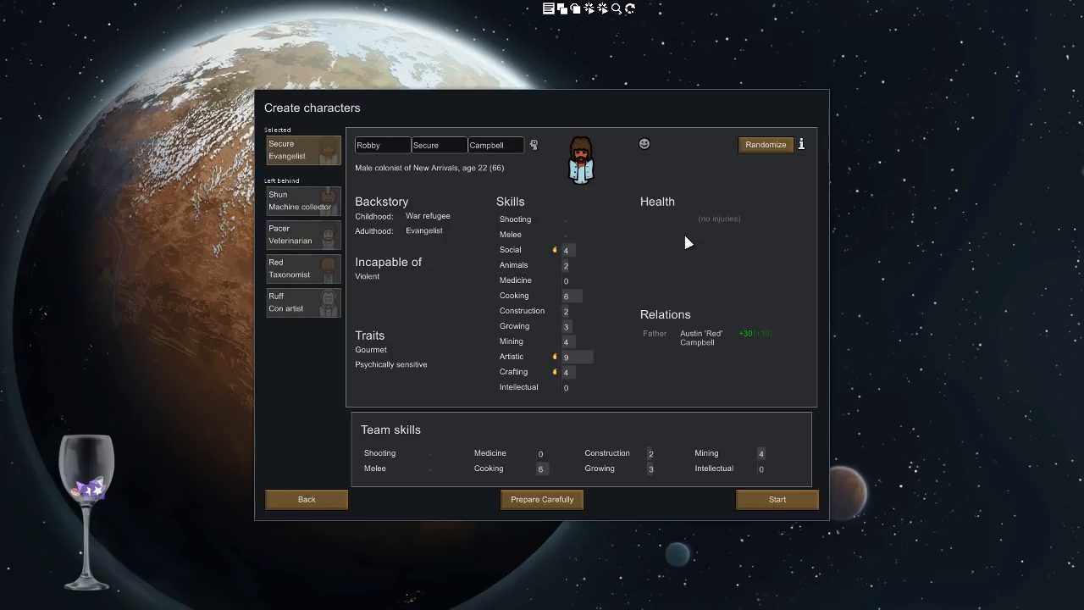
{"action": "mouse_move", "coordinate": [696, 238]}
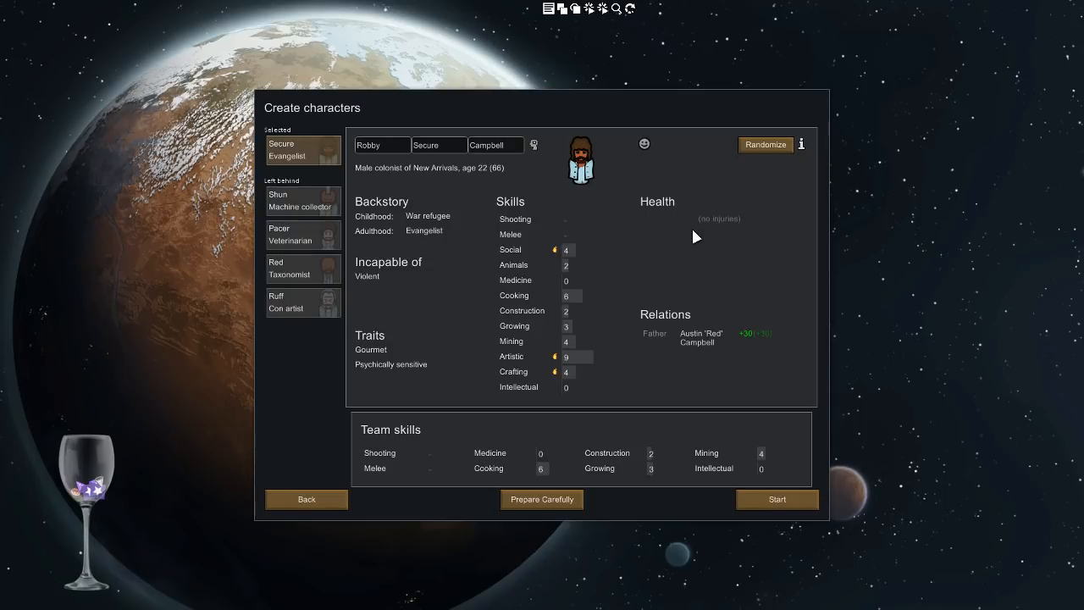
{"action": "mouse_move", "coordinate": [311, 208]}
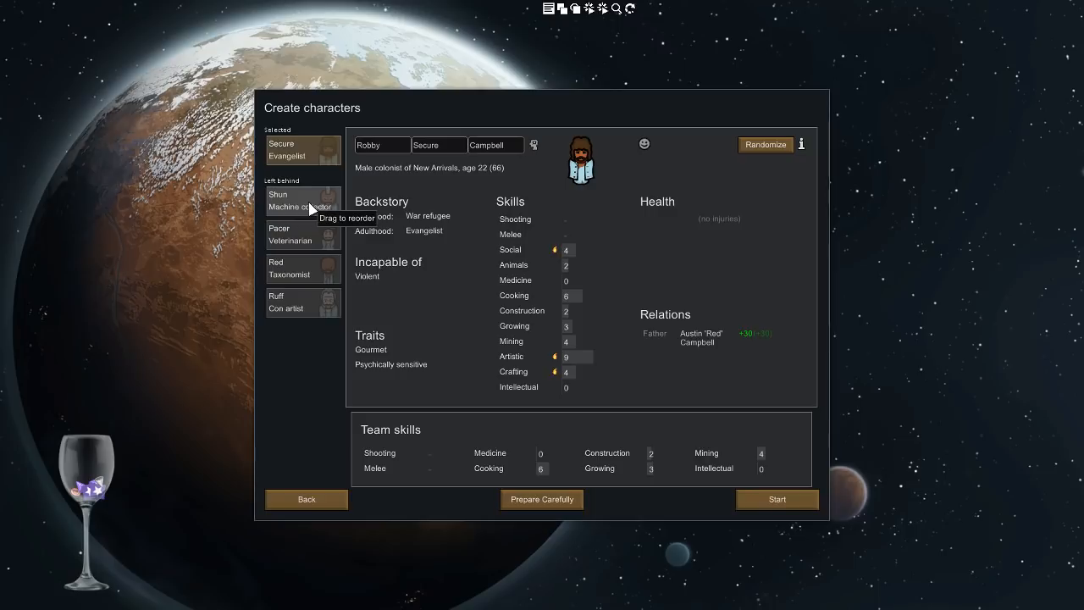
{"action": "mouse_move", "coordinate": [642, 297]}
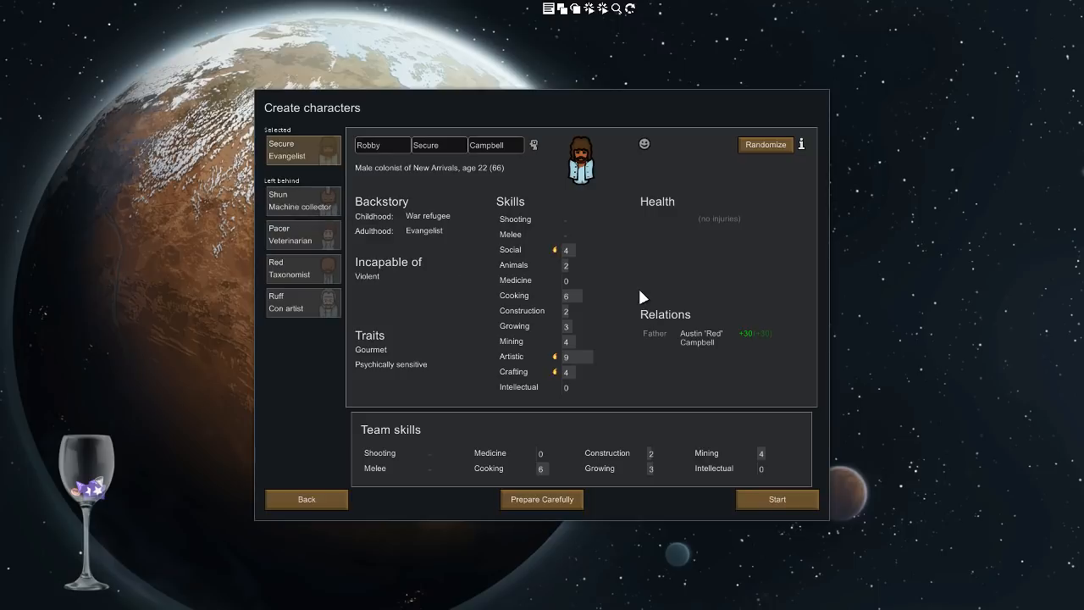
{"action": "mouse_move", "coordinate": [646, 304]}
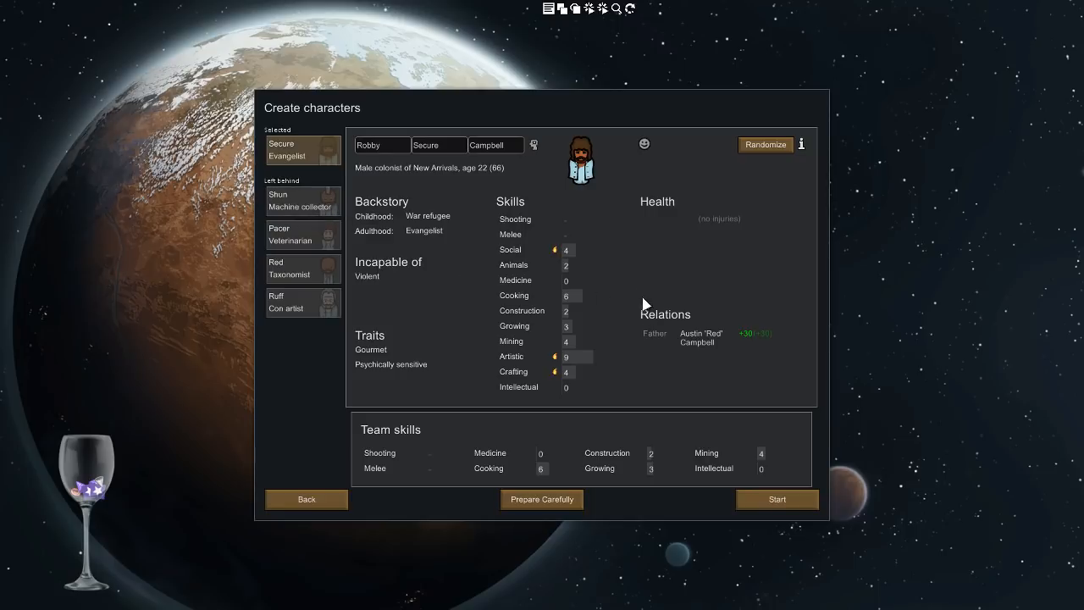
{"action": "left_click", "coordinate": [301, 202]}
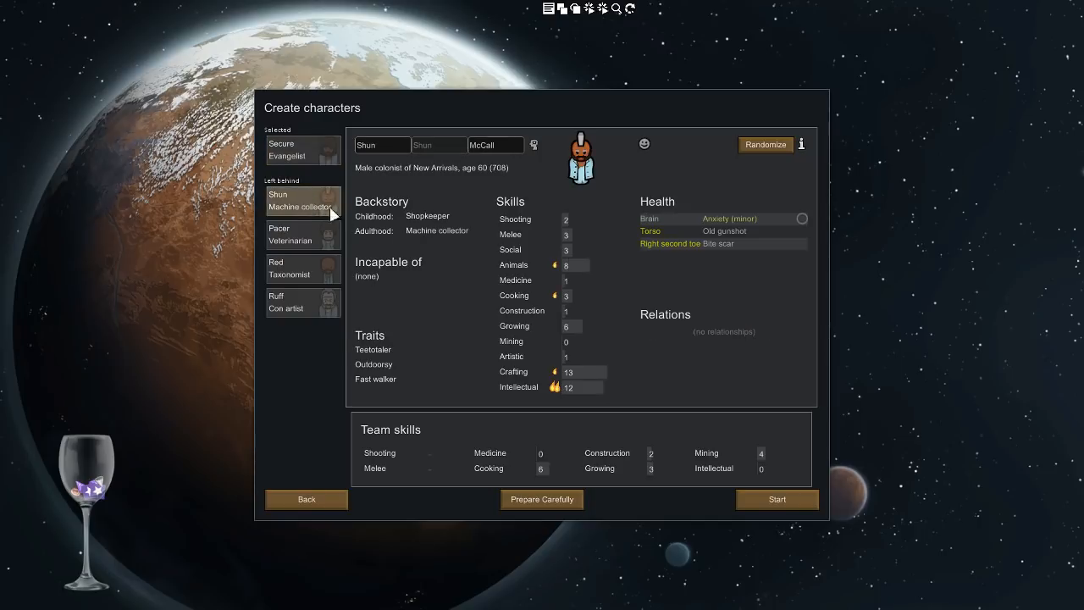
{"action": "mouse_move", "coordinate": [461, 301]}
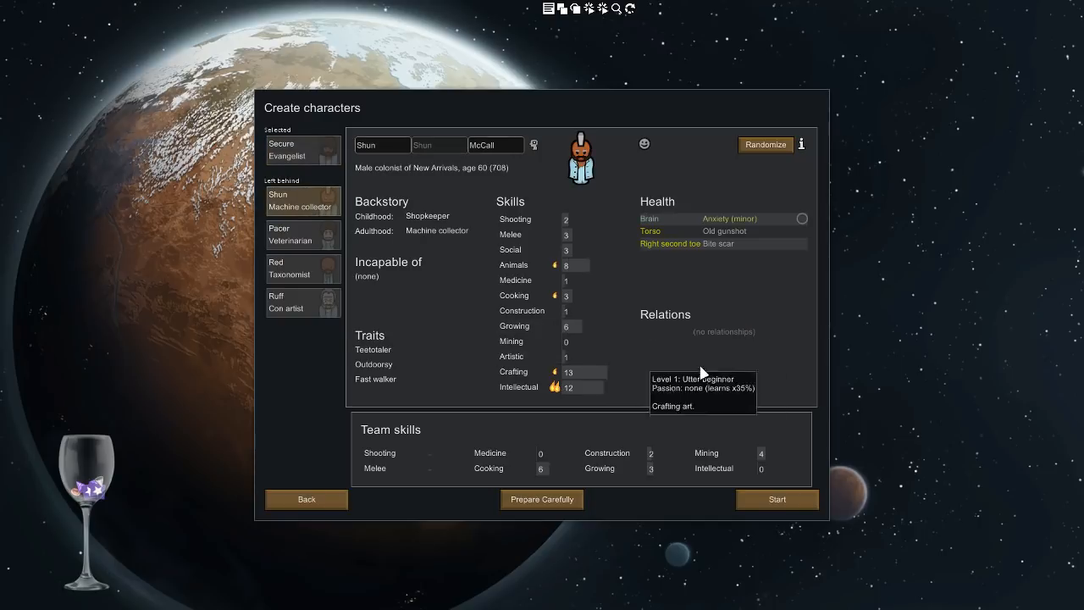
{"action": "mouse_move", "coordinate": [489, 160]}
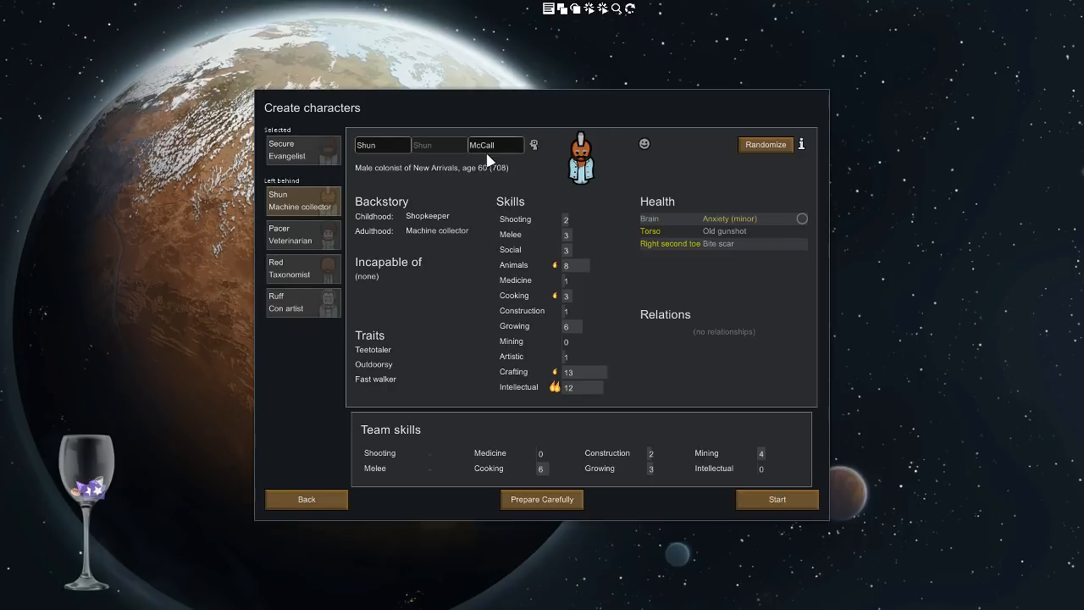
{"action": "mouse_move", "coordinate": [482, 333]}
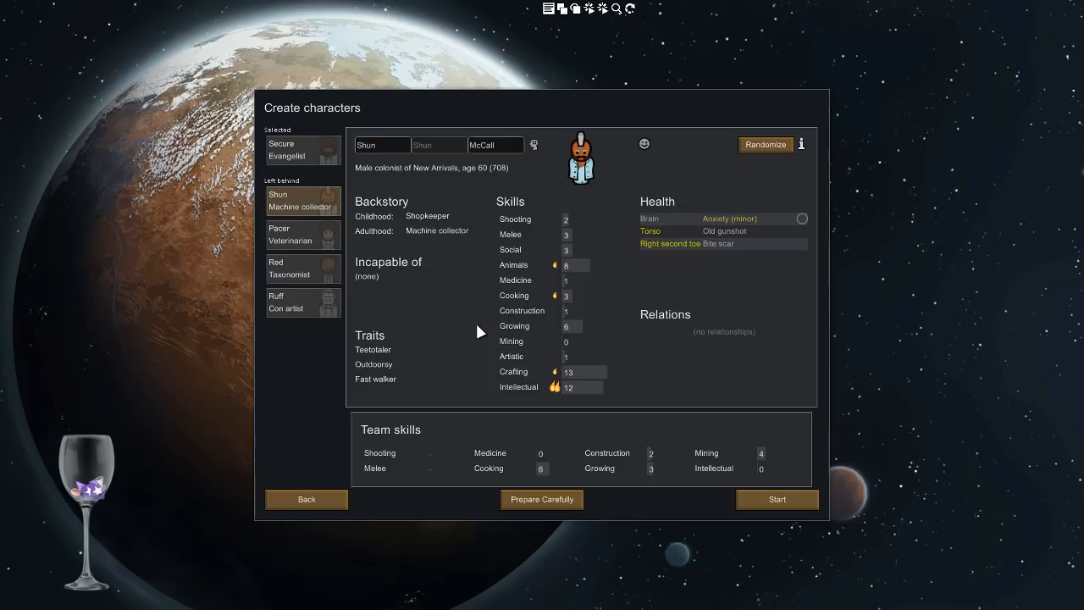
{"action": "mouse_move", "coordinate": [443, 344]}
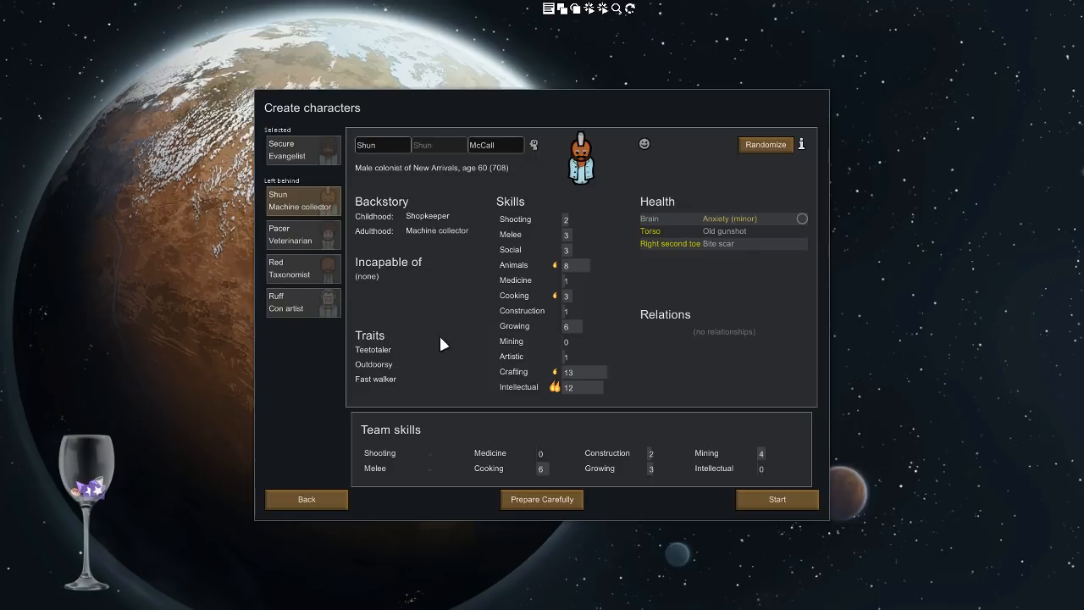
{"action": "mouse_move", "coordinate": [394, 354]}
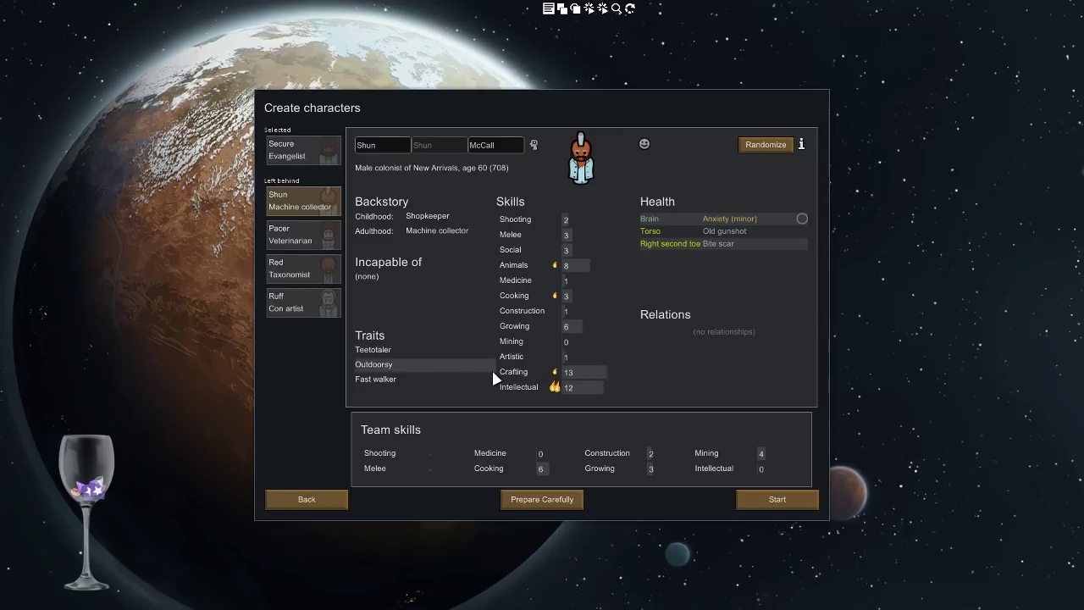
{"action": "mouse_move", "coordinate": [729, 219]}
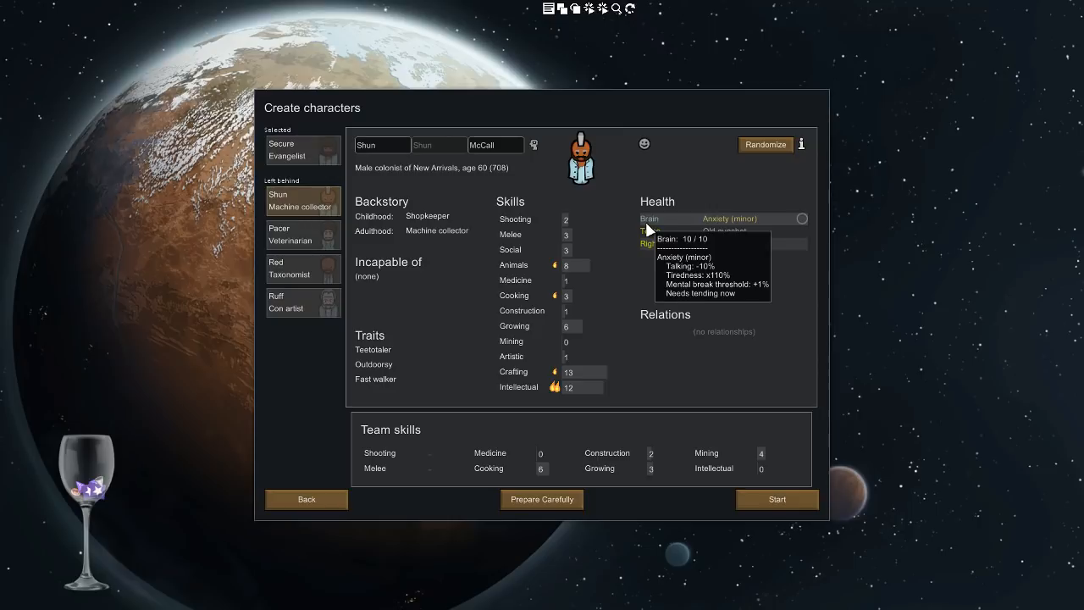
{"action": "left_click", "coordinate": [301, 235]}
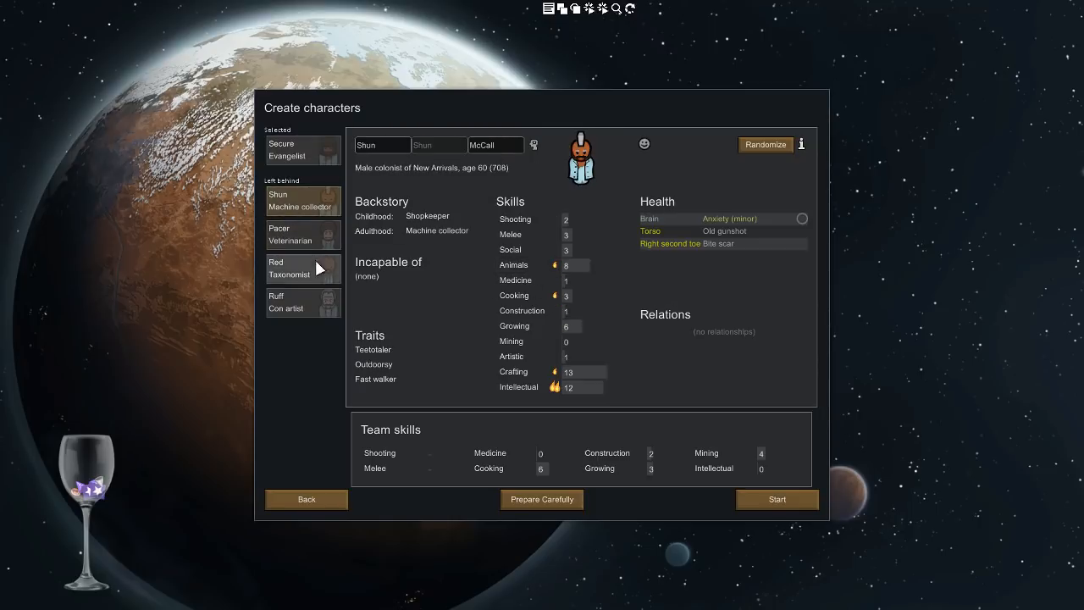
{"action": "left_click", "coordinate": [302, 234]}
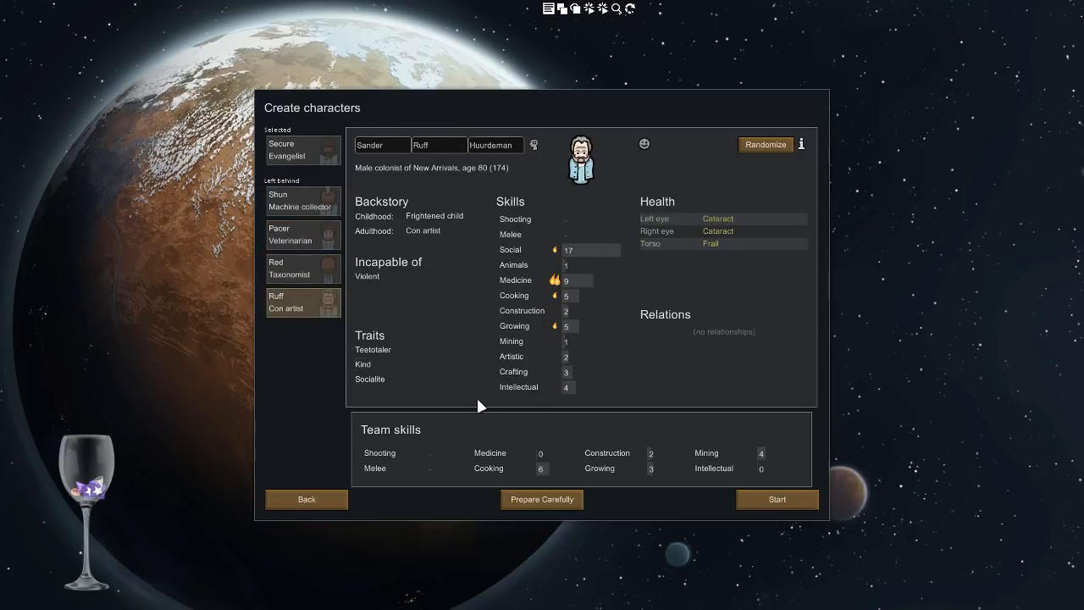
{"action": "left_click", "coordinate": [303, 202]}
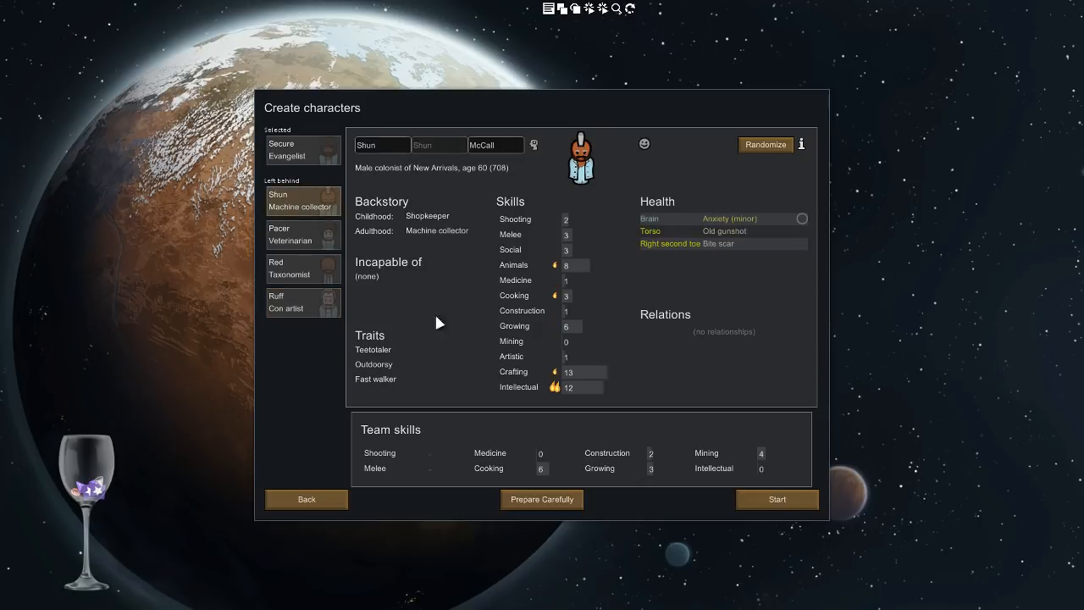
Swap Shun into the chosen colonist slot and launch the Prepare Carefully editor on him
{"action": "left_click", "coordinate": [302, 202]}
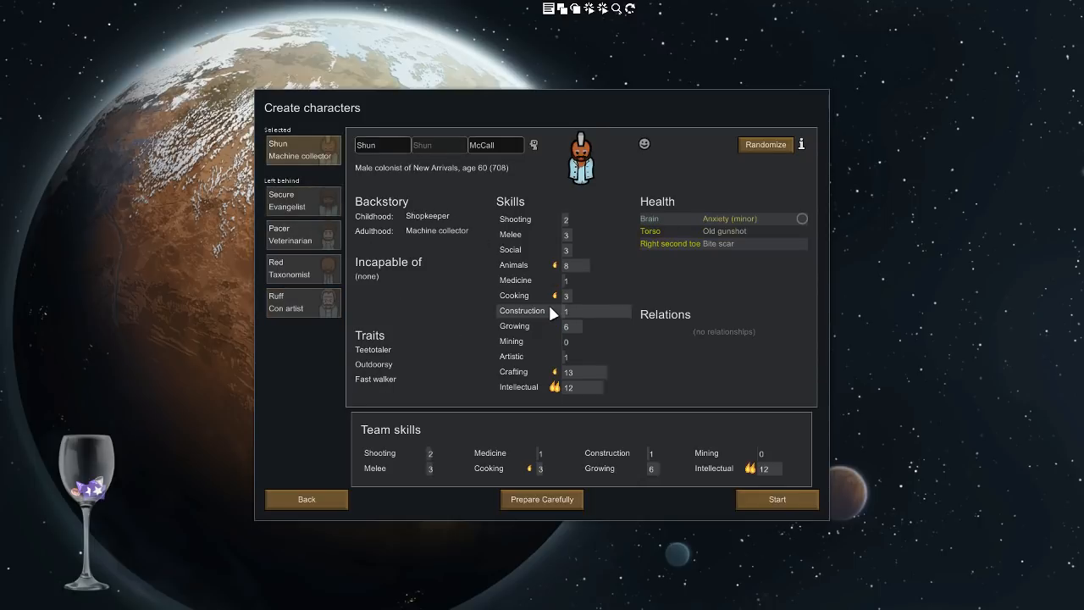
{"action": "mouse_move", "coordinate": [532, 207]}
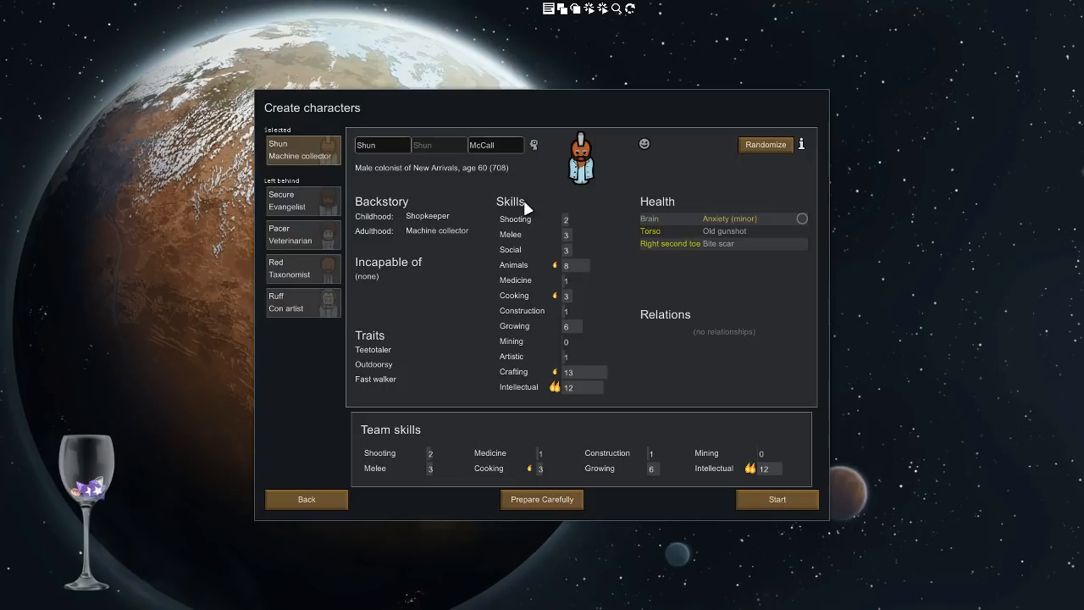
{"action": "mouse_move", "coordinate": [659, 276]}
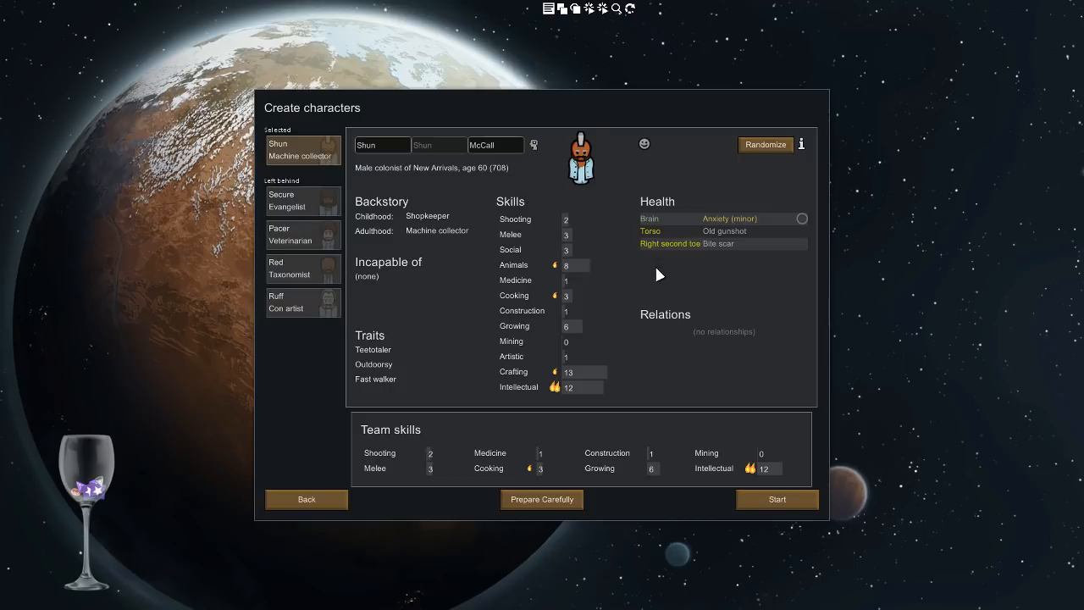
{"action": "mouse_move", "coordinate": [716, 231]}
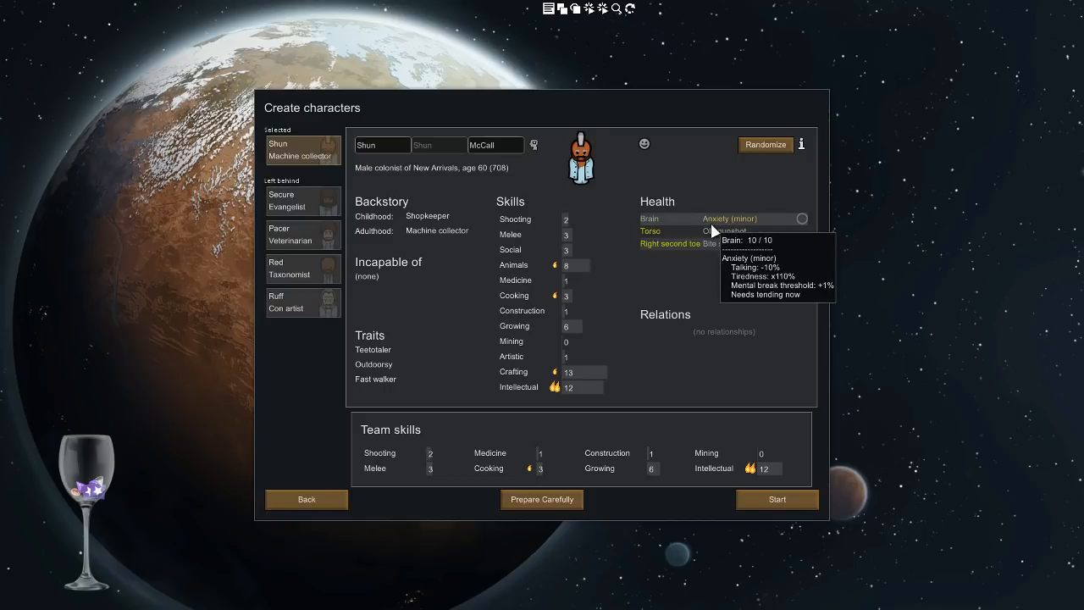
{"action": "mouse_move", "coordinate": [597, 275]}
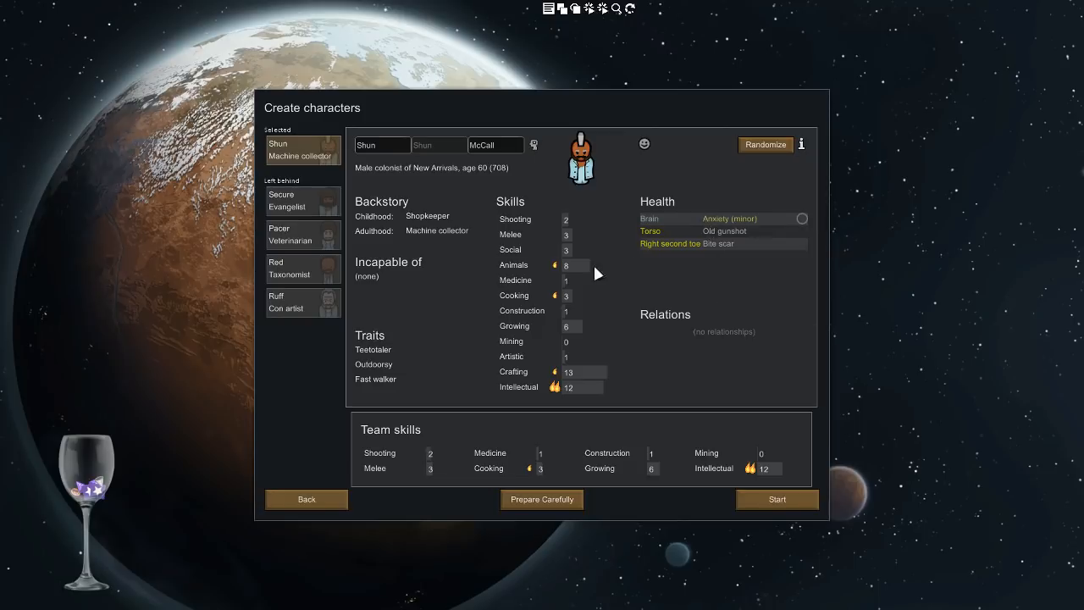
{"action": "mouse_move", "coordinate": [495, 280]}
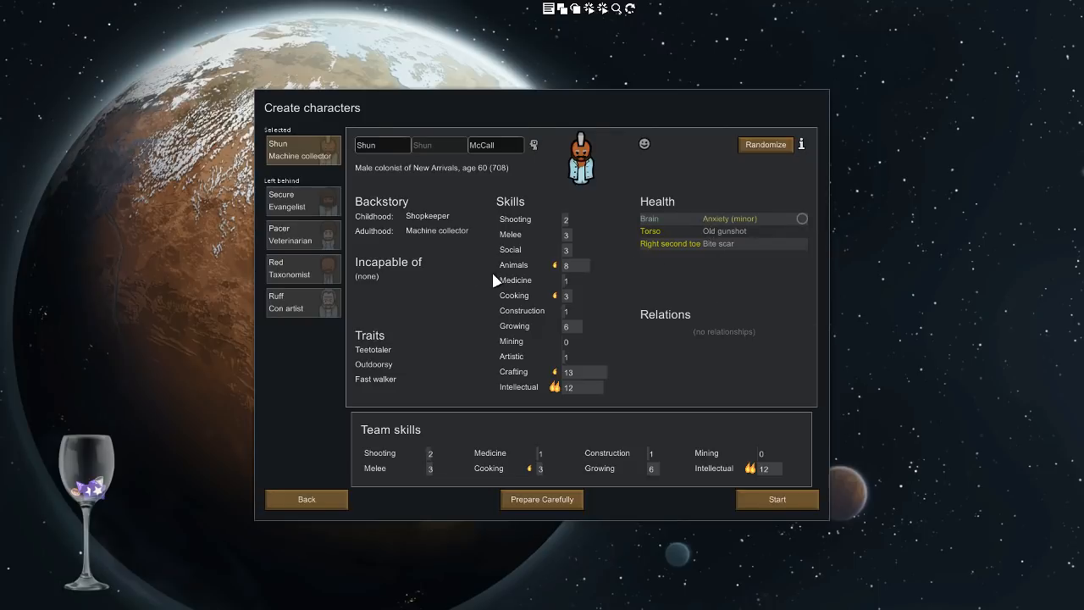
{"action": "left_click", "coordinate": [542, 499]}
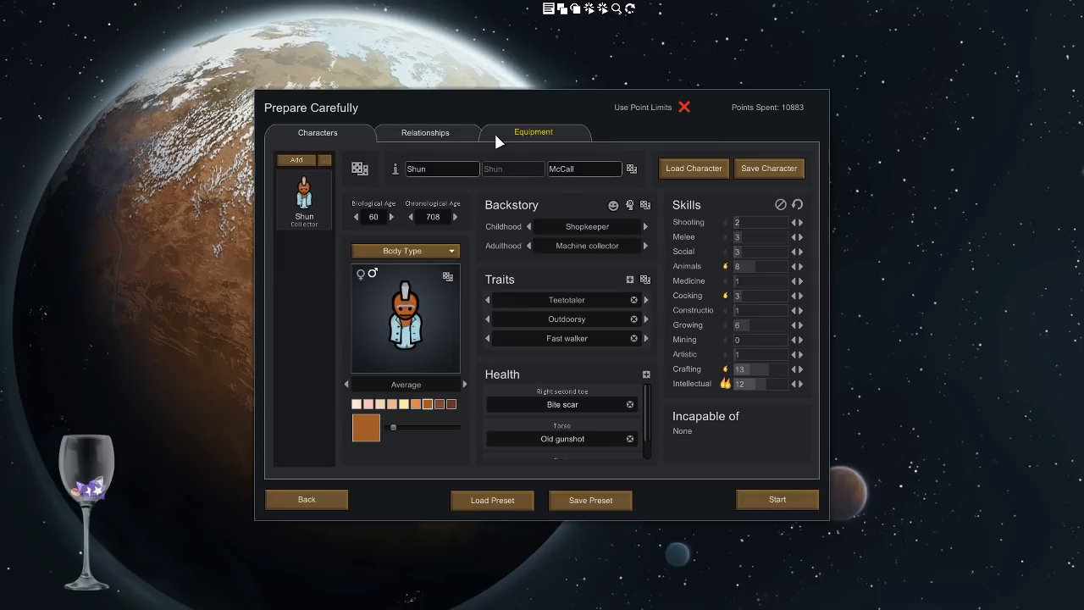
Review the starting equipment list, then return to Shun's character page
{"action": "left_click", "coordinate": [532, 132]}
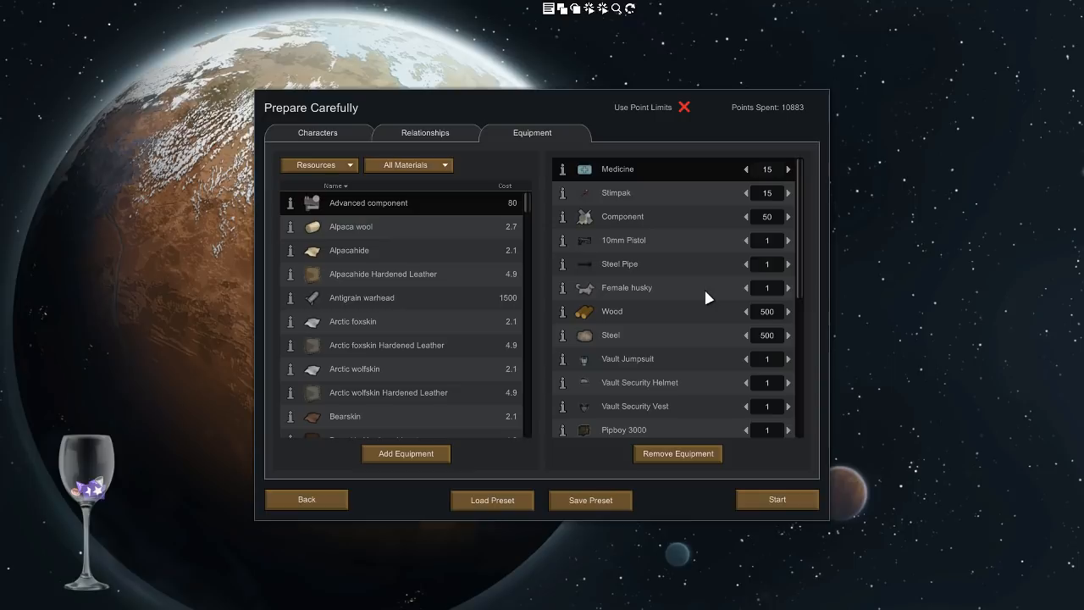
{"action": "mouse_move", "coordinate": [680, 354]}
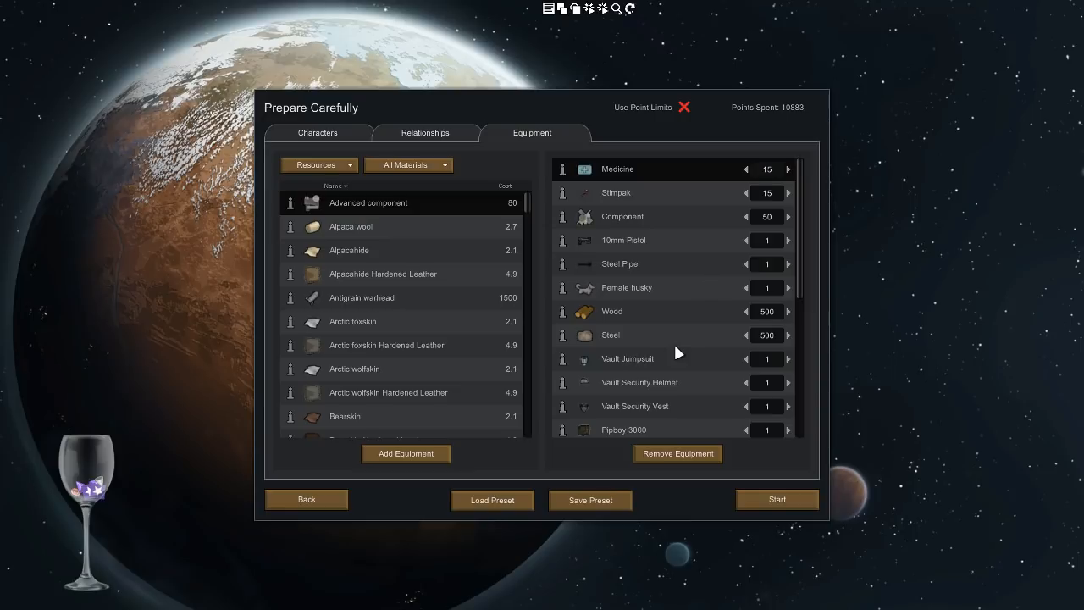
{"action": "mouse_move", "coordinate": [663, 371]}
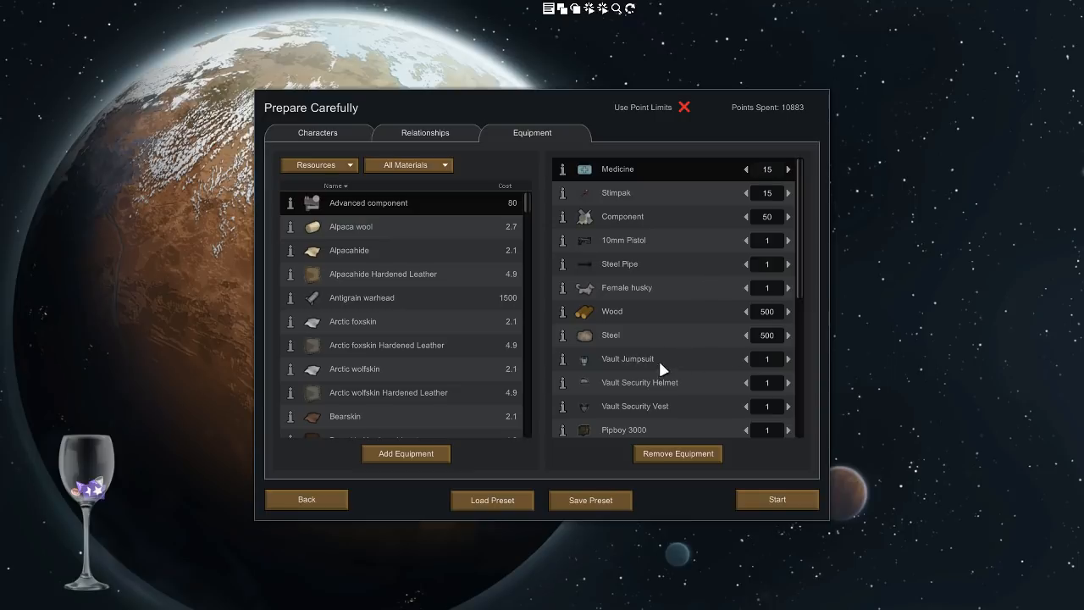
{"action": "mouse_move", "coordinate": [615, 368]}
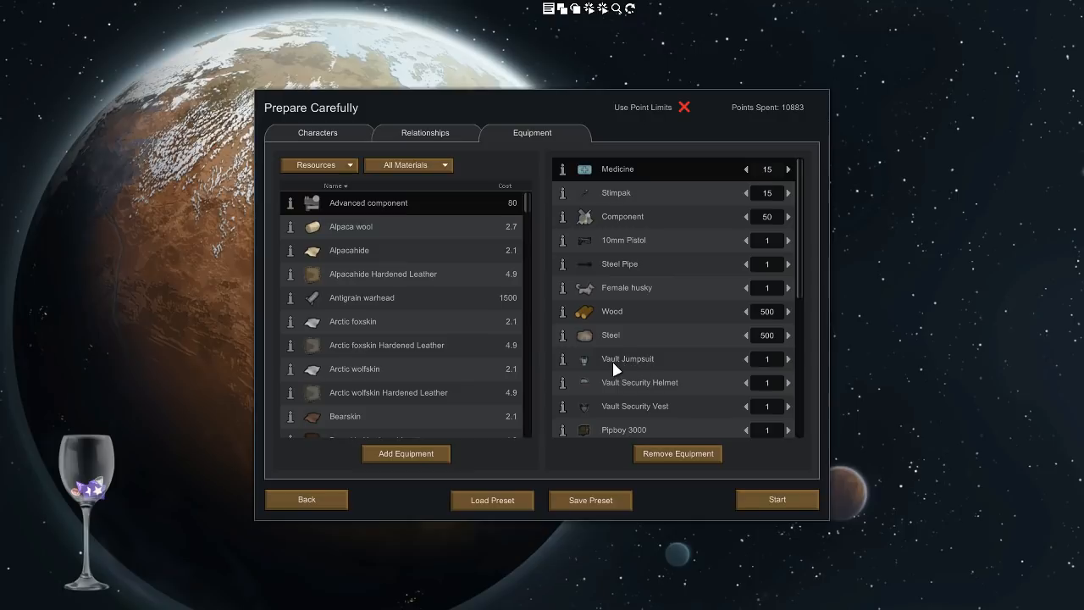
{"action": "mouse_move", "coordinate": [627, 415]}
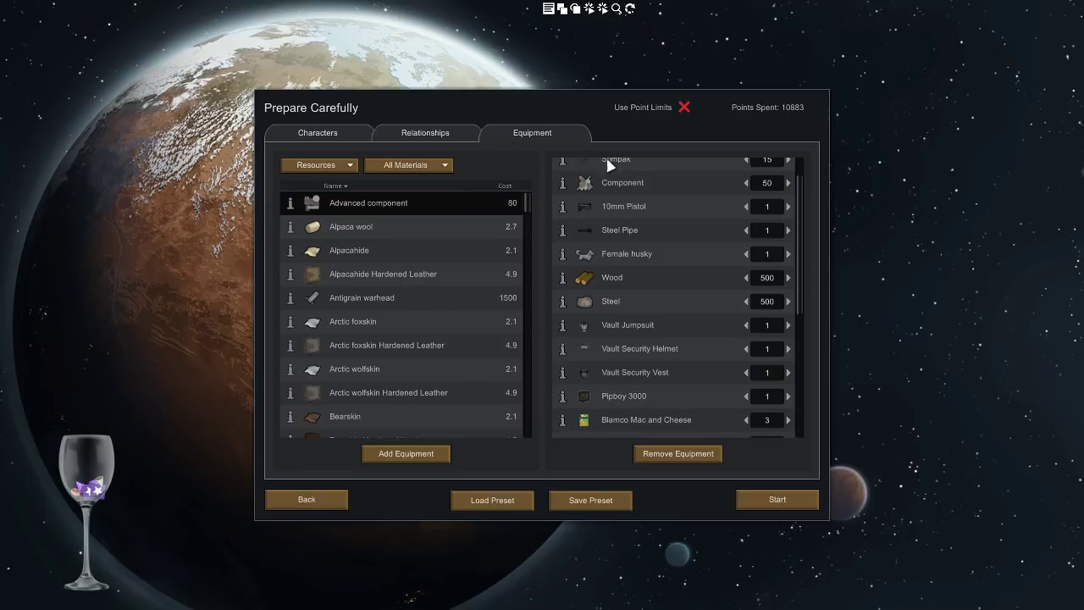
{"action": "left_click", "coordinate": [317, 132]}
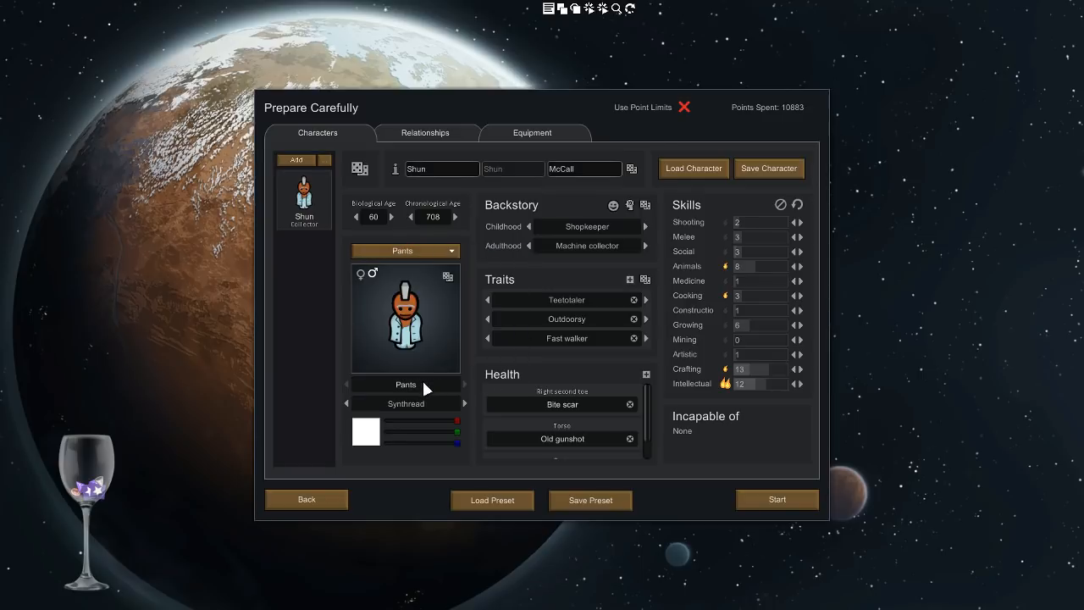
Remove Shun's synthread pants and dress him in a vault jumpsuit, Vault Security Vest and Vault Security Helmet
{"action": "left_click", "coordinate": [404, 384]}
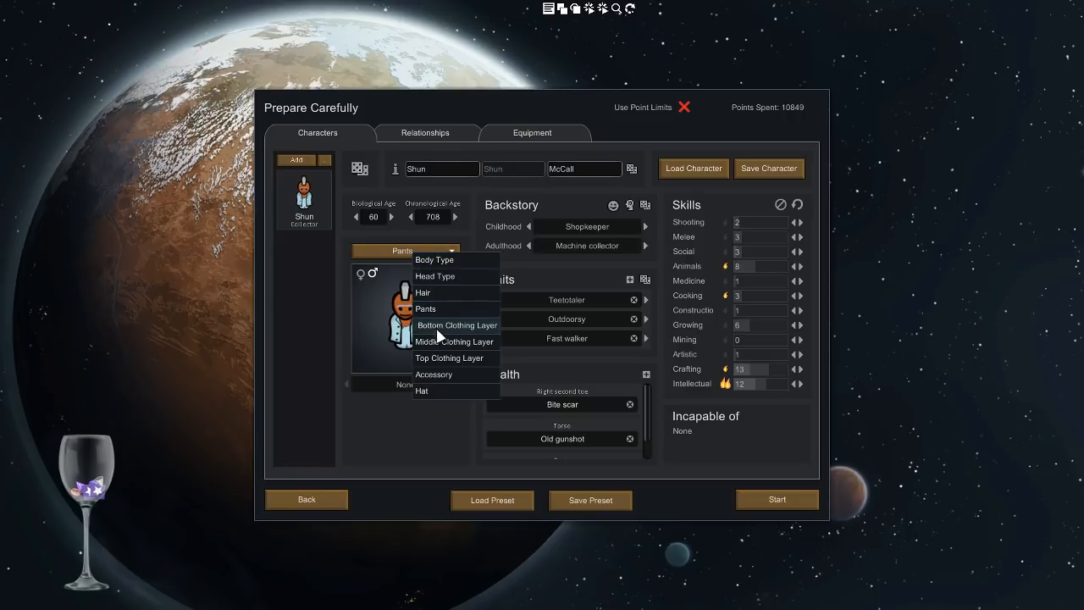
{"action": "left_click", "coordinate": [456, 325]}
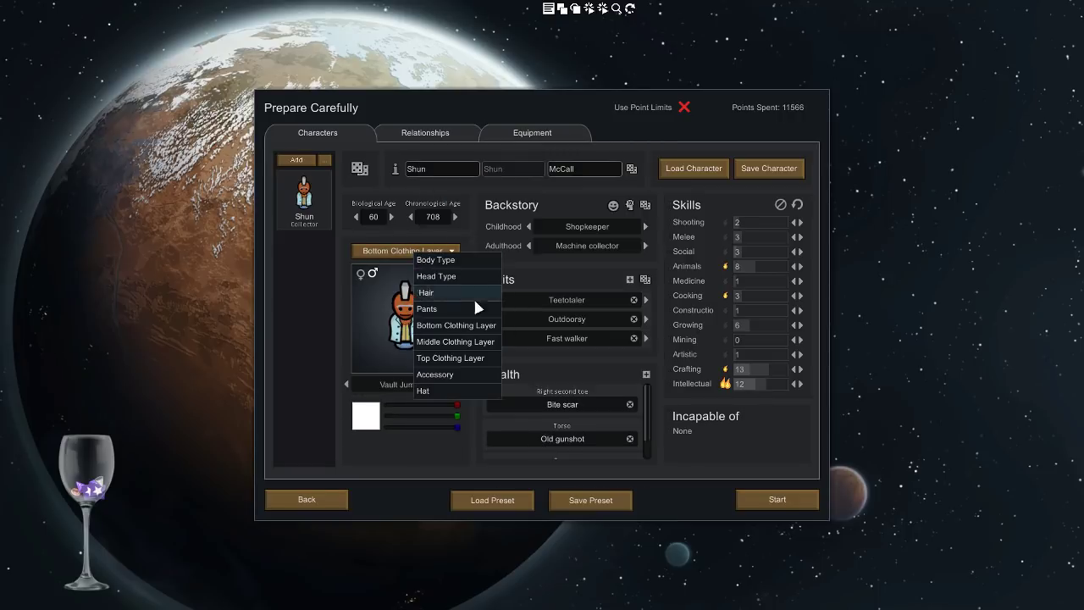
{"action": "left_click", "coordinate": [456, 343]}
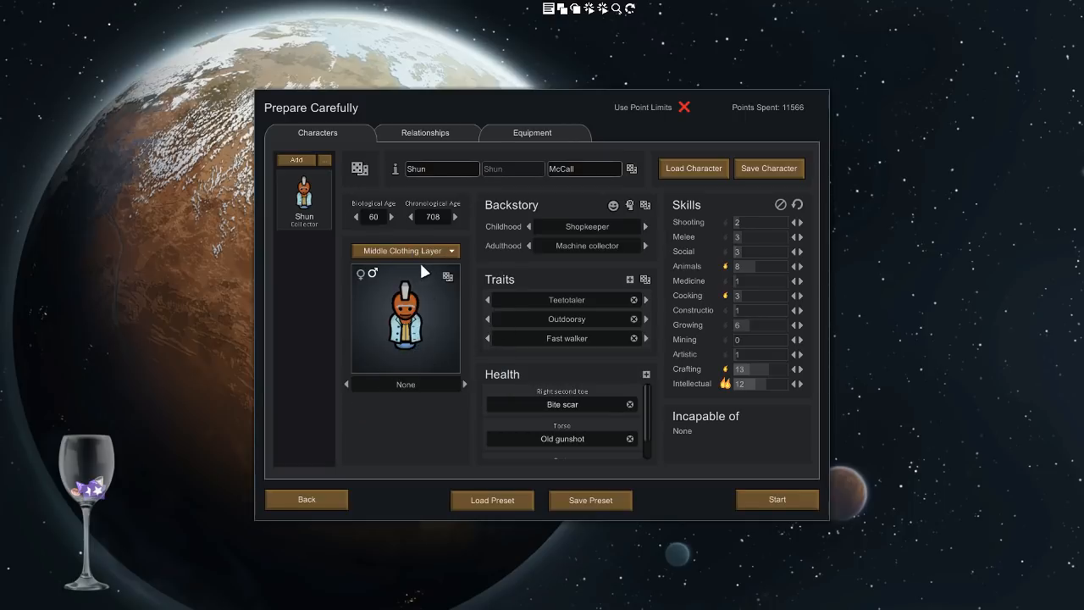
{"action": "left_click", "coordinate": [405, 251]}
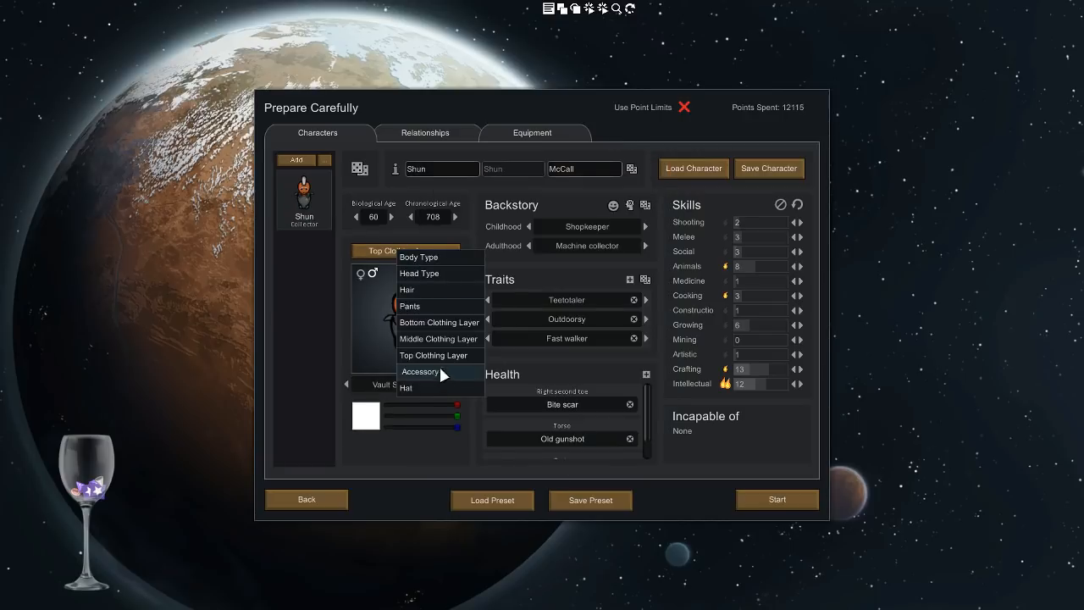
{"action": "left_click", "coordinate": [407, 388]}
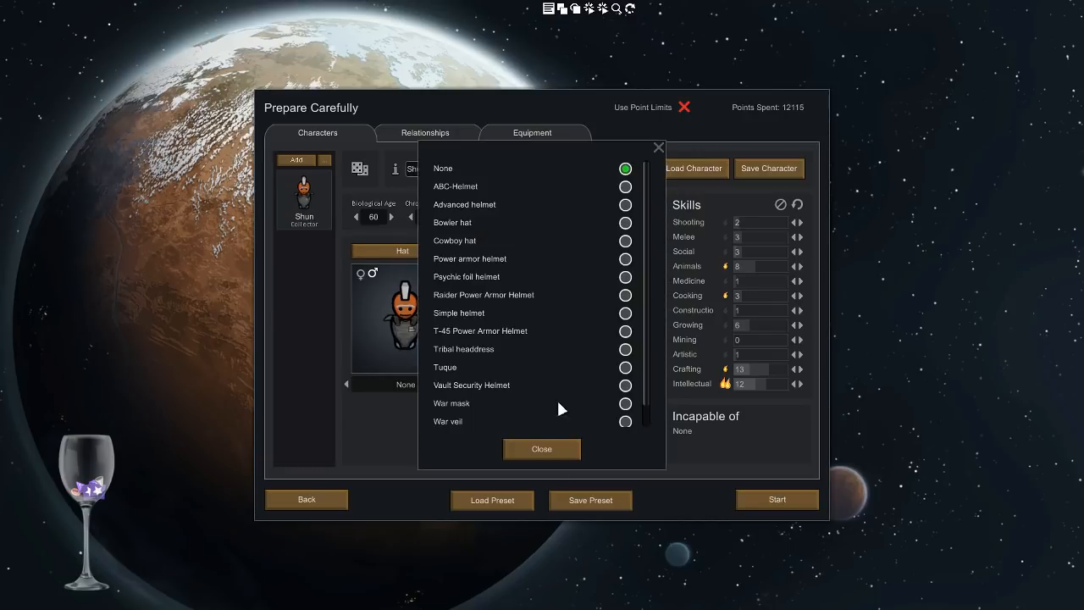
{"action": "left_click", "coordinate": [624, 384]}
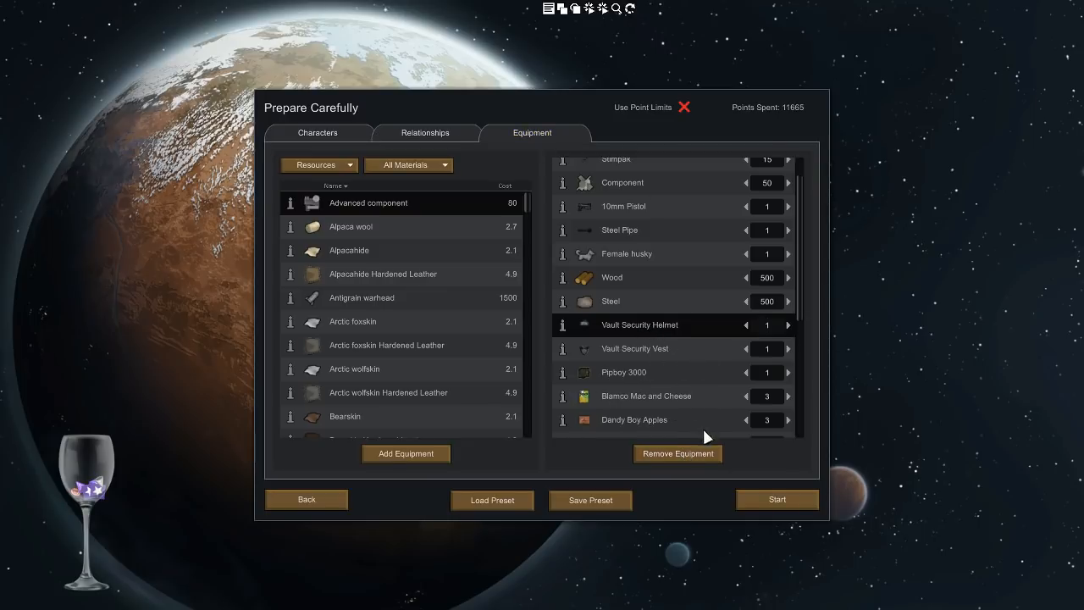
Remove the Vault Security Helmet and Vest from starting equipment and confirm Shun's vault gear on his page
{"action": "left_click", "coordinate": [677, 453]}
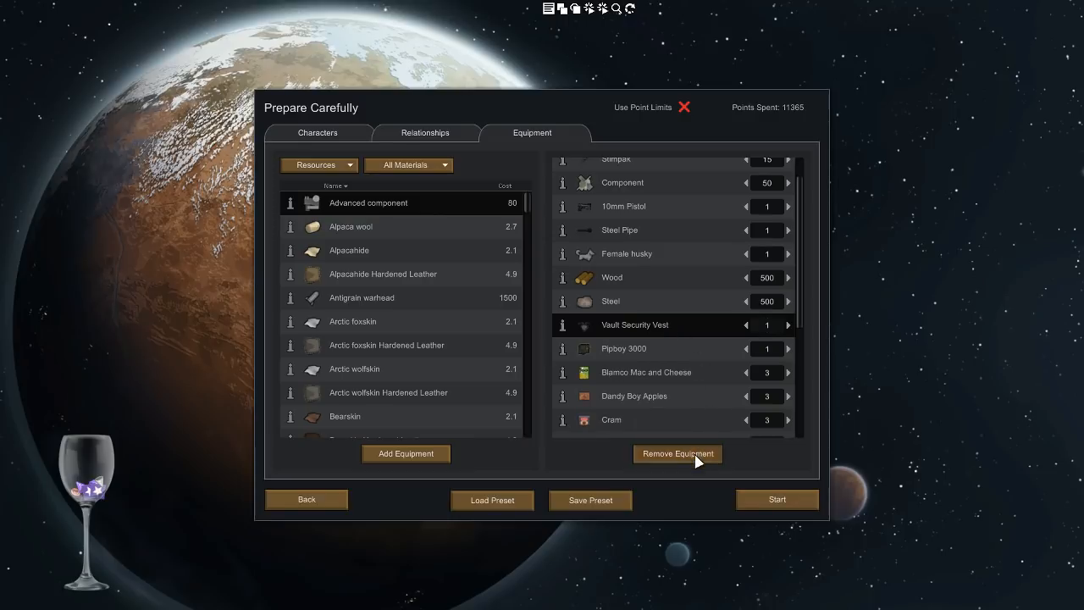
{"action": "left_click", "coordinate": [678, 454]}
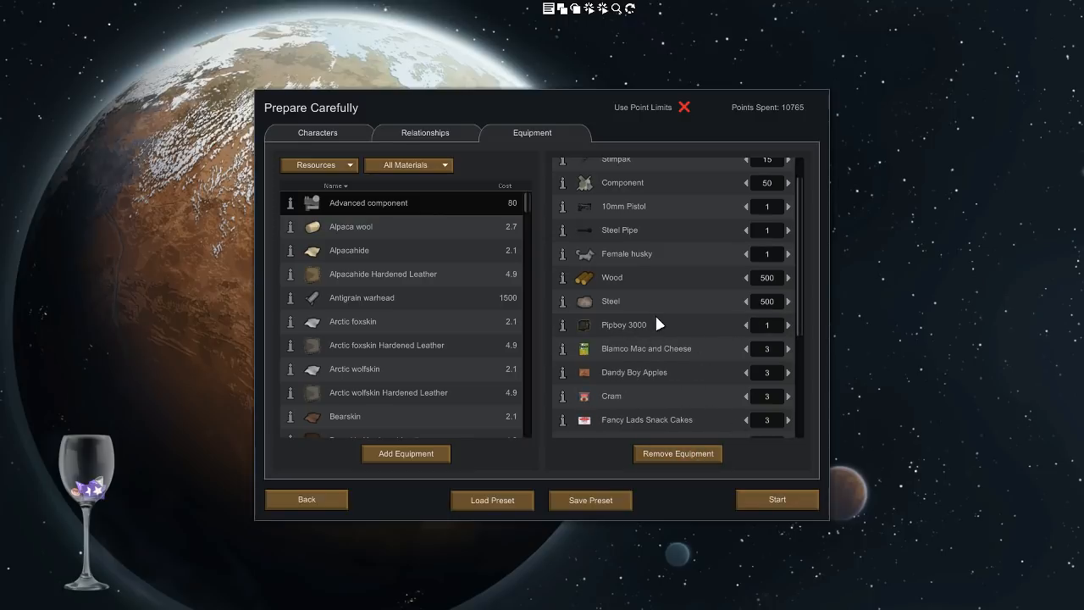
{"action": "left_click", "coordinate": [318, 133]}
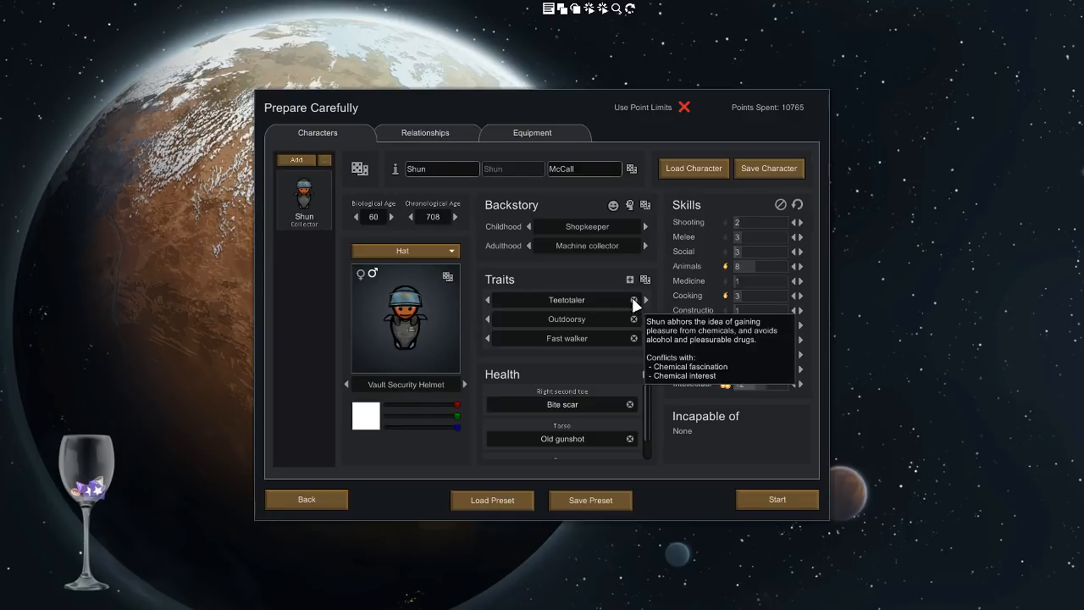
{"action": "left_click", "coordinate": [532, 133]}
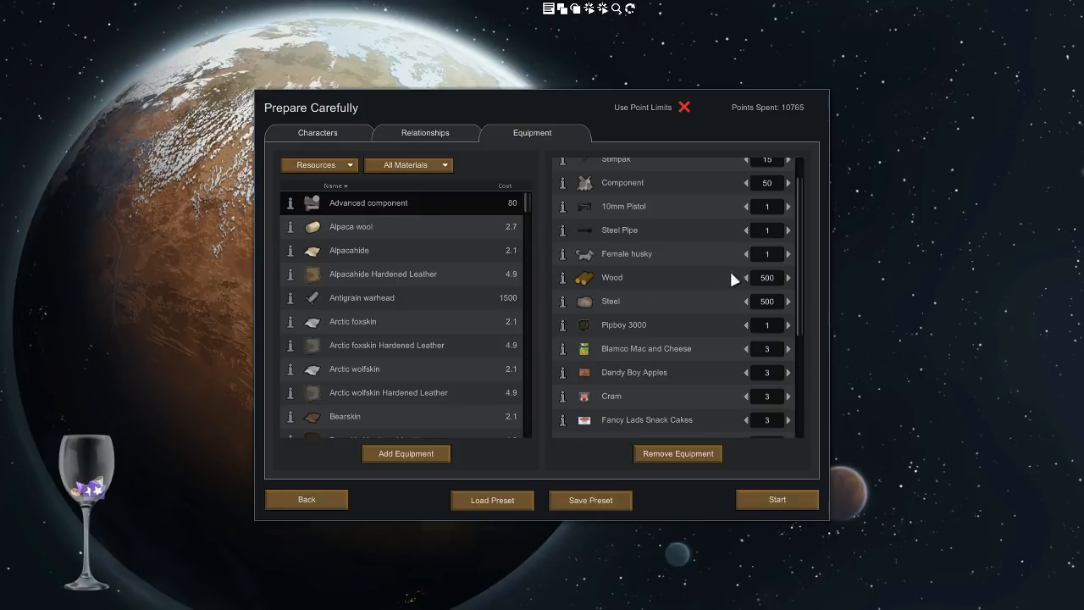
{"action": "left_click", "coordinate": [317, 132]}
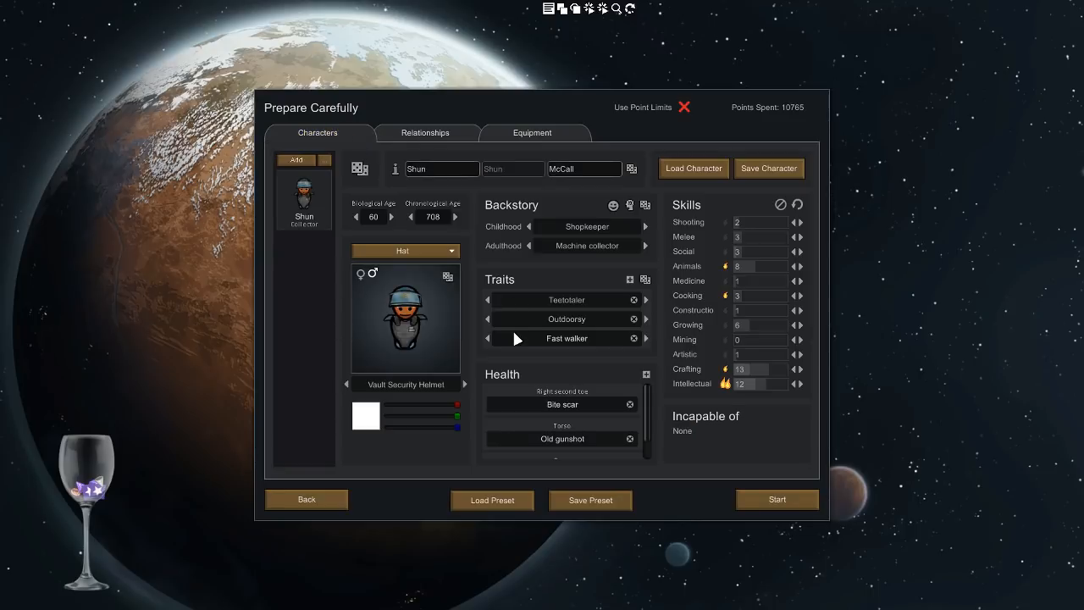